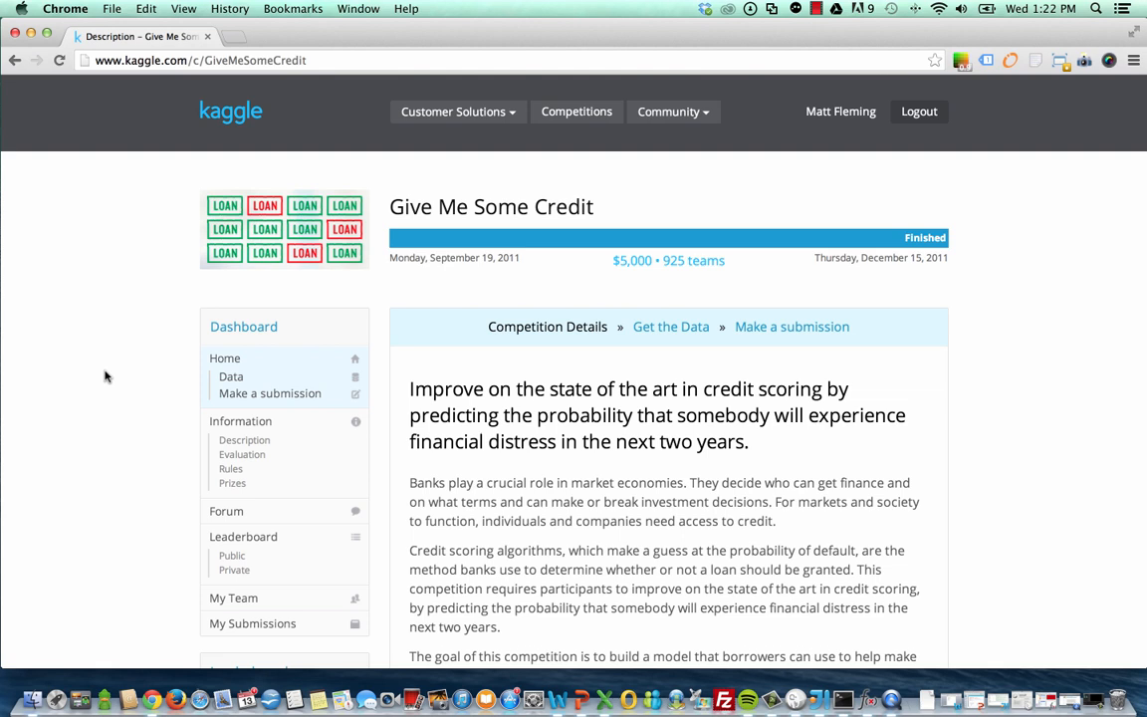
pyautogui.moveTo(202, 360)
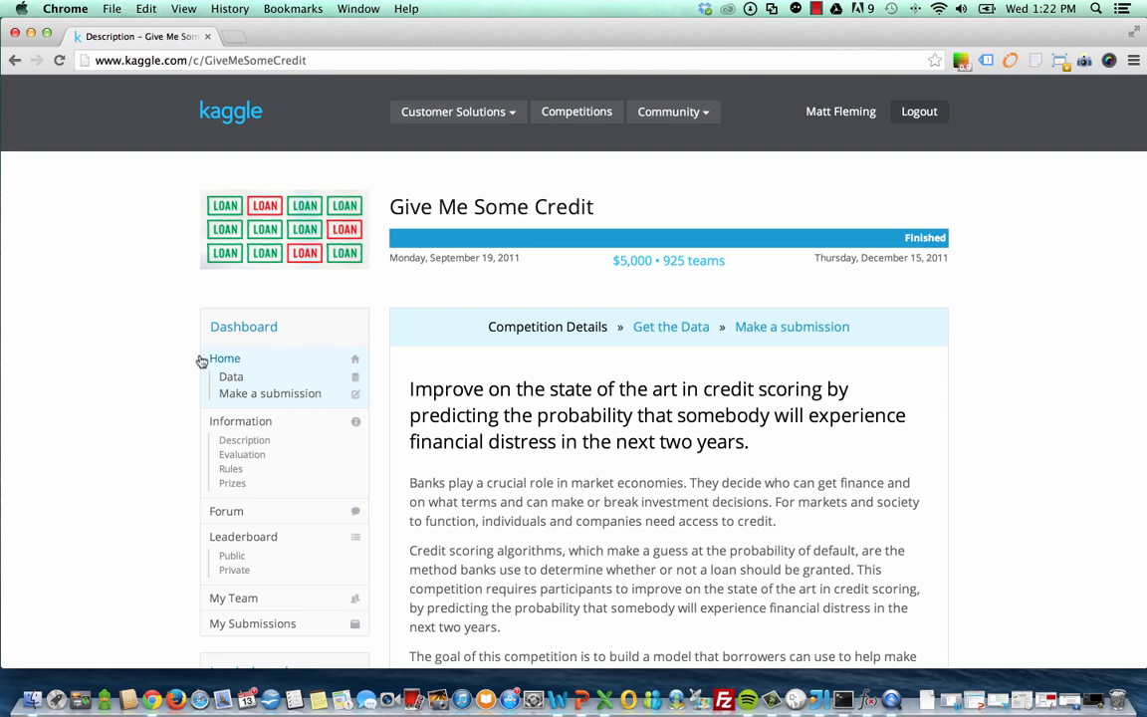
# - Open the Data page of the Give Me Some Credit competition from the sidebar
pyautogui.click(230, 376)
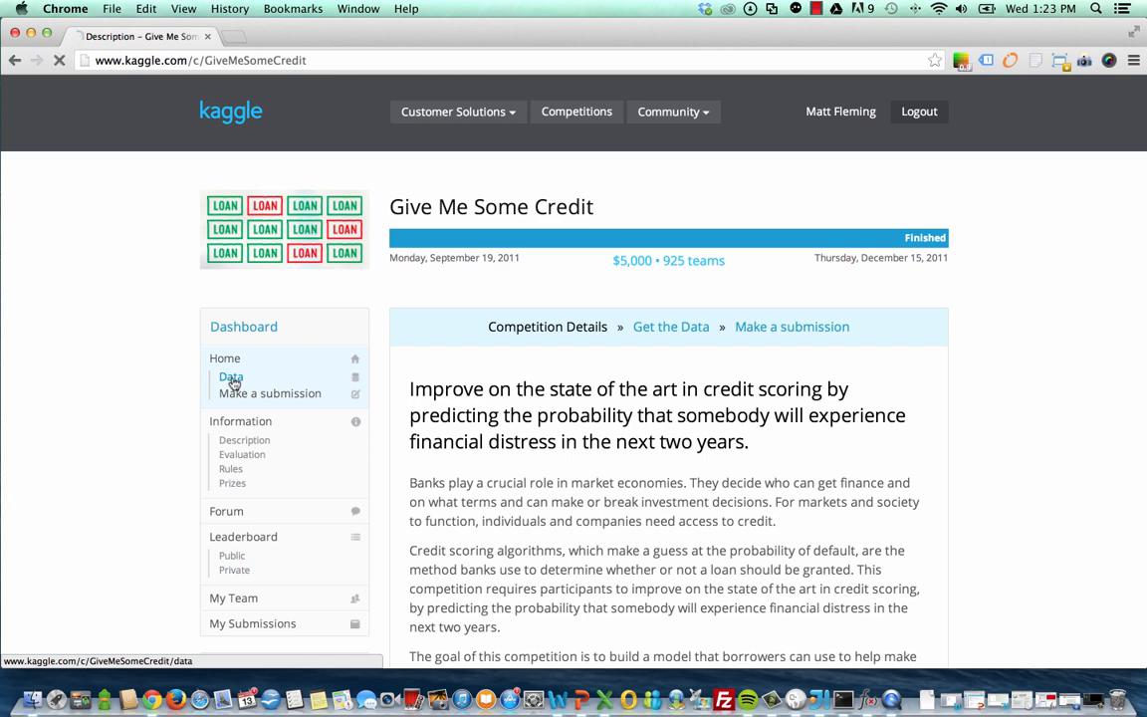
# - Load the data page listing the cs-training, cs-test, data dictionary and sample entry files
pyautogui.click(230, 377)
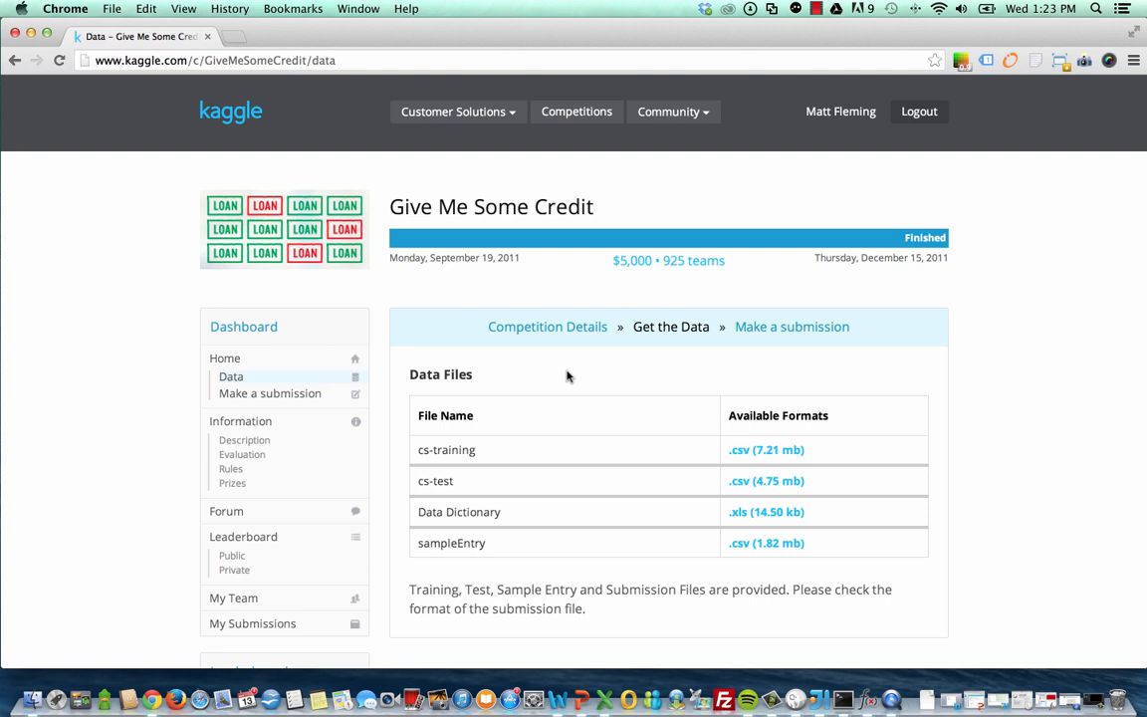
pyautogui.moveTo(541, 418)
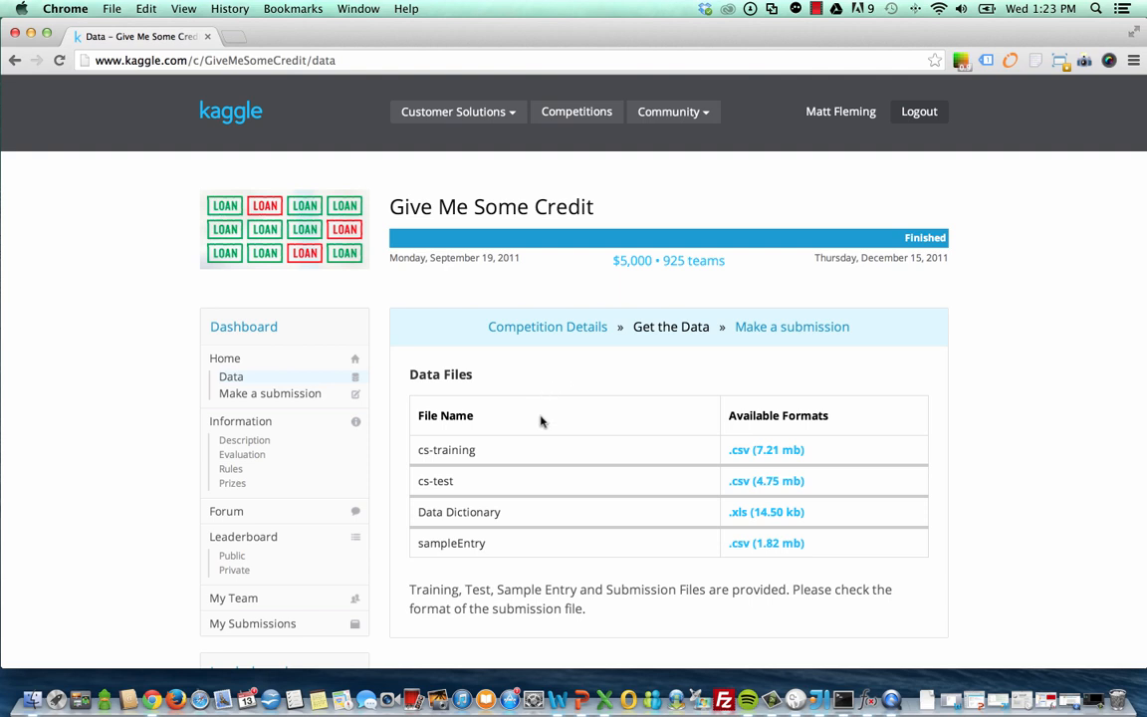
pyautogui.moveTo(511, 470)
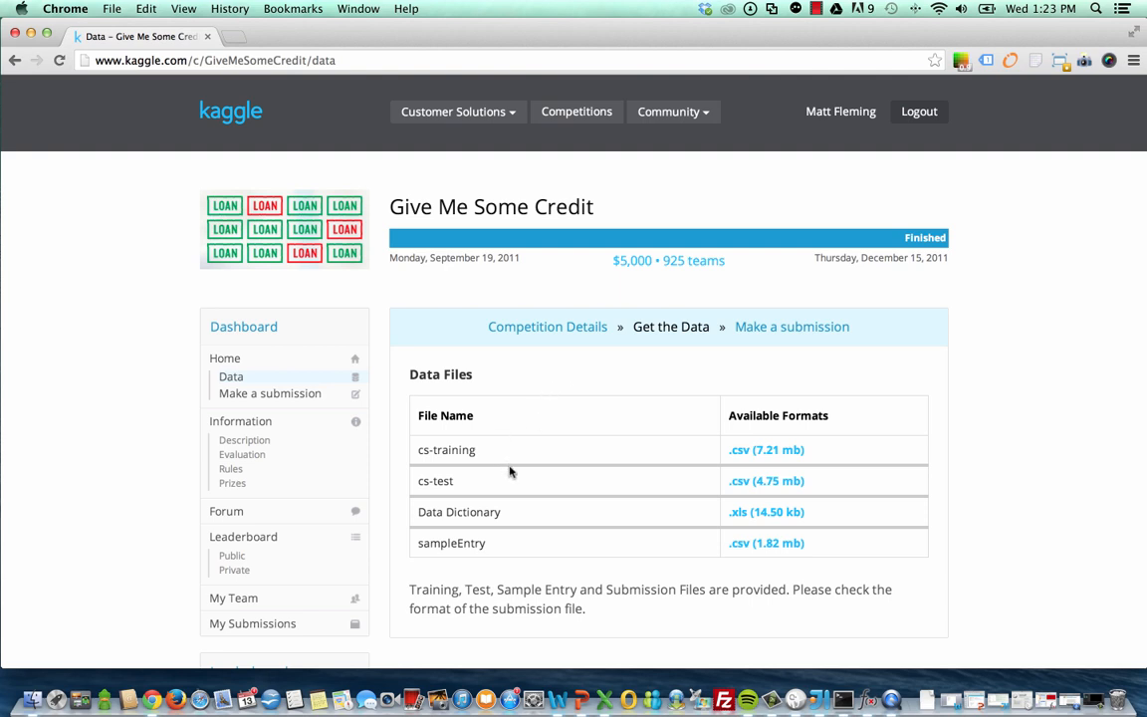
pyautogui.moveTo(478, 484)
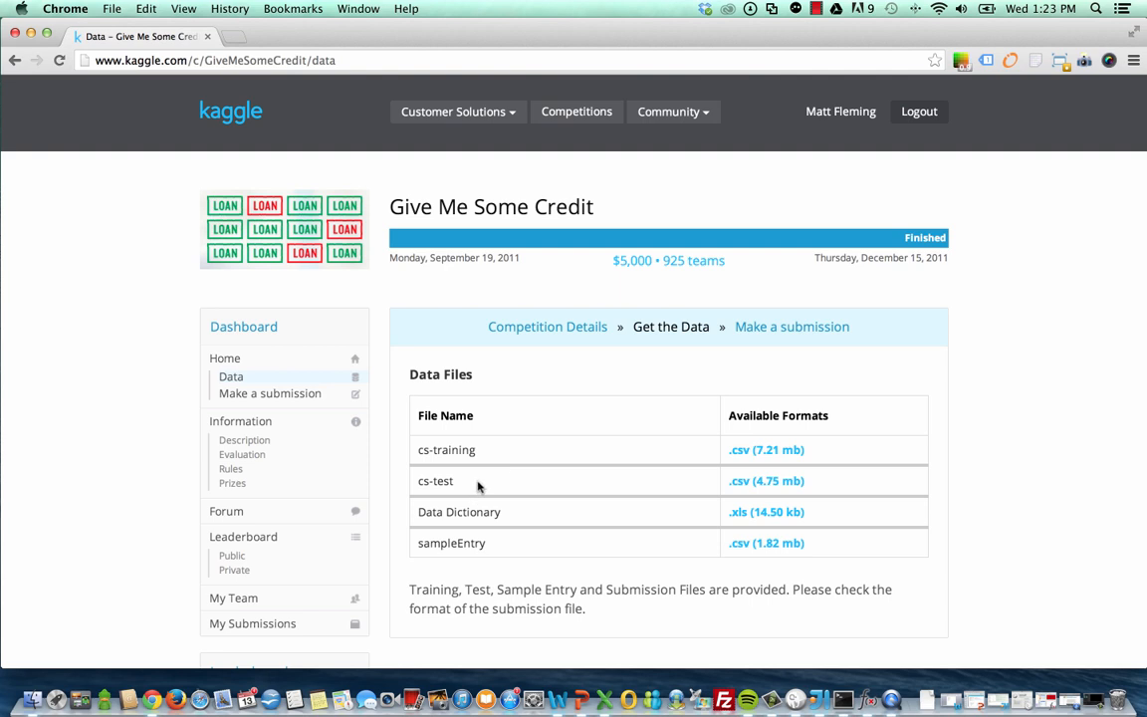
pyautogui.moveTo(554, 519)
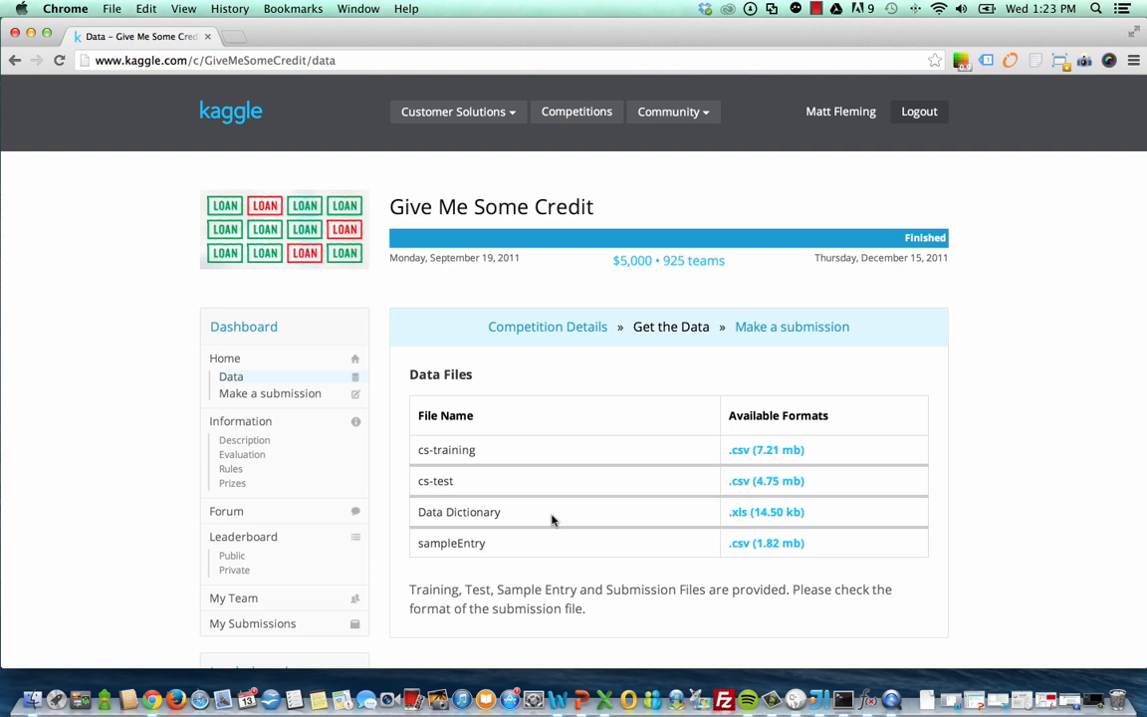
pyautogui.moveTo(475, 540)
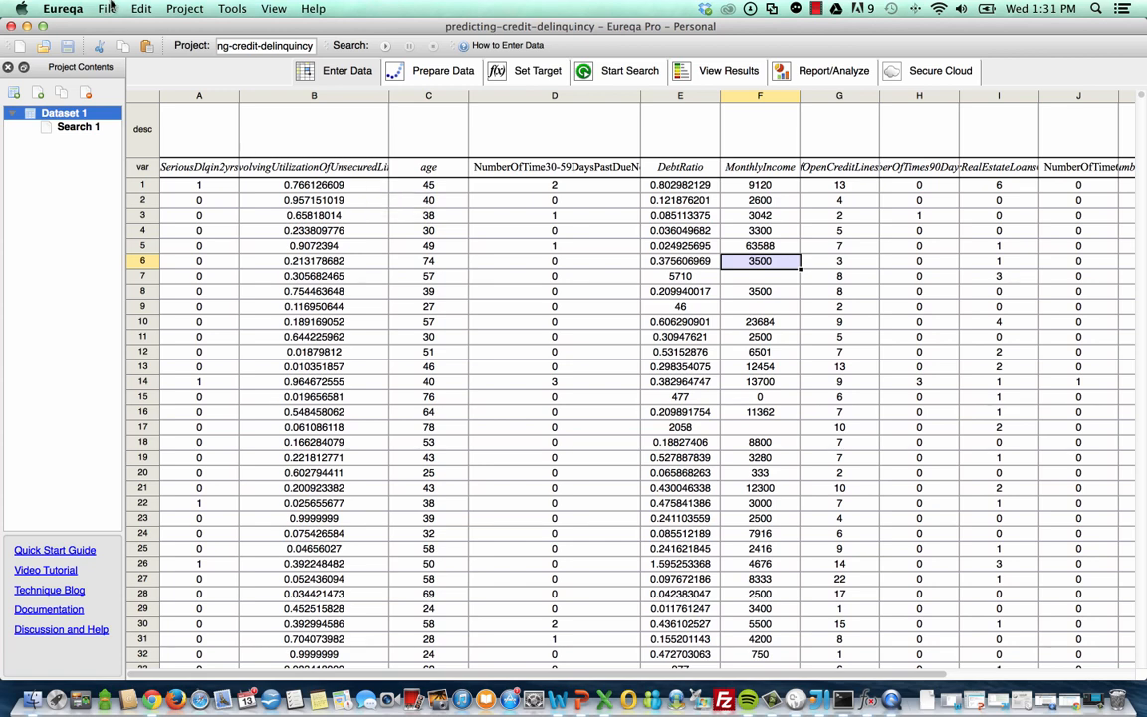
pyautogui.click(109, 9)
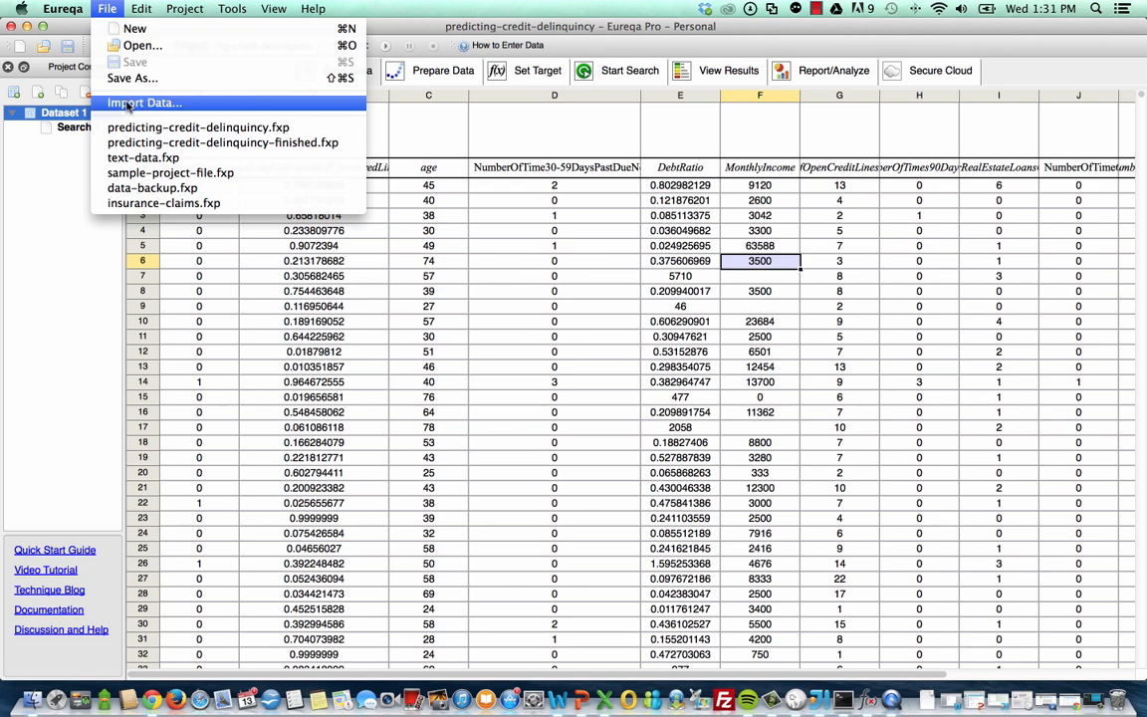
pyautogui.moveTo(321, 257)
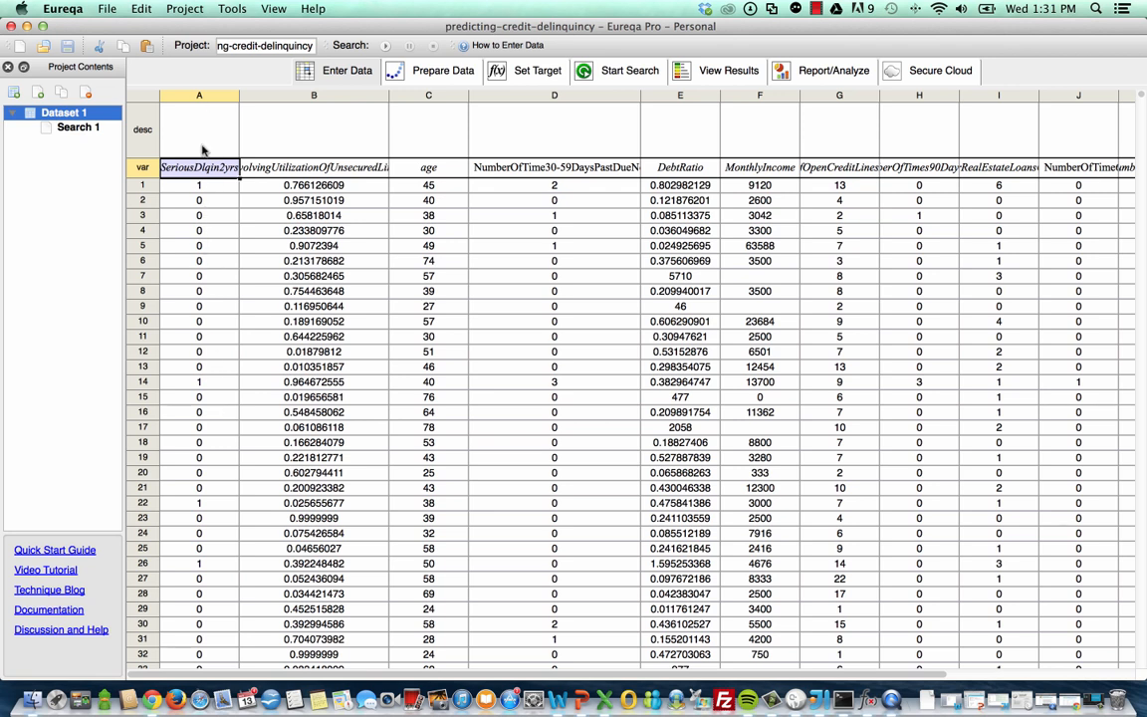
pyautogui.moveTo(316, 168)
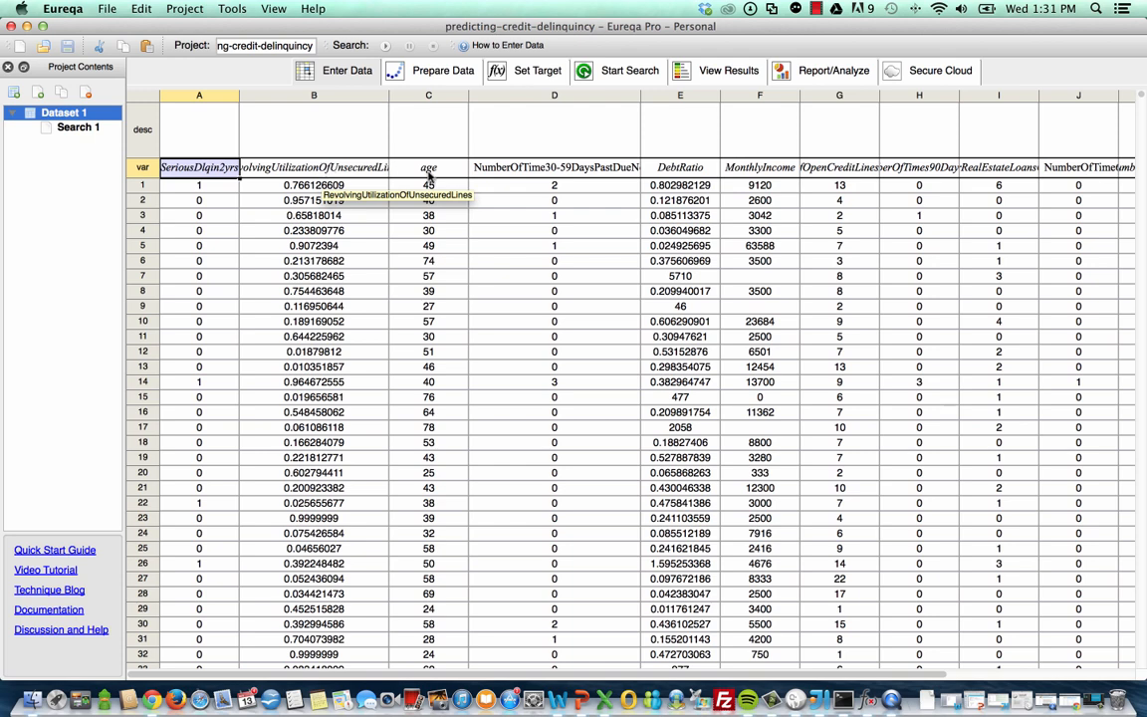
pyautogui.click(428, 167)
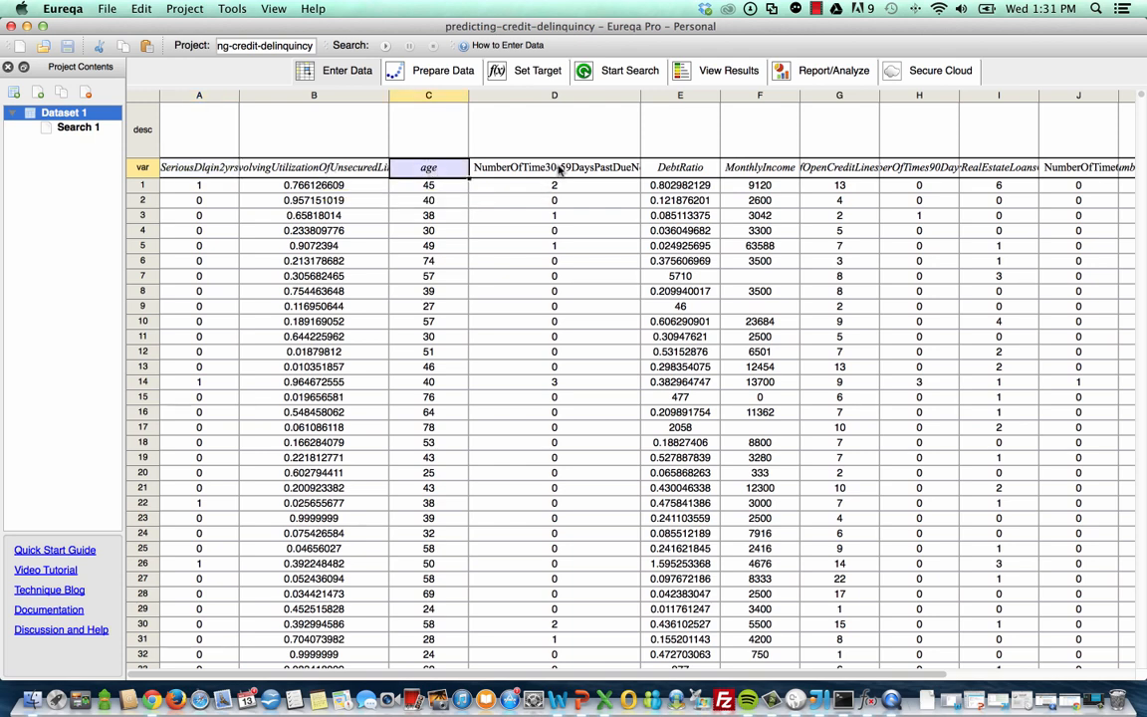
pyautogui.click(552, 168)
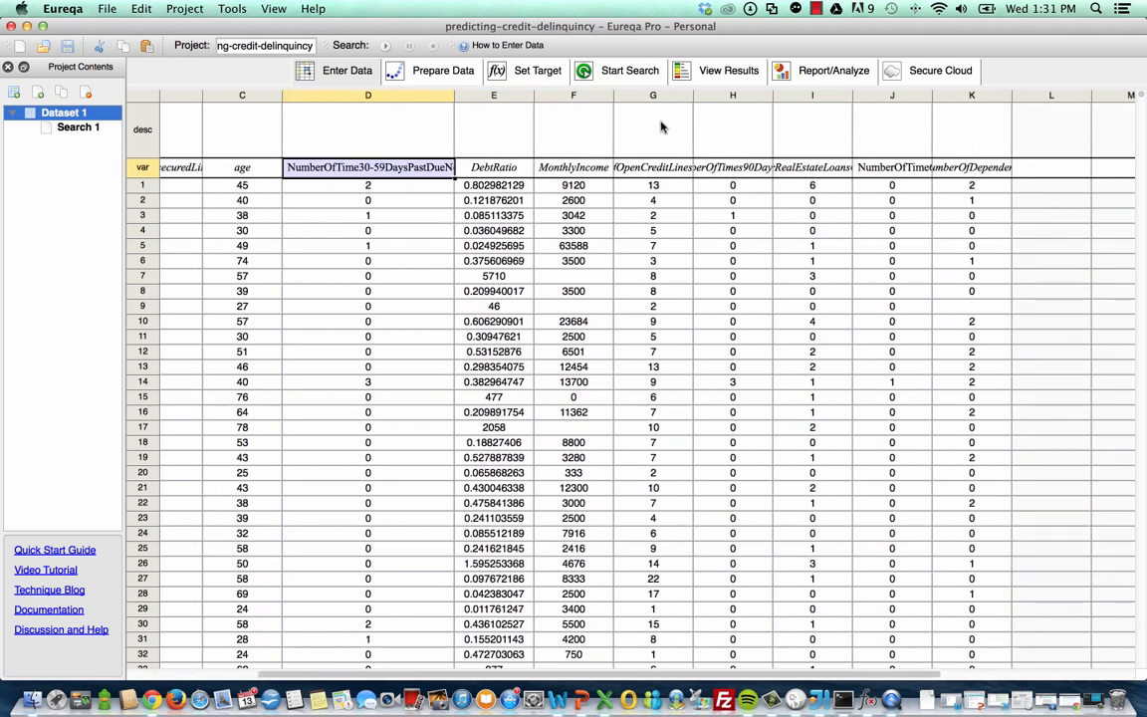
pyautogui.moveTo(707, 178)
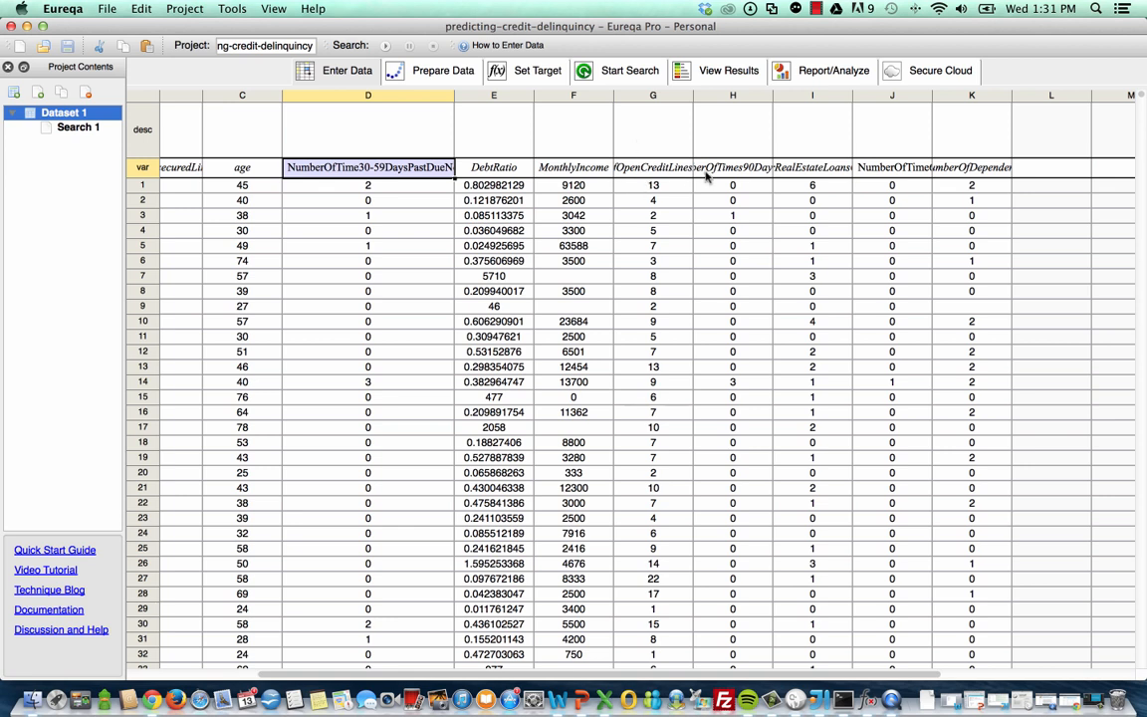
pyautogui.moveTo(708, 174)
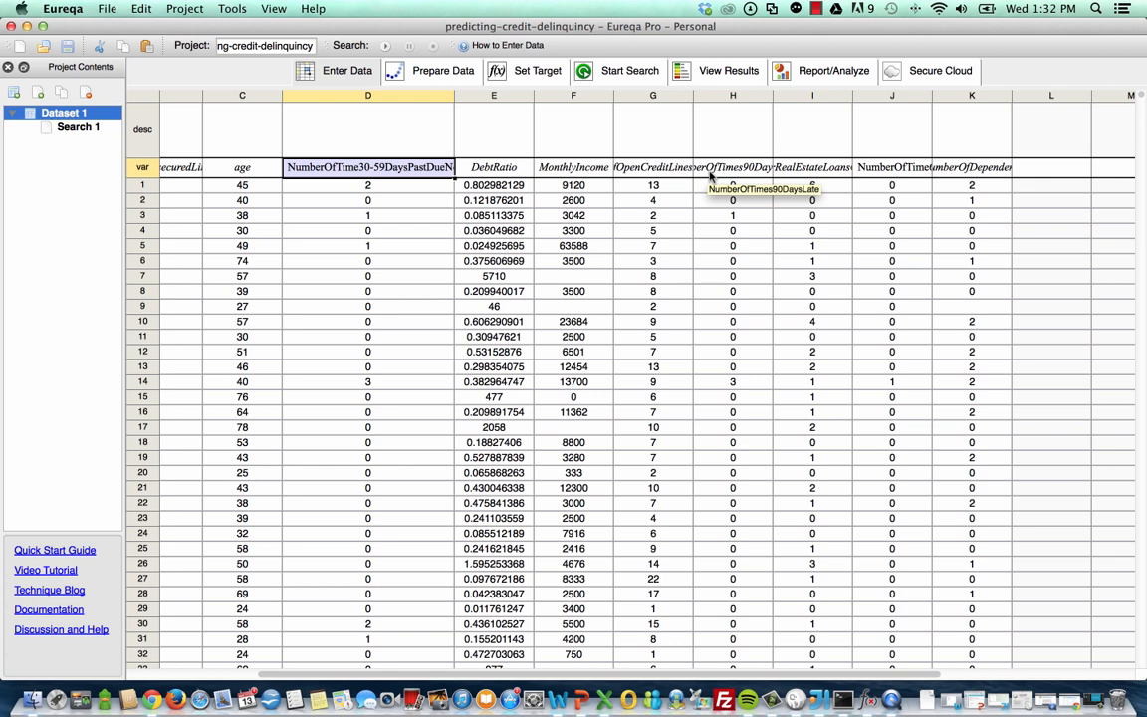
pyautogui.moveTo(853, 177)
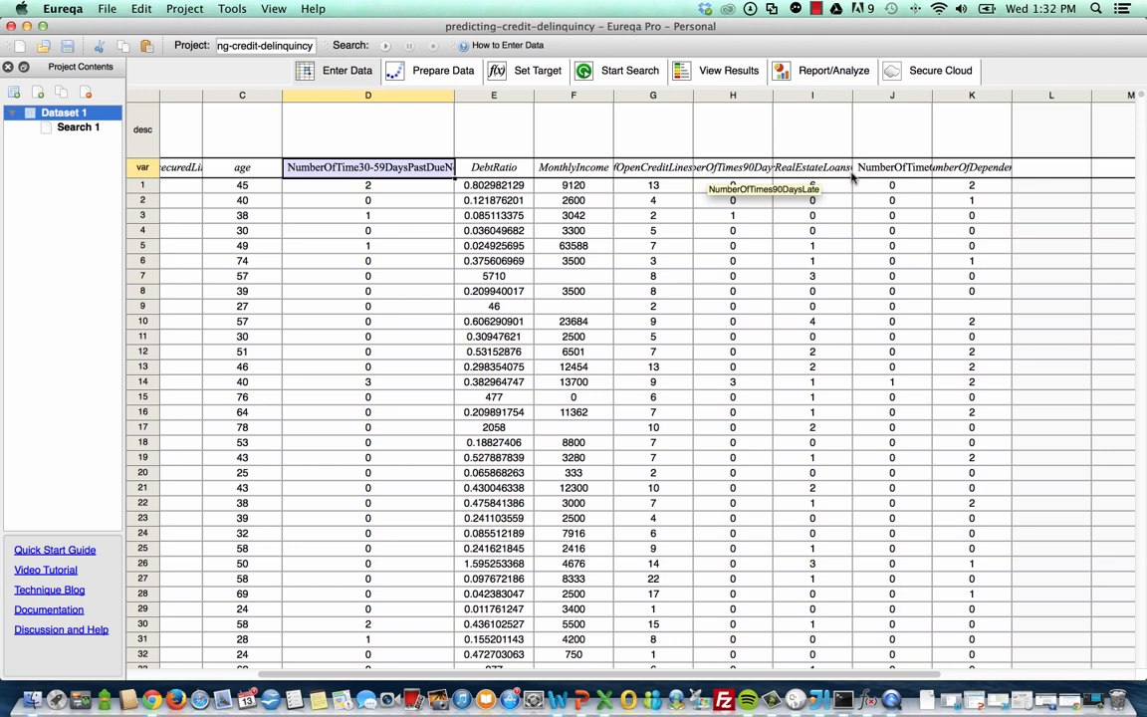
pyautogui.click(811, 185)
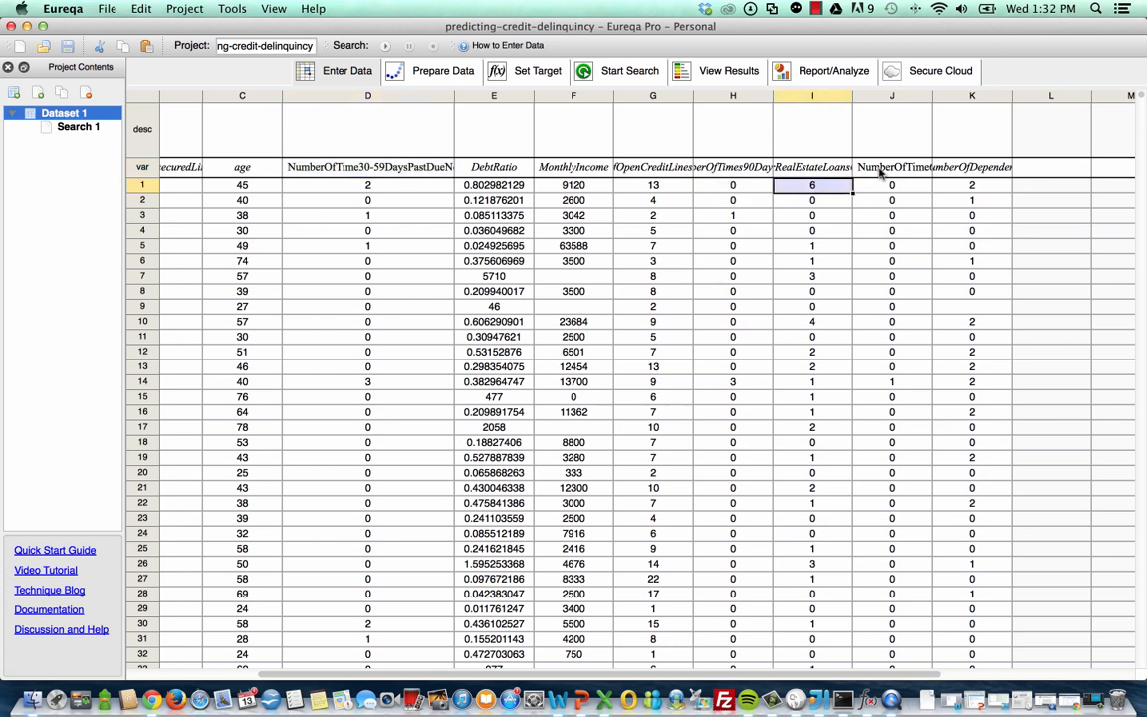
pyautogui.click(890, 167)
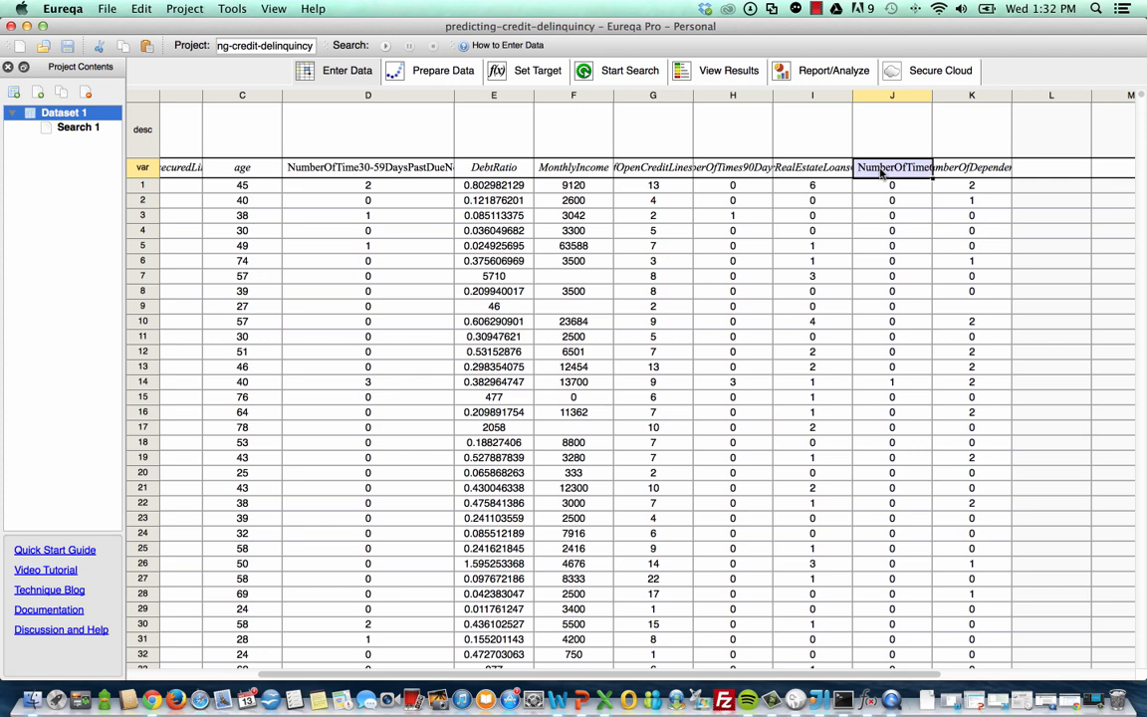
pyautogui.click(971, 166)
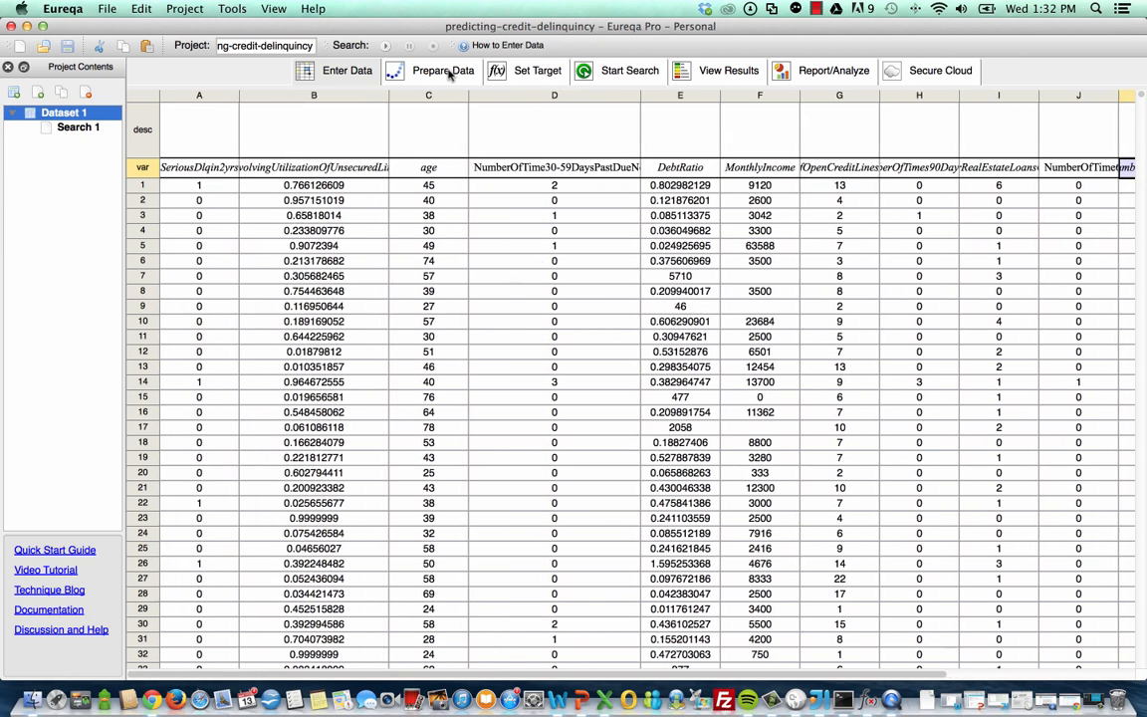
# - Show data preparation plotting RevolvingUtilizationOfUnsecuredLines across all rows
pyautogui.click(439, 71)
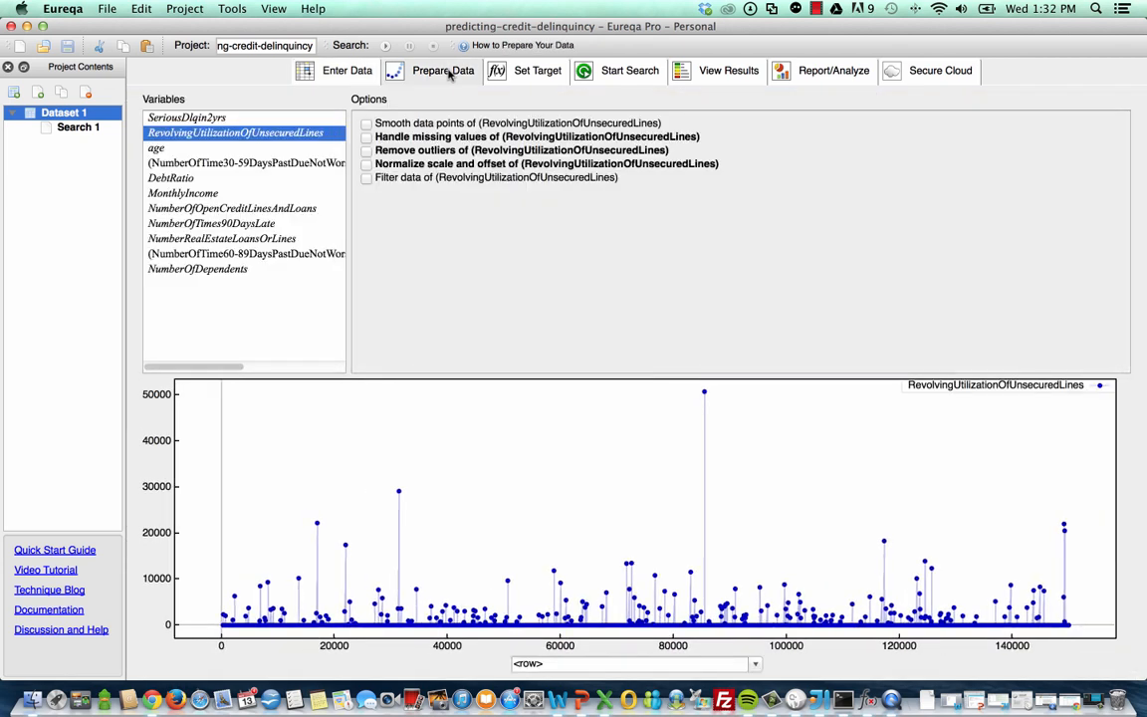
pyautogui.moveTo(484, 284)
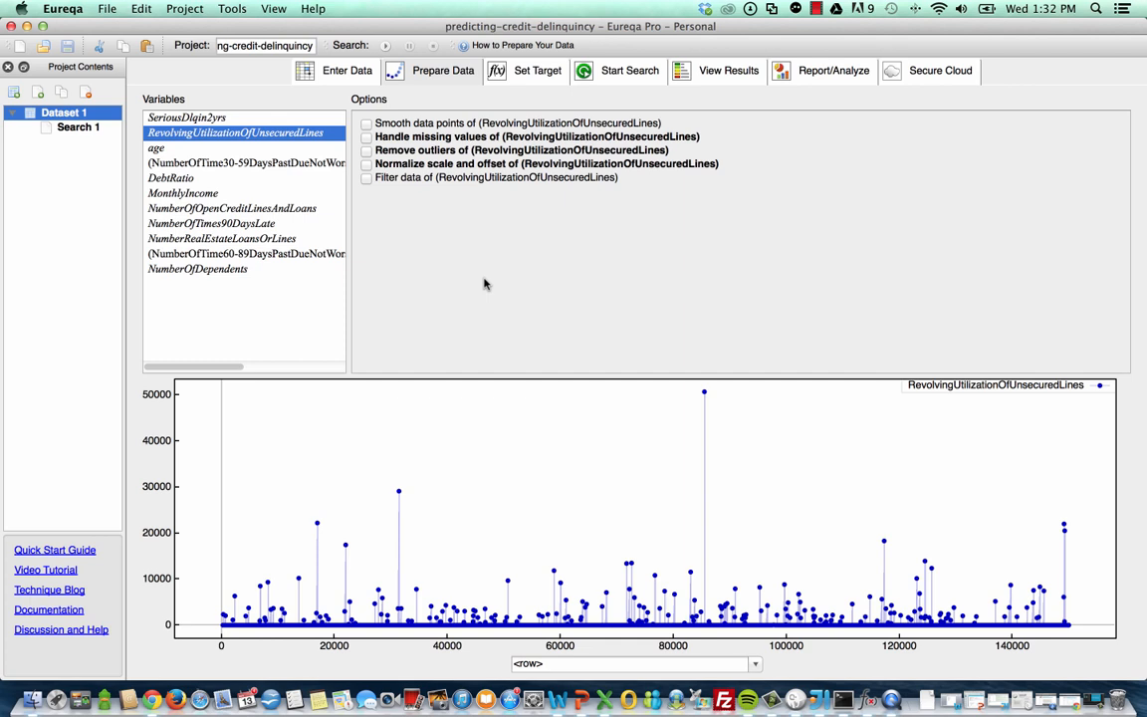
pyautogui.moveTo(425, 343)
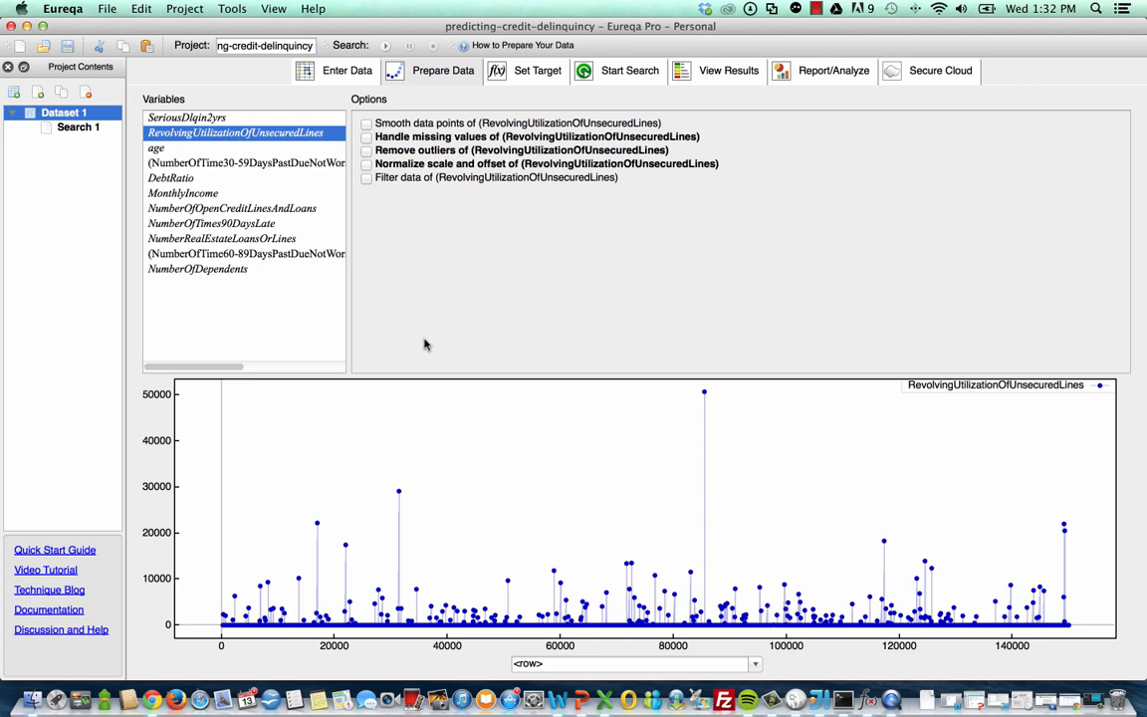
pyautogui.moveTo(416, 268)
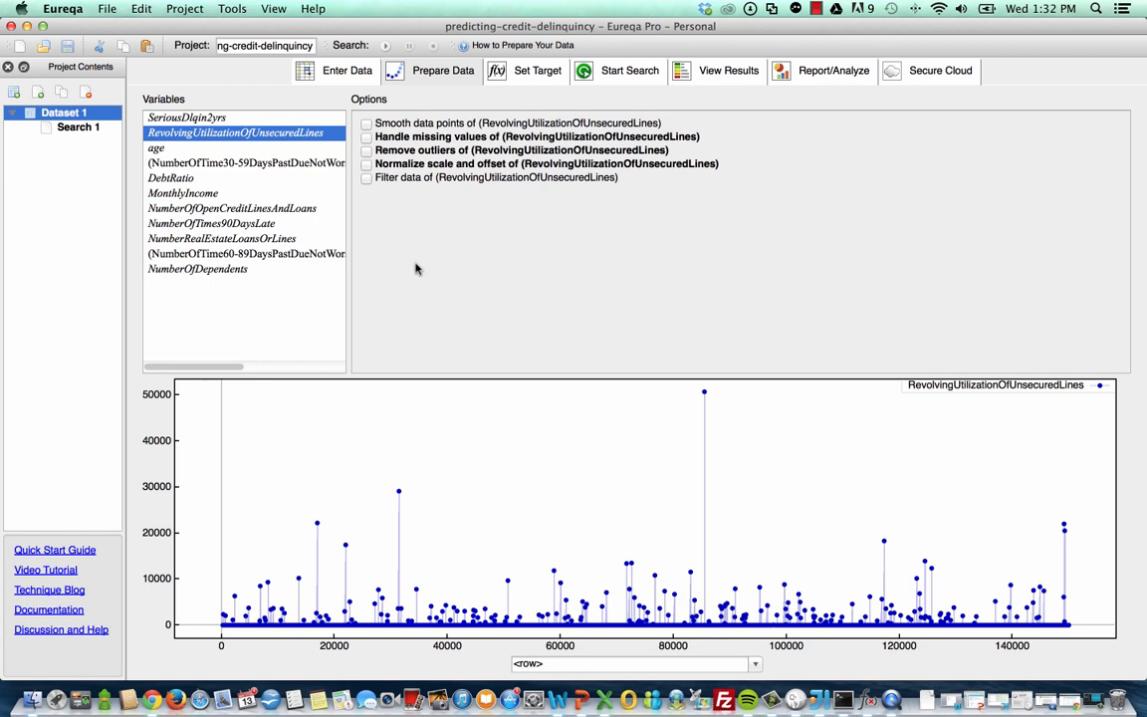
pyautogui.moveTo(432, 241)
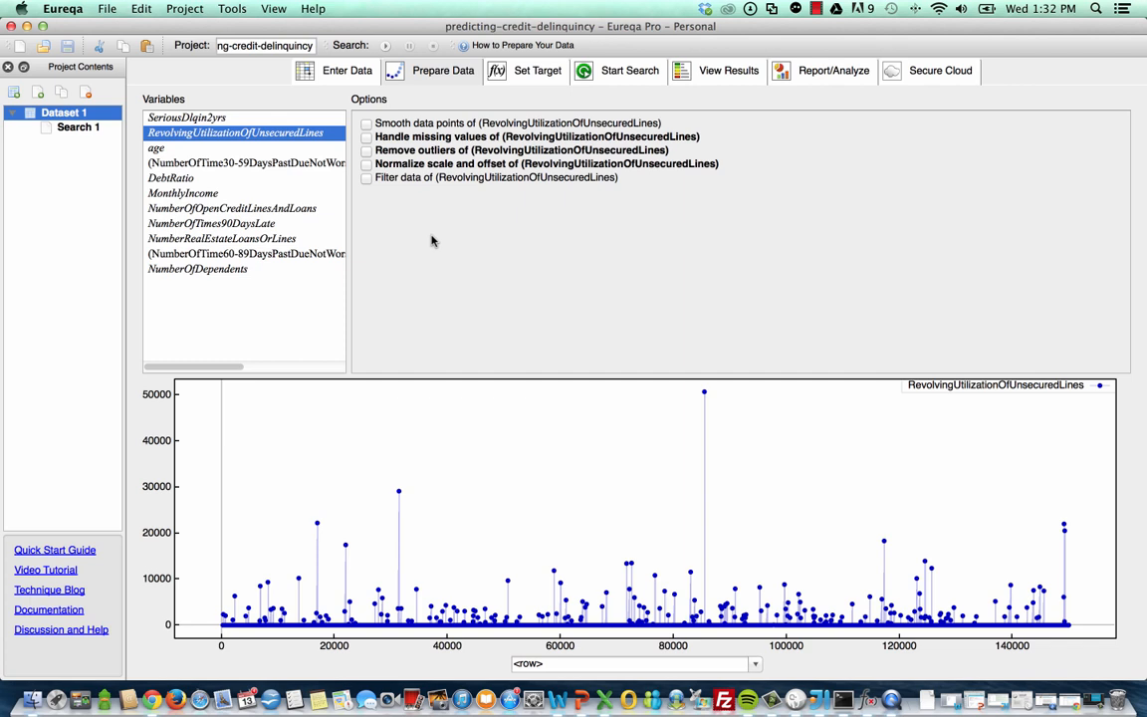
pyautogui.moveTo(505, 110)
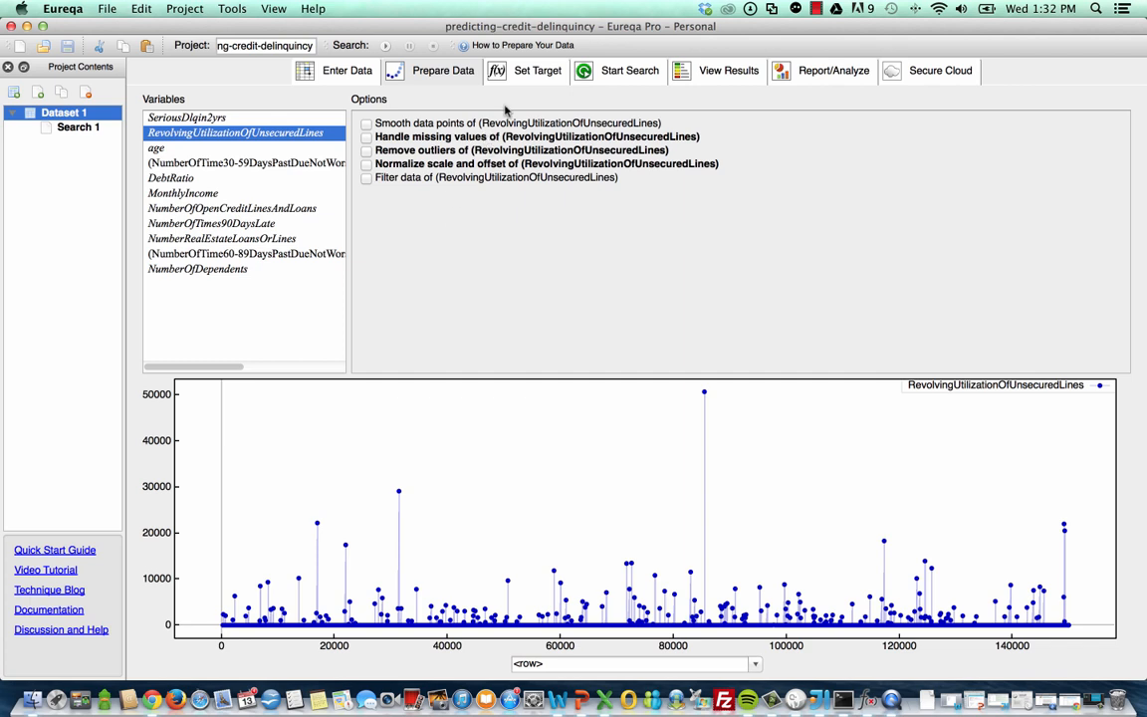
pyautogui.moveTo(540, 70)
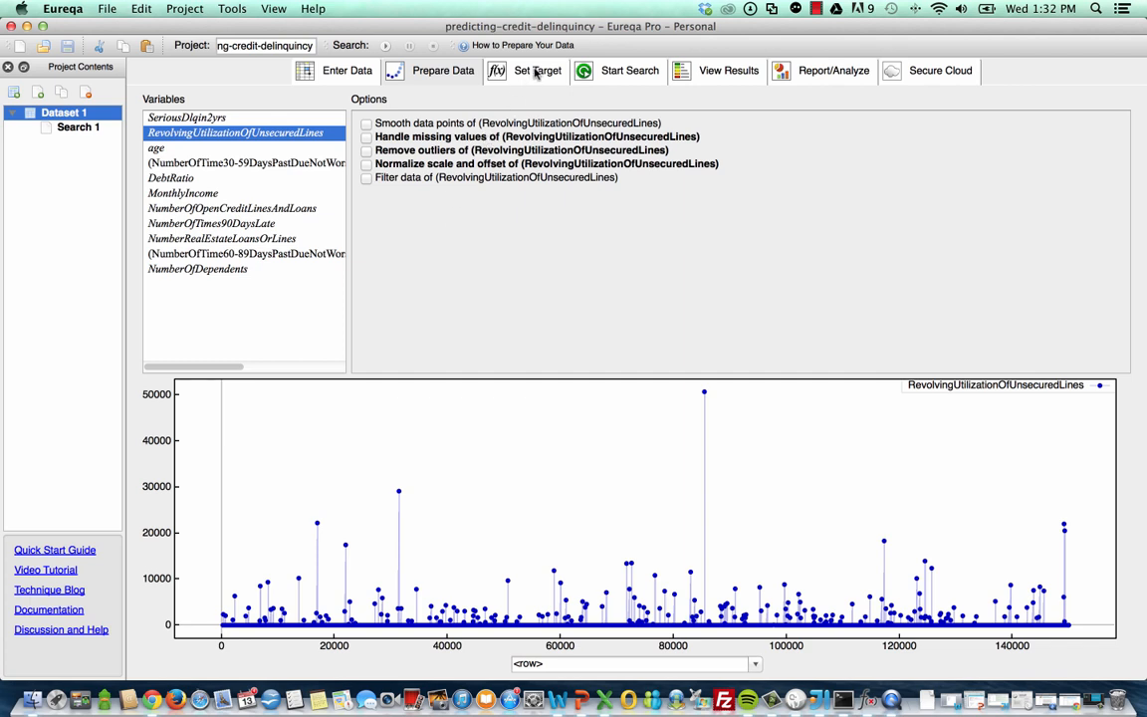
# - View the logistic target expression modeling SeriousDlqin2yrs from the borrower variables
pyautogui.click(538, 70)
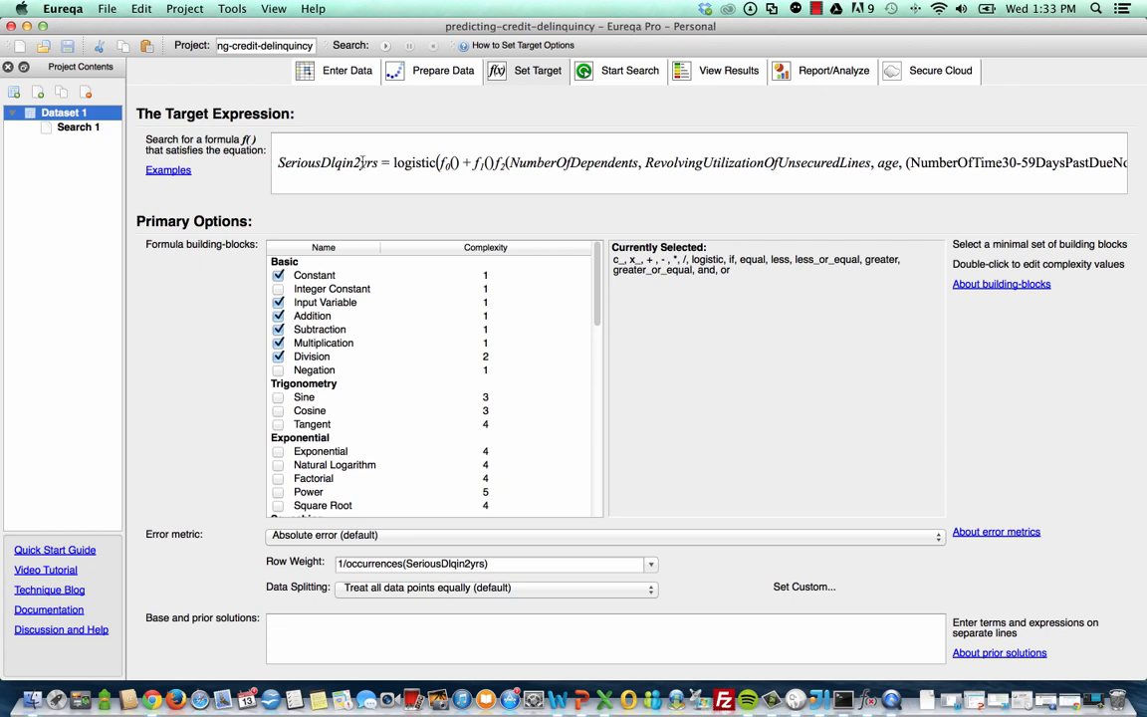
pyautogui.moveTo(378, 151)
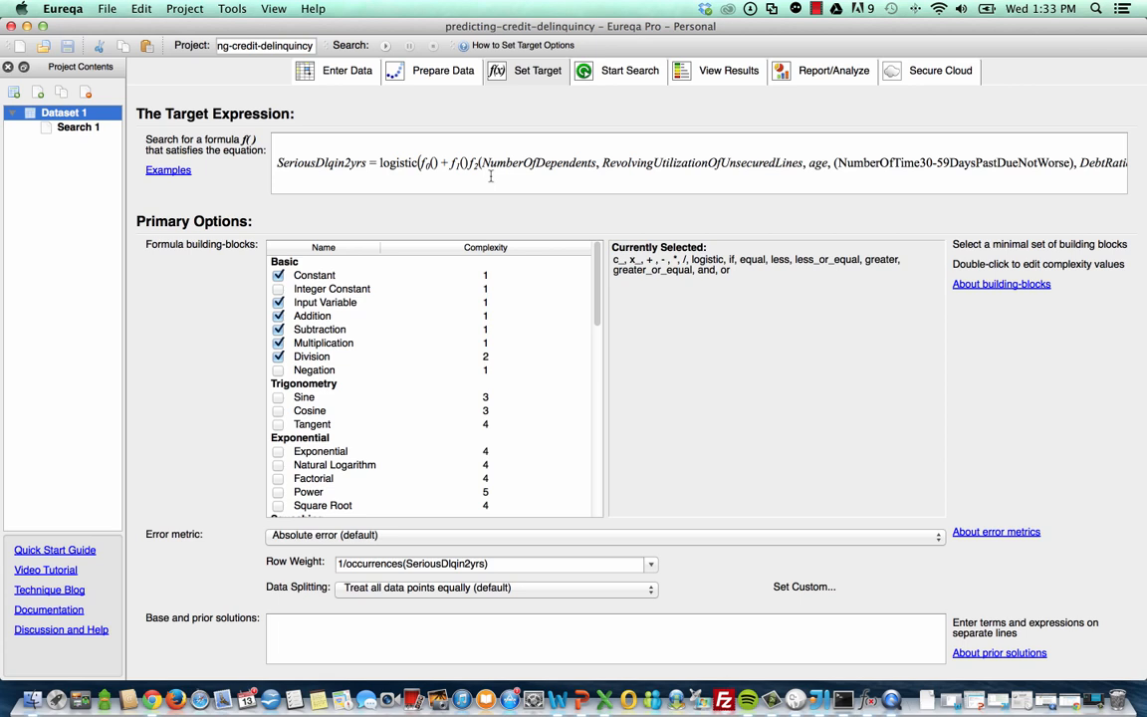
pyautogui.moveTo(368, 288)
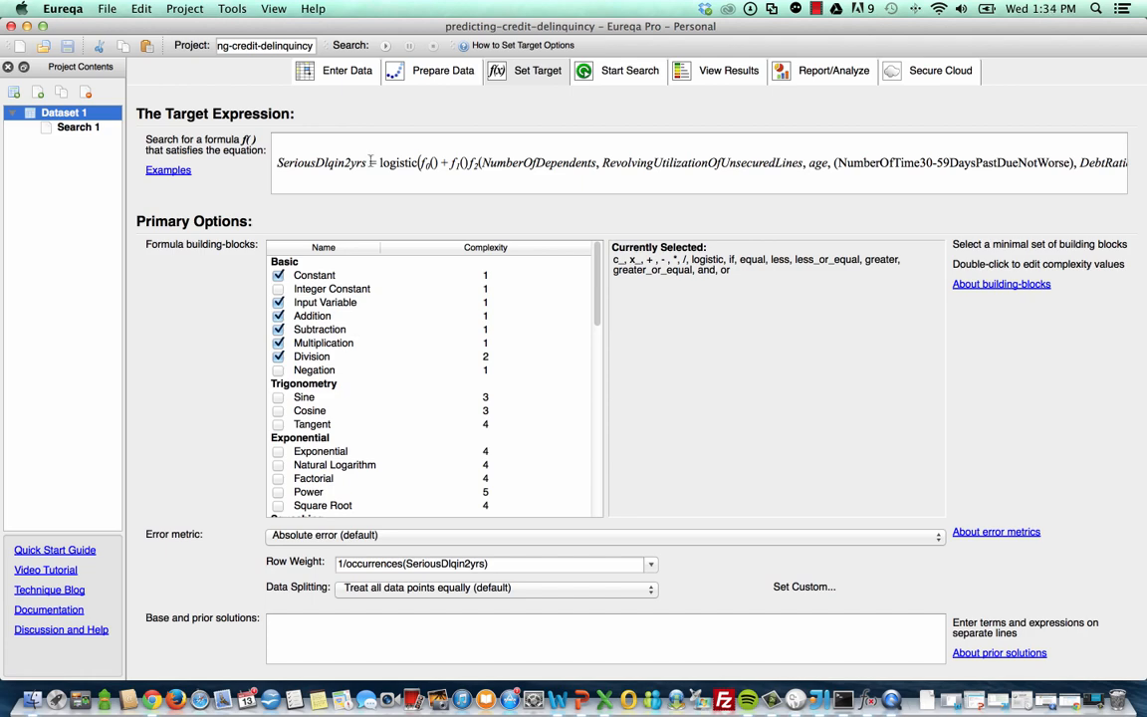
# - Glance across the dataset grid's columns, then return to the target-setting step
pyautogui.click(347, 70)
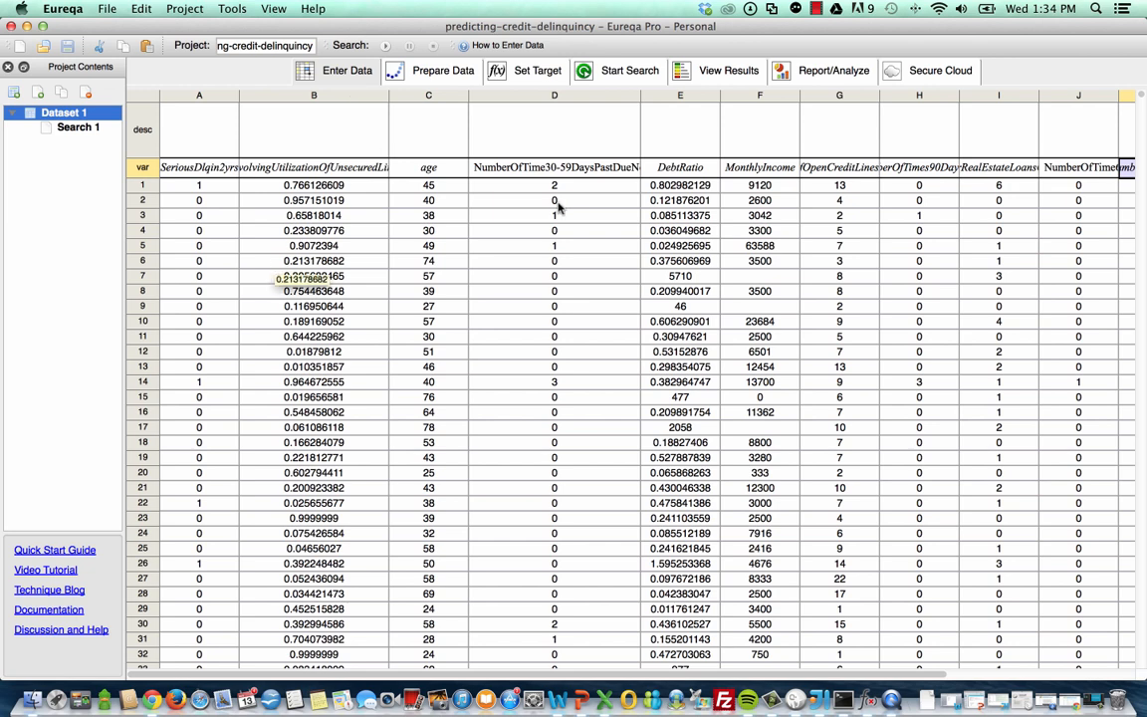
pyautogui.hscroll(3)
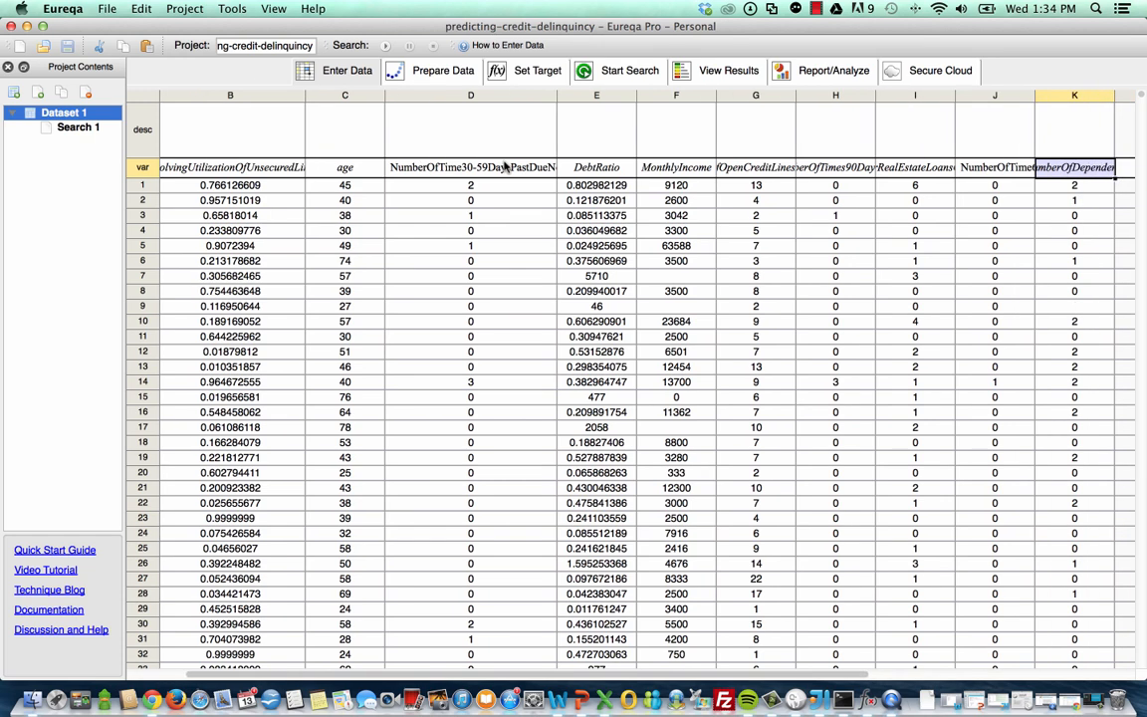
pyautogui.moveTo(543, 89)
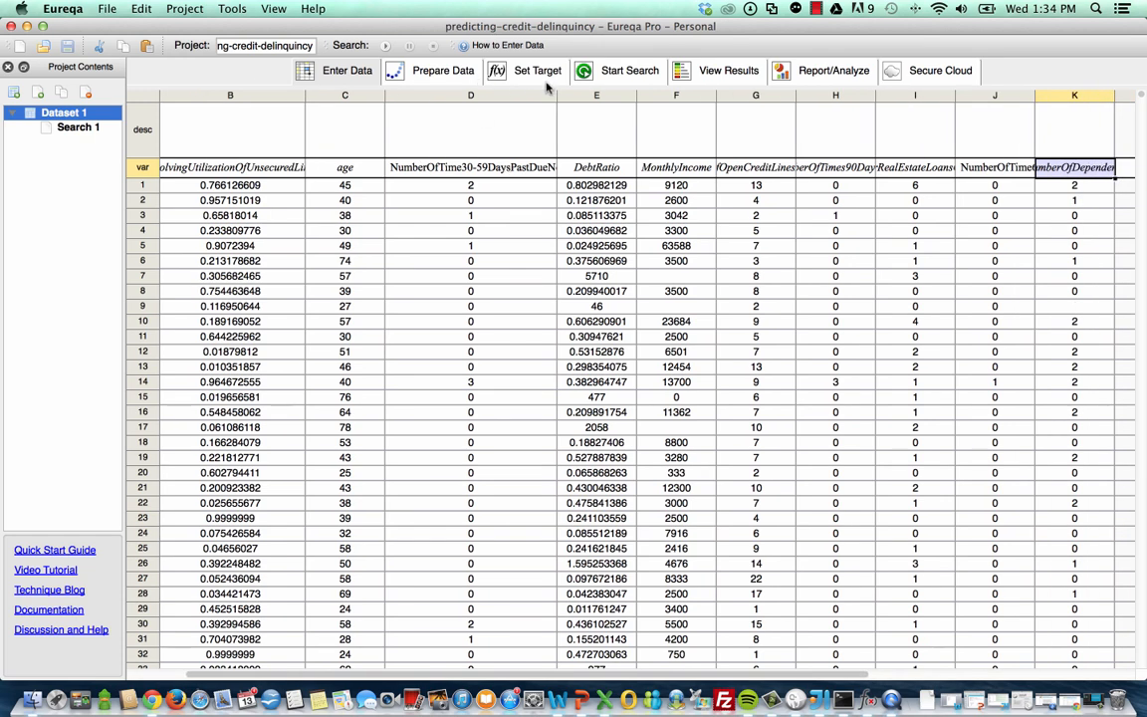
pyautogui.click(539, 69)
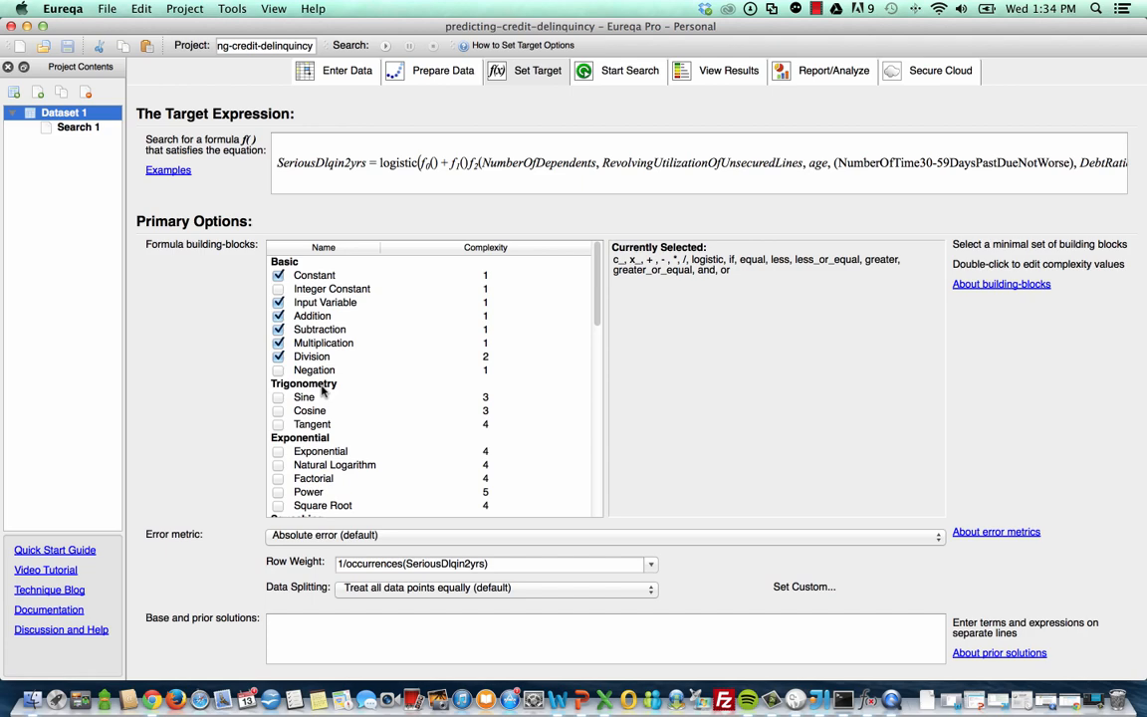
pyautogui.scroll(-3)
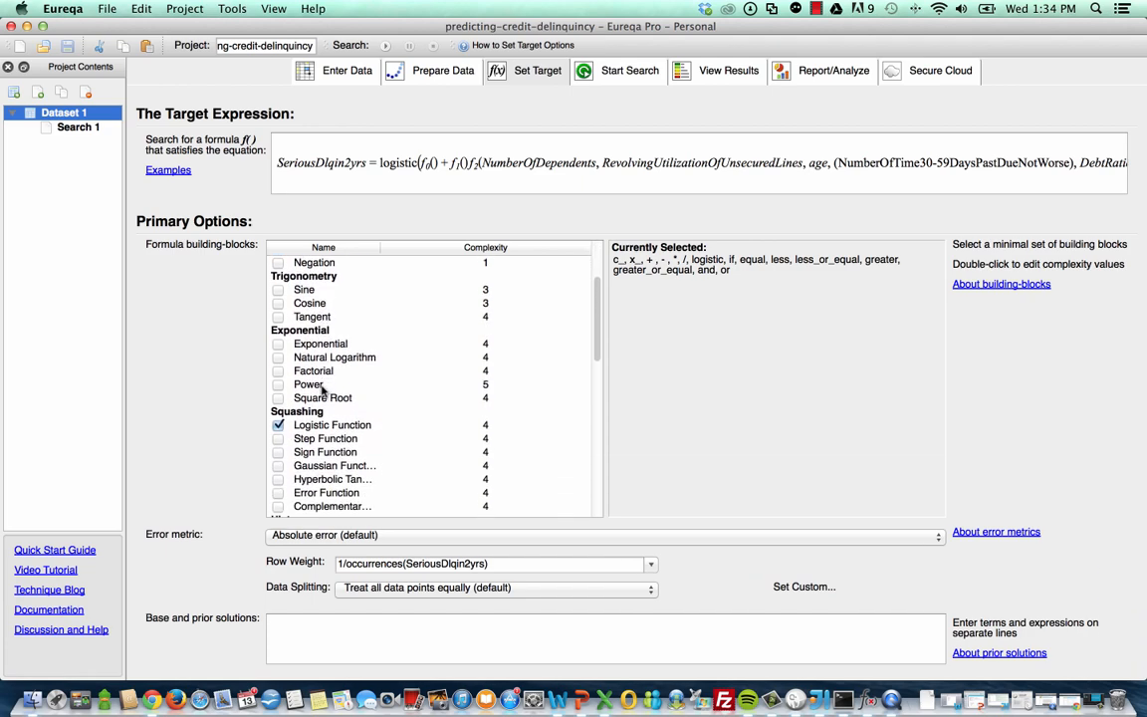
pyautogui.moveTo(325, 438)
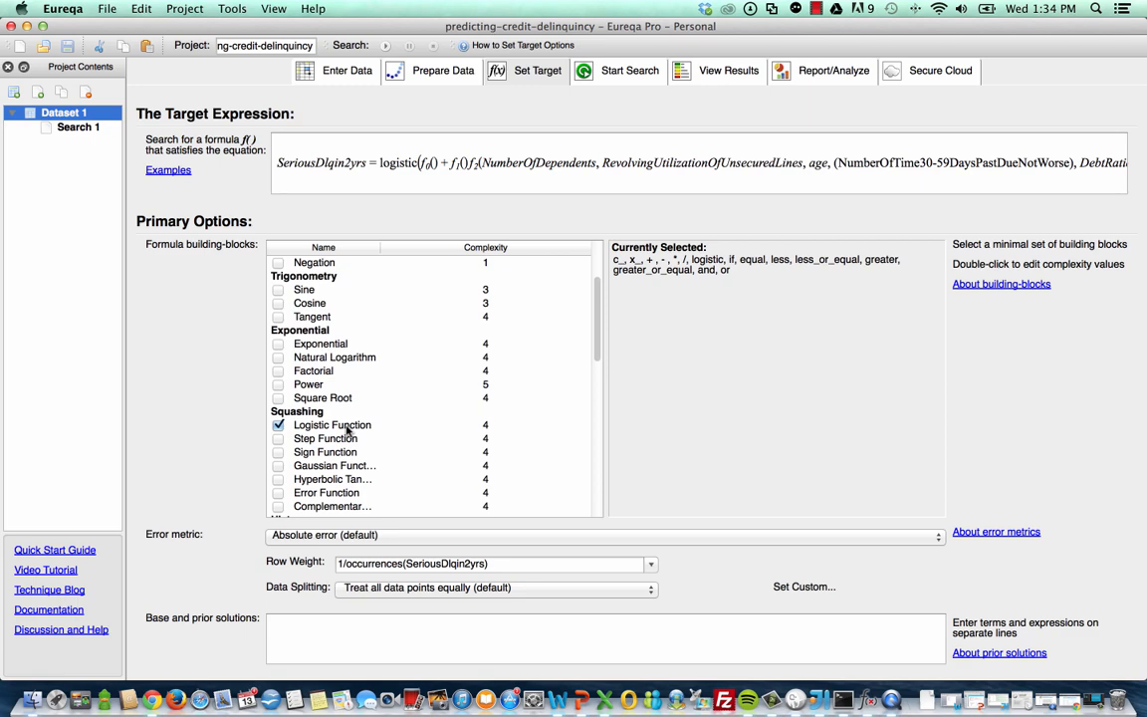
pyautogui.scroll(-3)
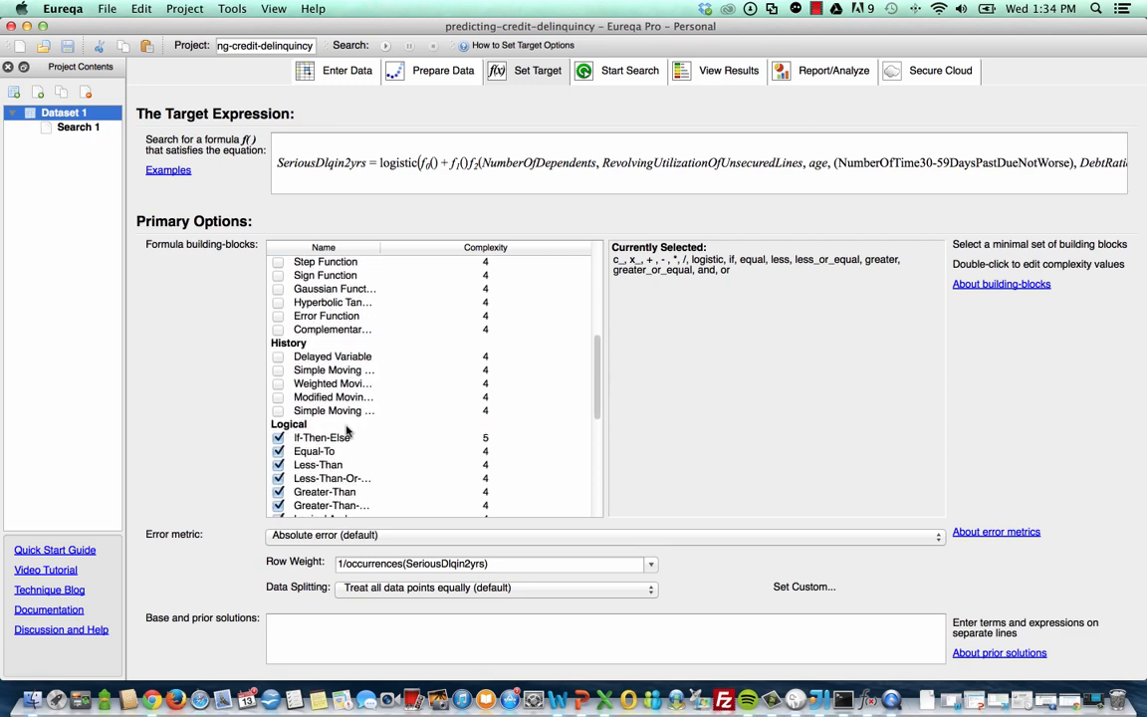
pyautogui.scroll(-3)
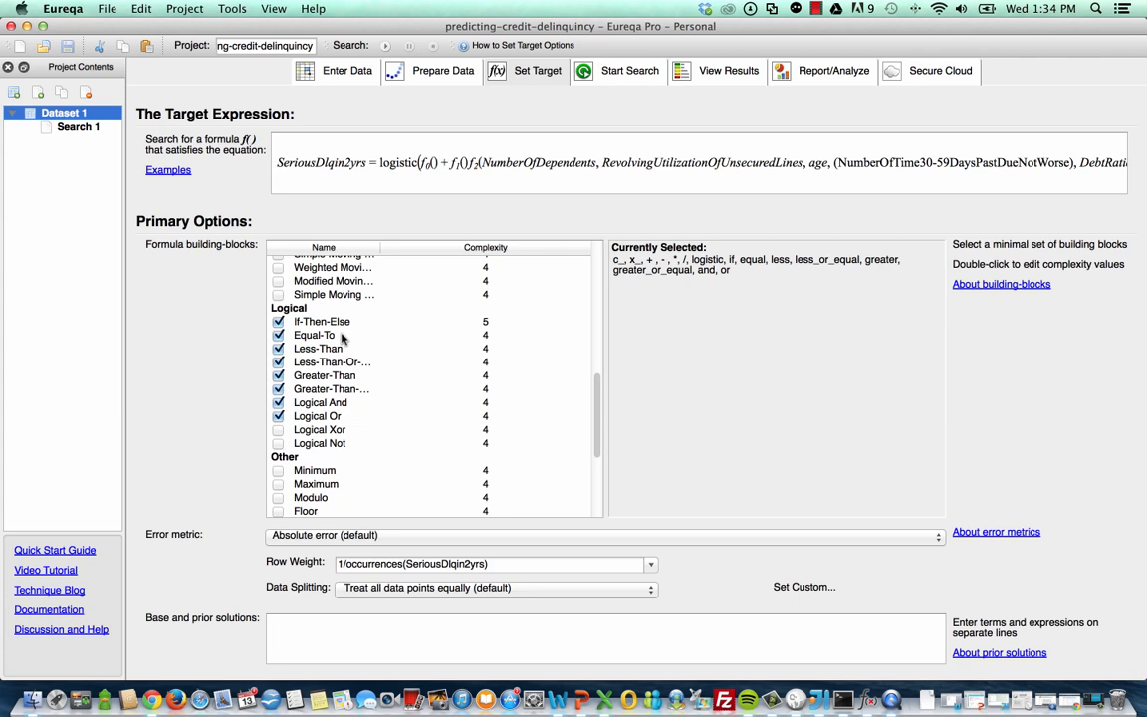
pyautogui.moveTo(369, 375)
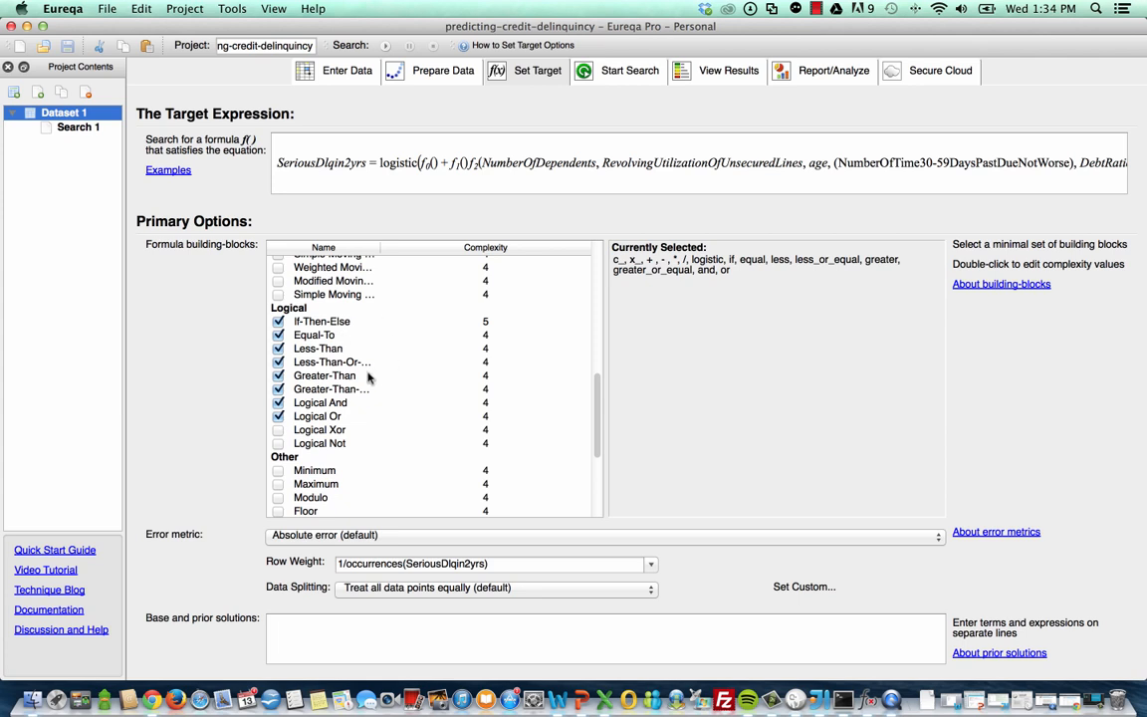
pyautogui.moveTo(375, 337)
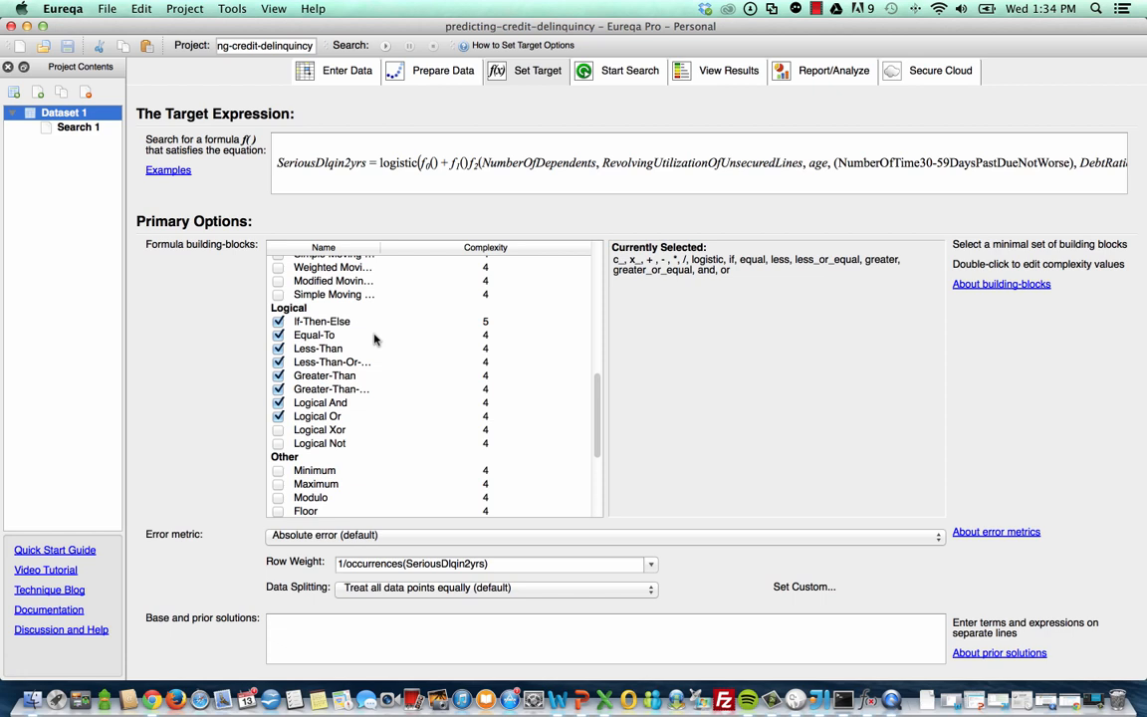
pyautogui.moveTo(277, 548)
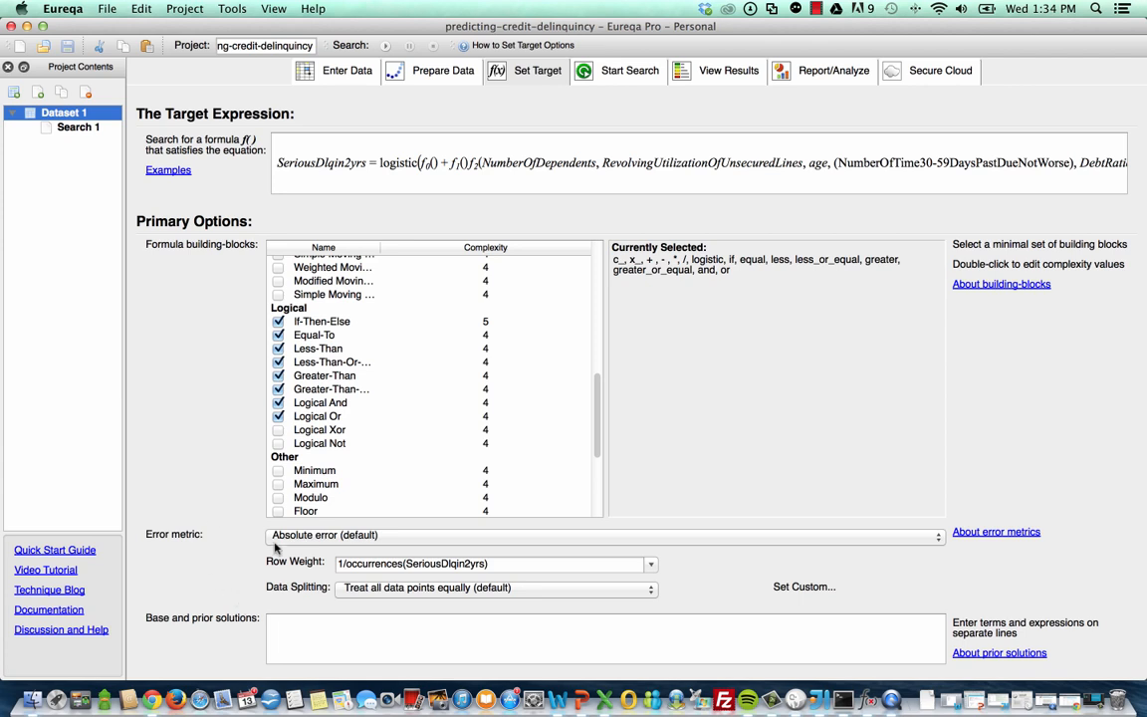
# - Expand the Error metric dropdown showing absolute error as current
pyautogui.click(597, 535)
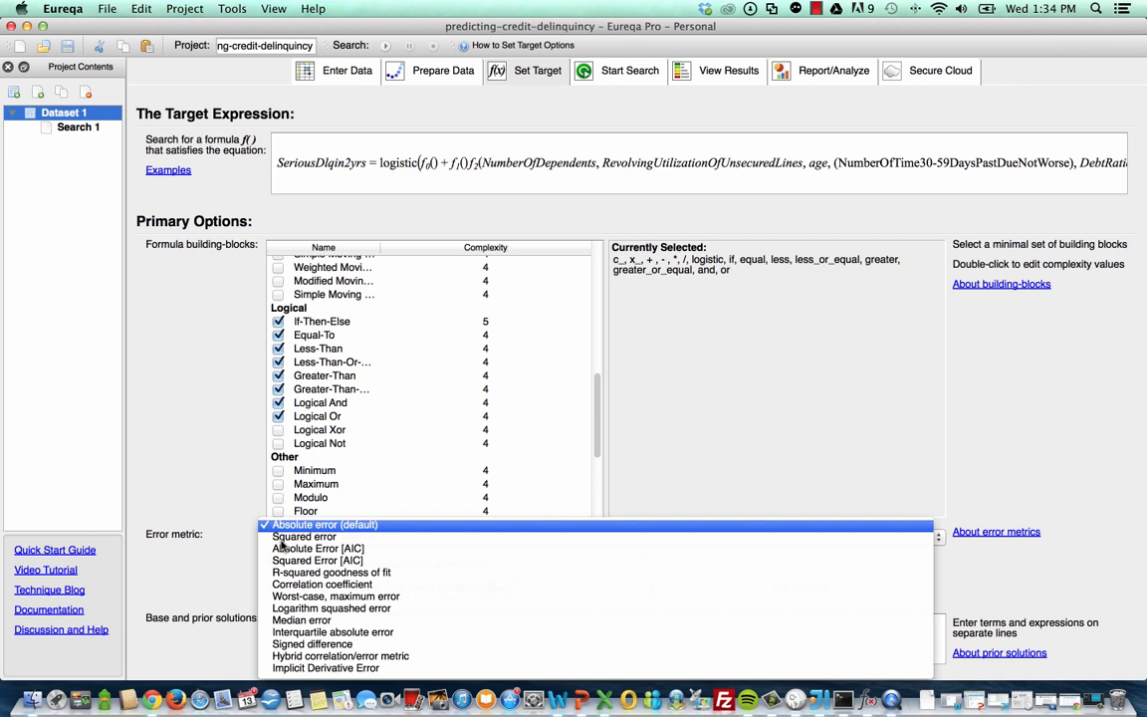
# - Keep Absolute error as the metric and return to the raw dataset grid
pyautogui.click(325, 525)
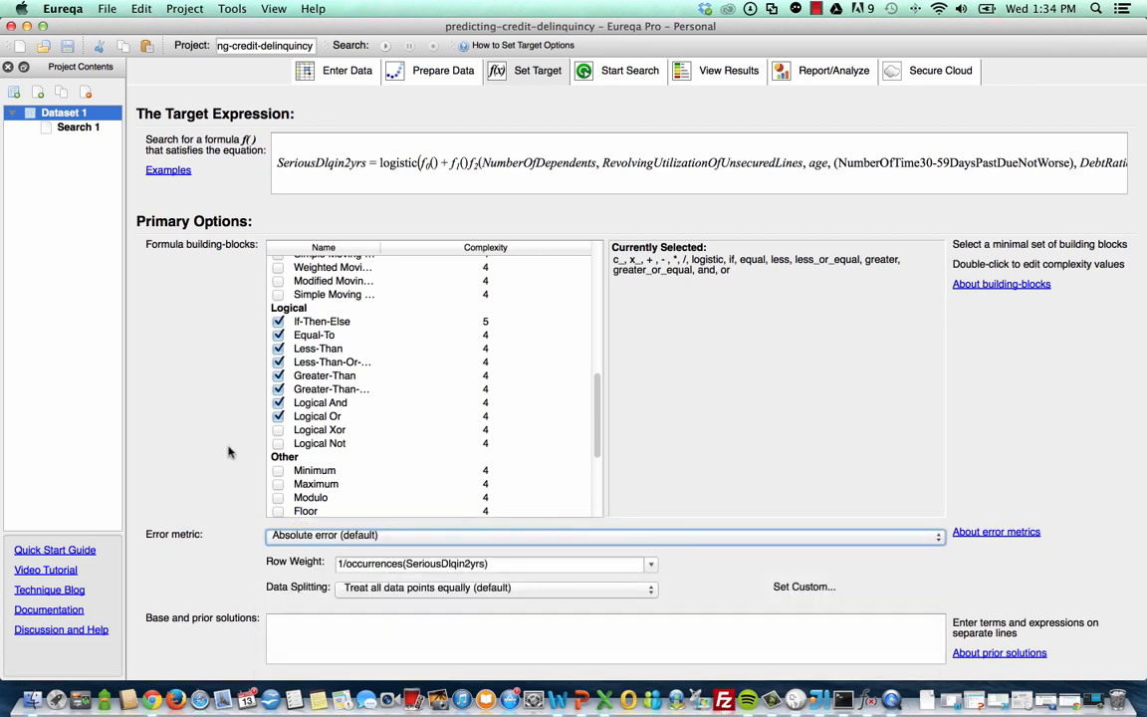
pyautogui.moveTo(277, 563)
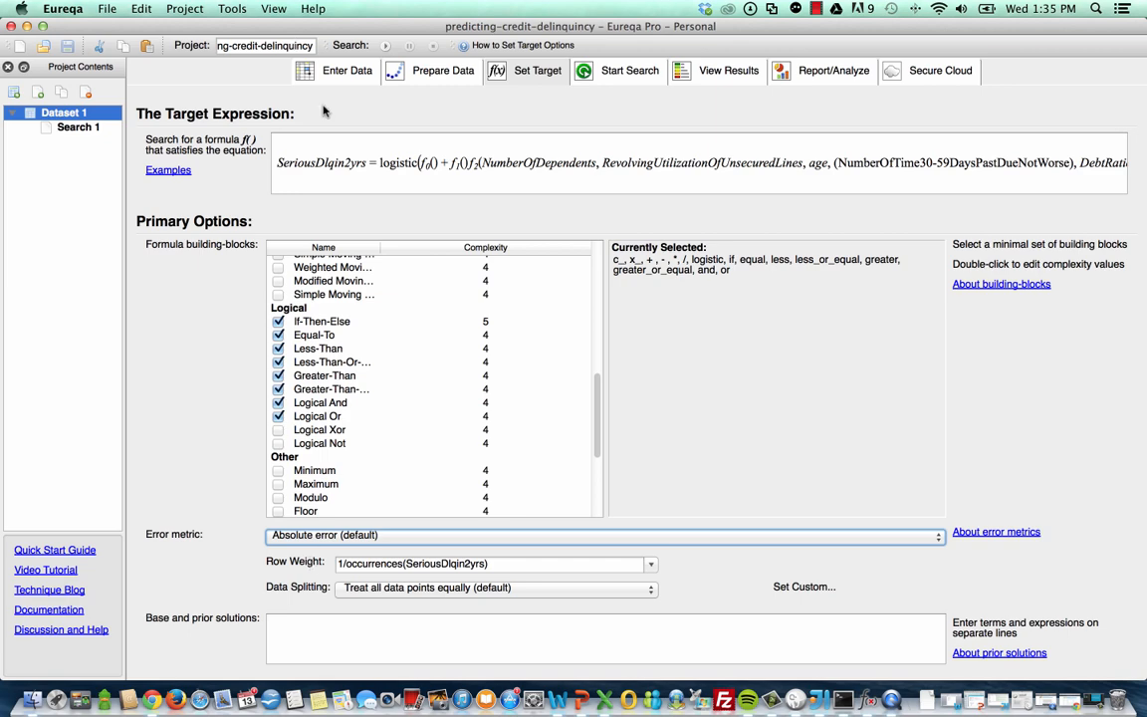
pyautogui.click(345, 70)
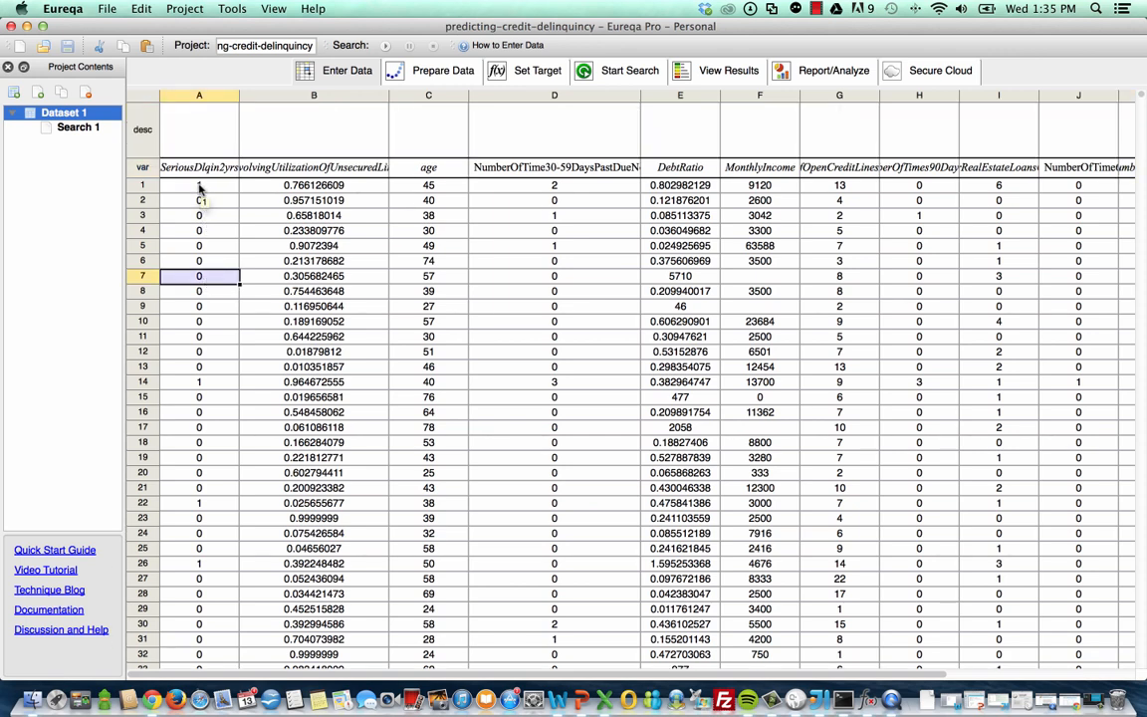
# - Check the first SeriousDlqin2yrs value in cell A1, then return to target settings
pyautogui.click(198, 185)
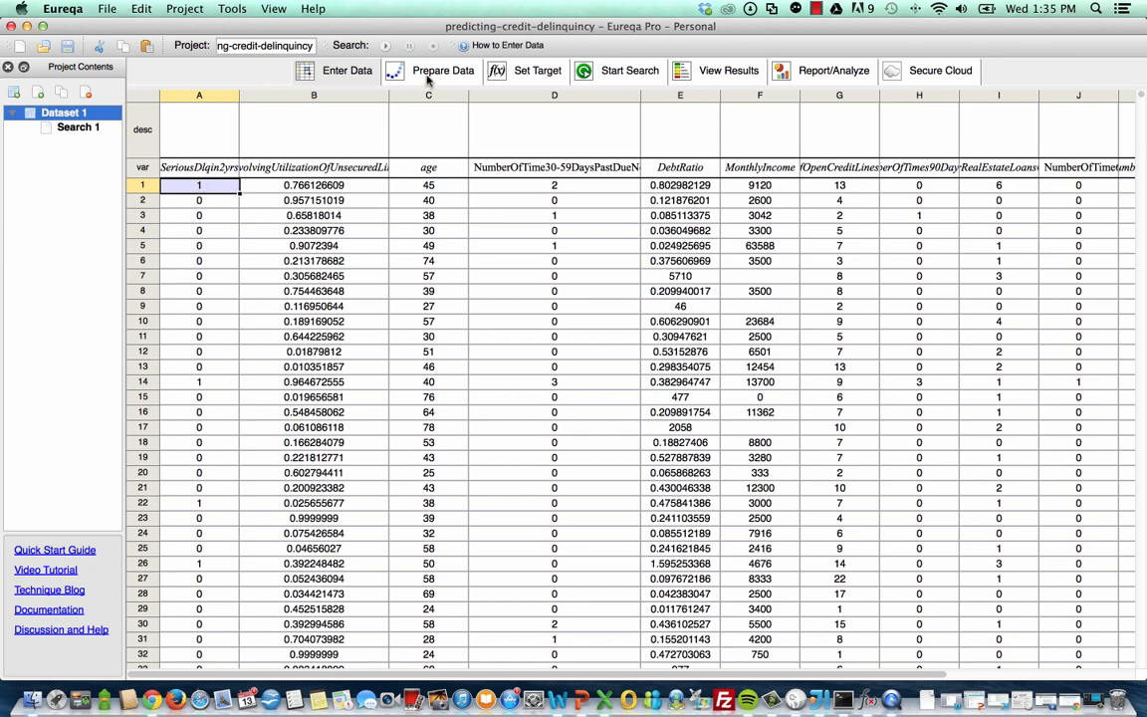
pyautogui.click(536, 71)
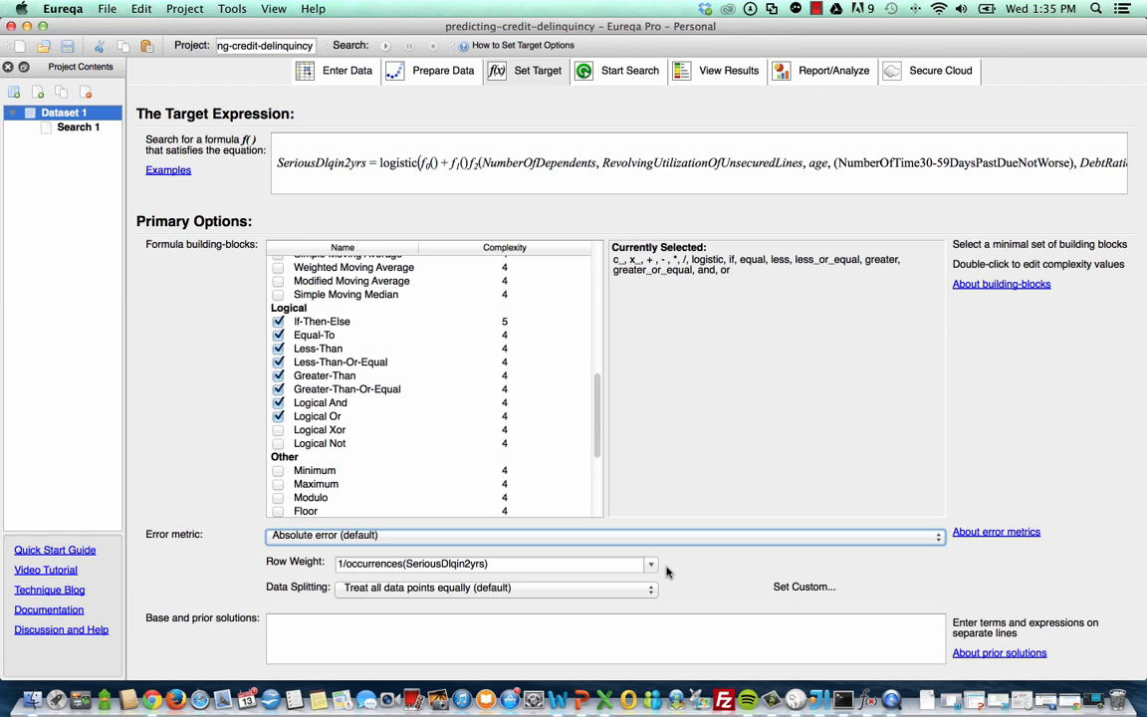
pyautogui.moveTo(679, 227)
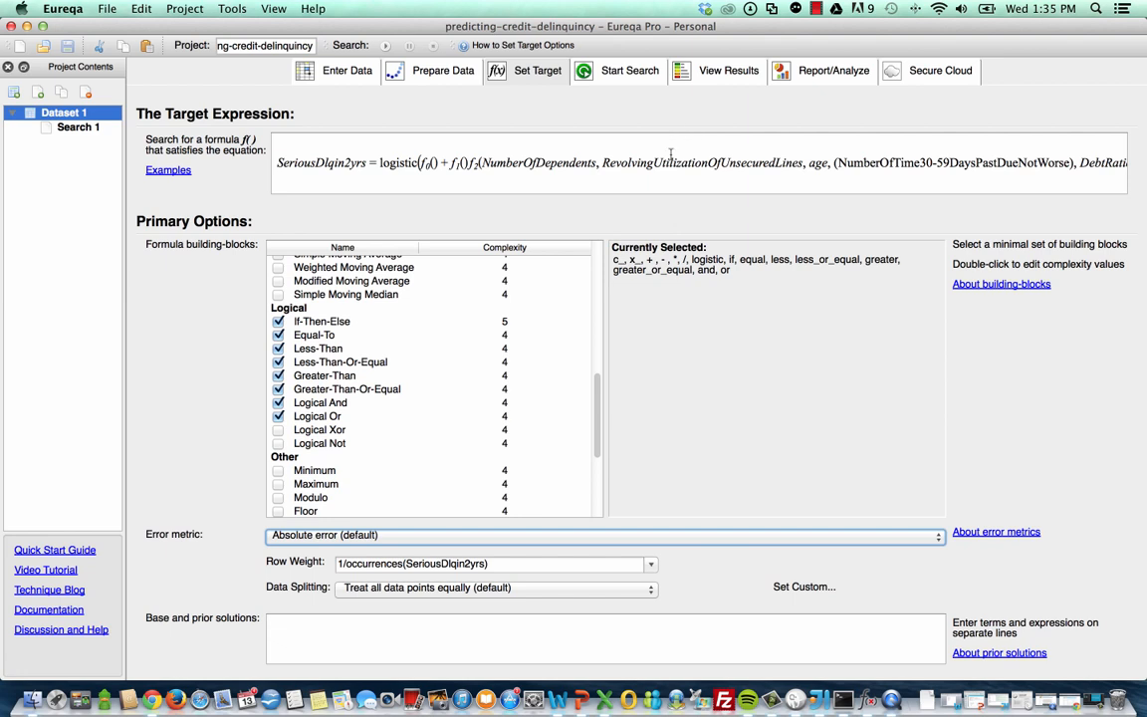
pyautogui.moveTo(395, 361)
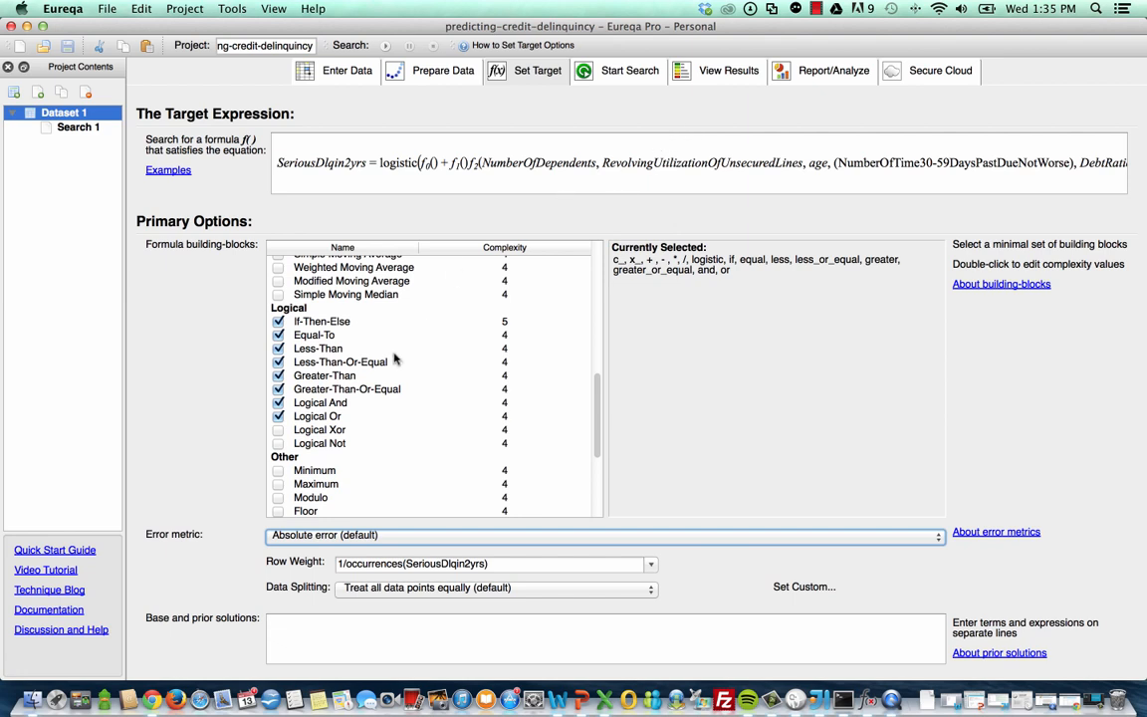
pyautogui.moveTo(346, 556)
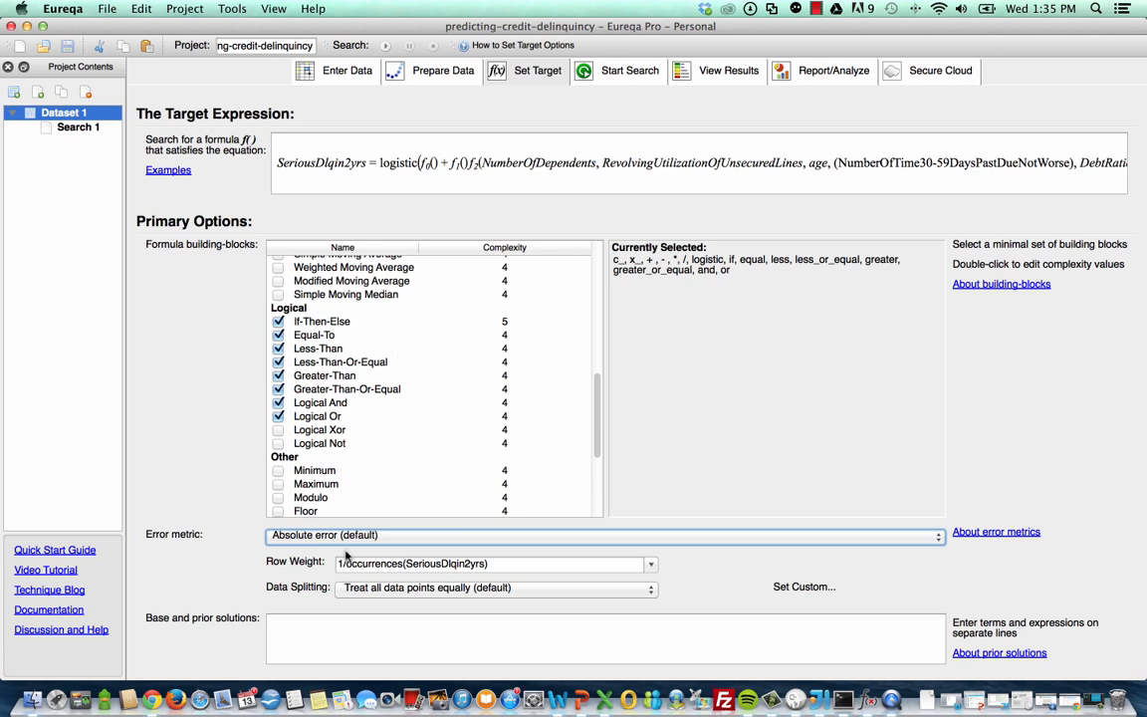
pyautogui.moveTo(334, 569)
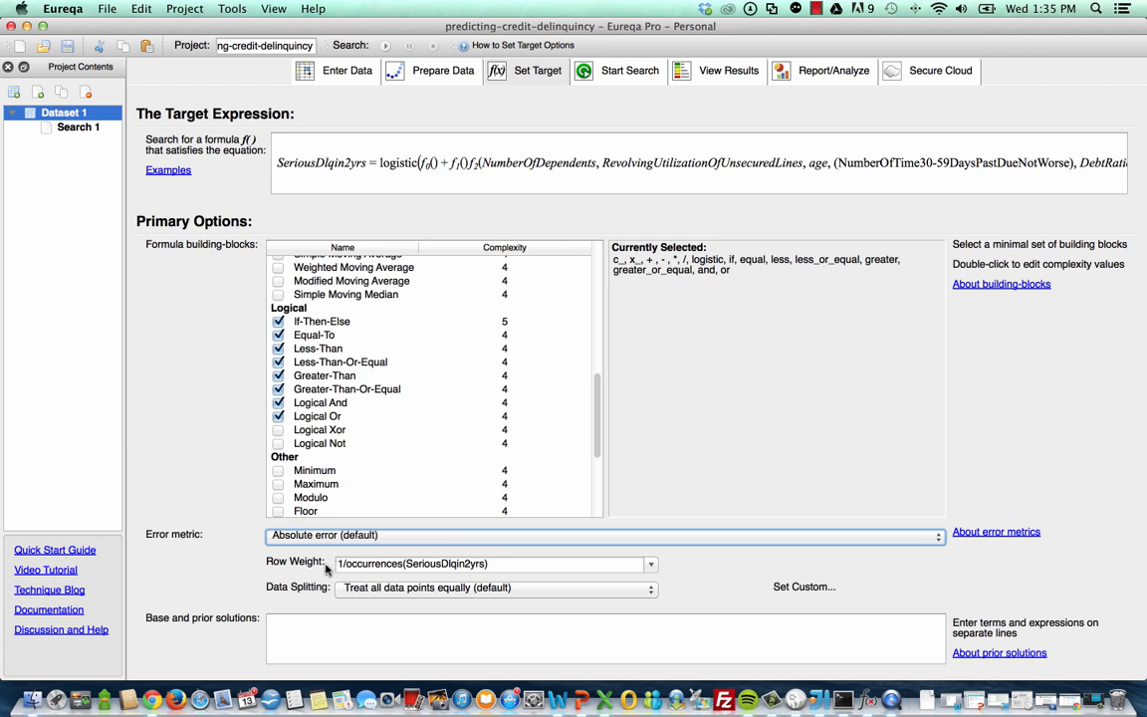
pyautogui.moveTo(444, 574)
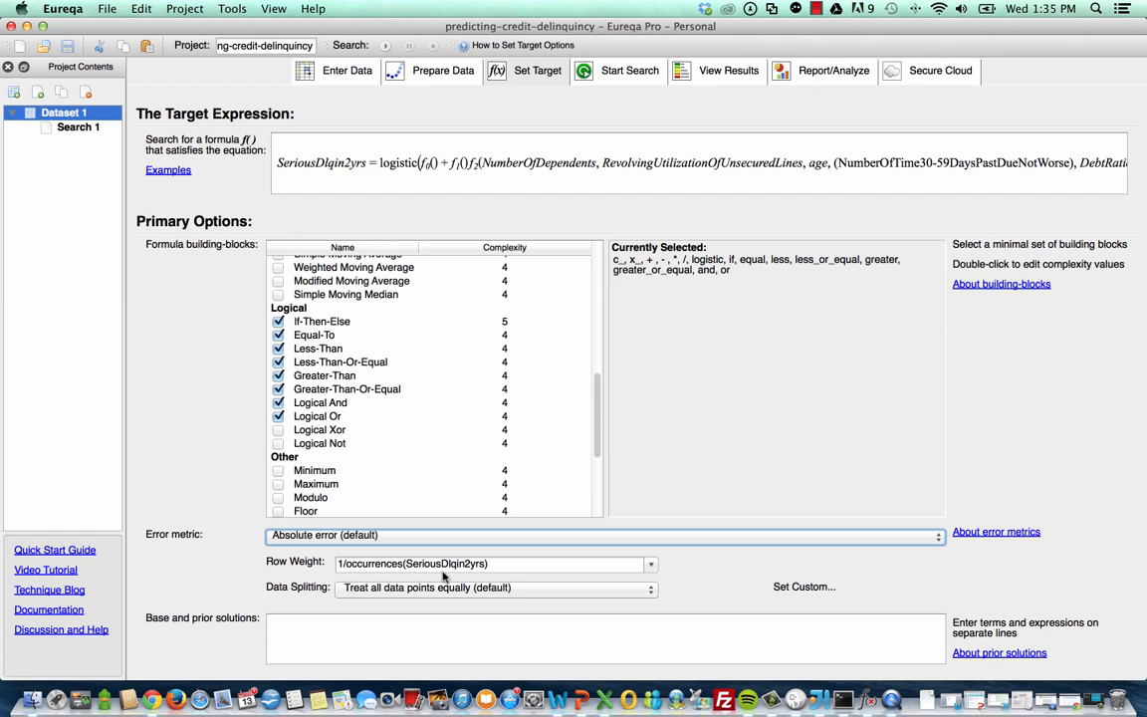
pyautogui.moveTo(573, 154)
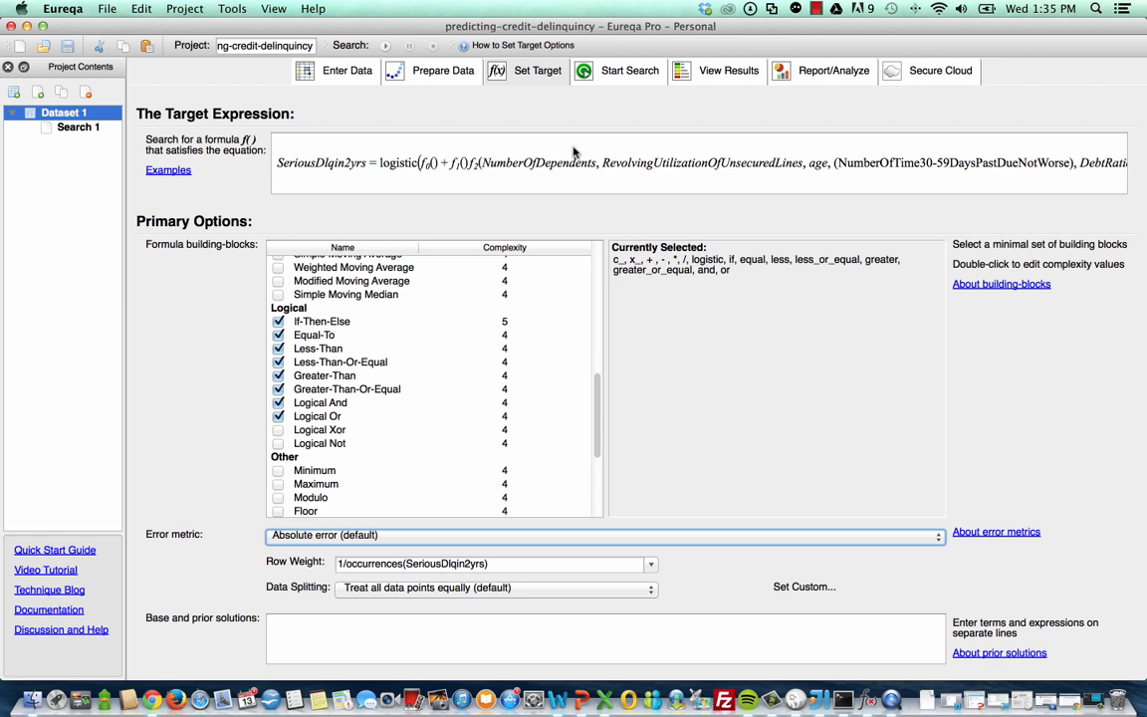
pyautogui.click(626, 71)
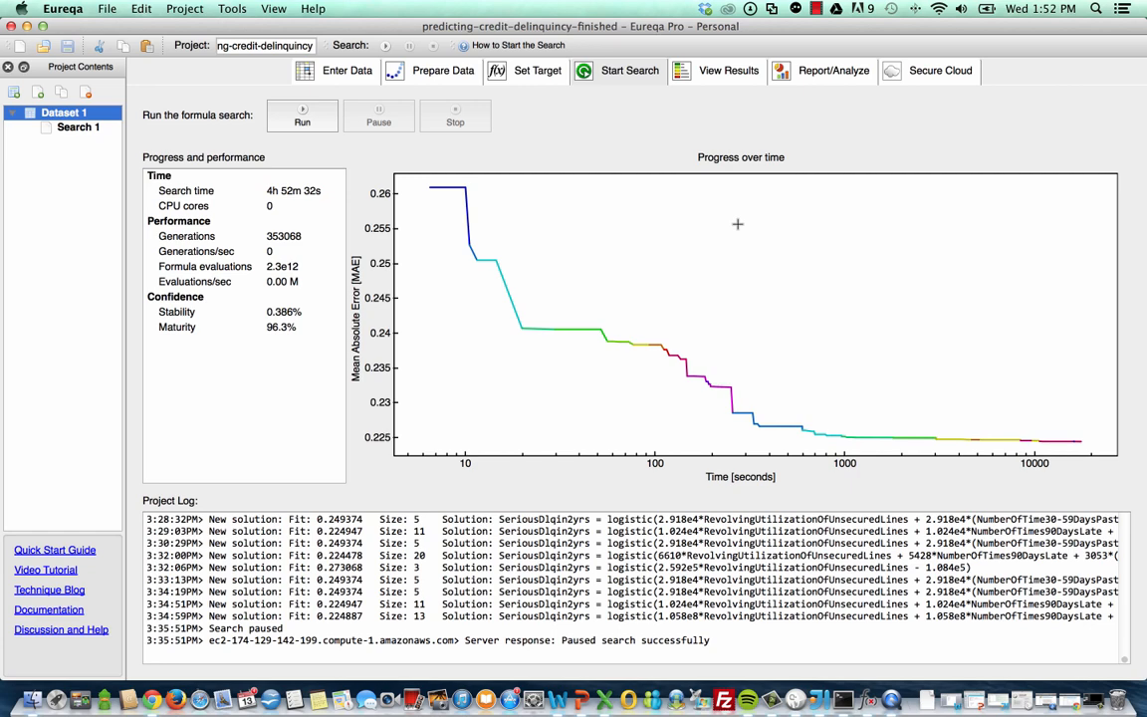
pyautogui.moveTo(273, 175)
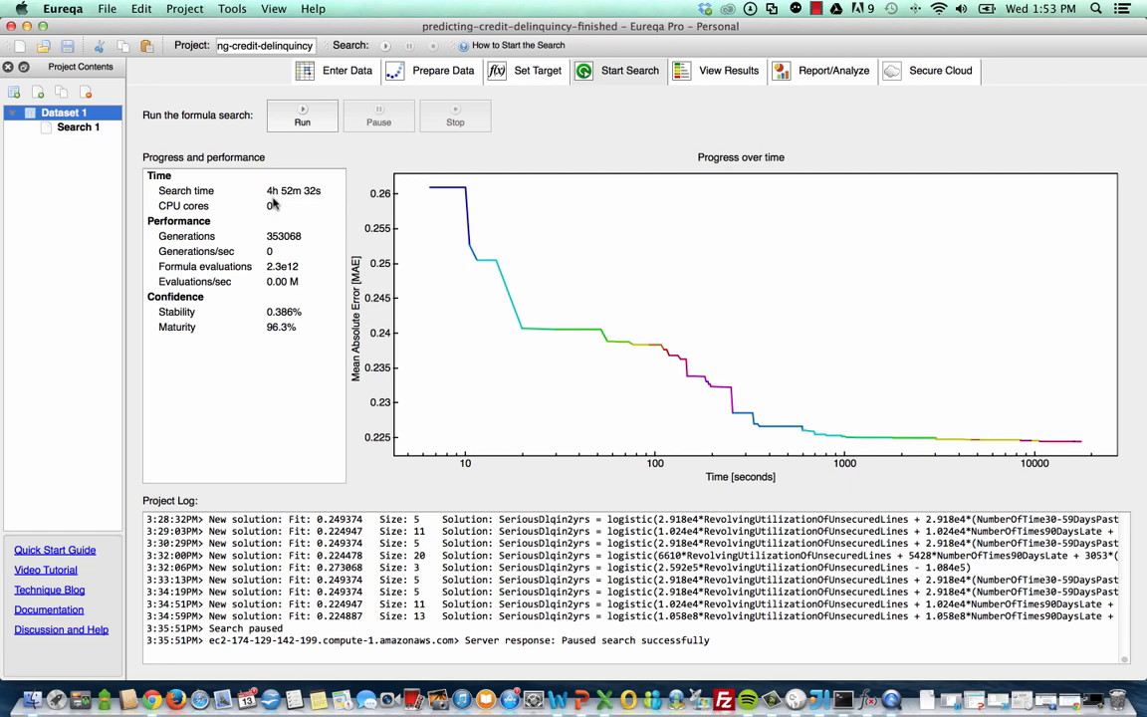
pyautogui.moveTo(266, 211)
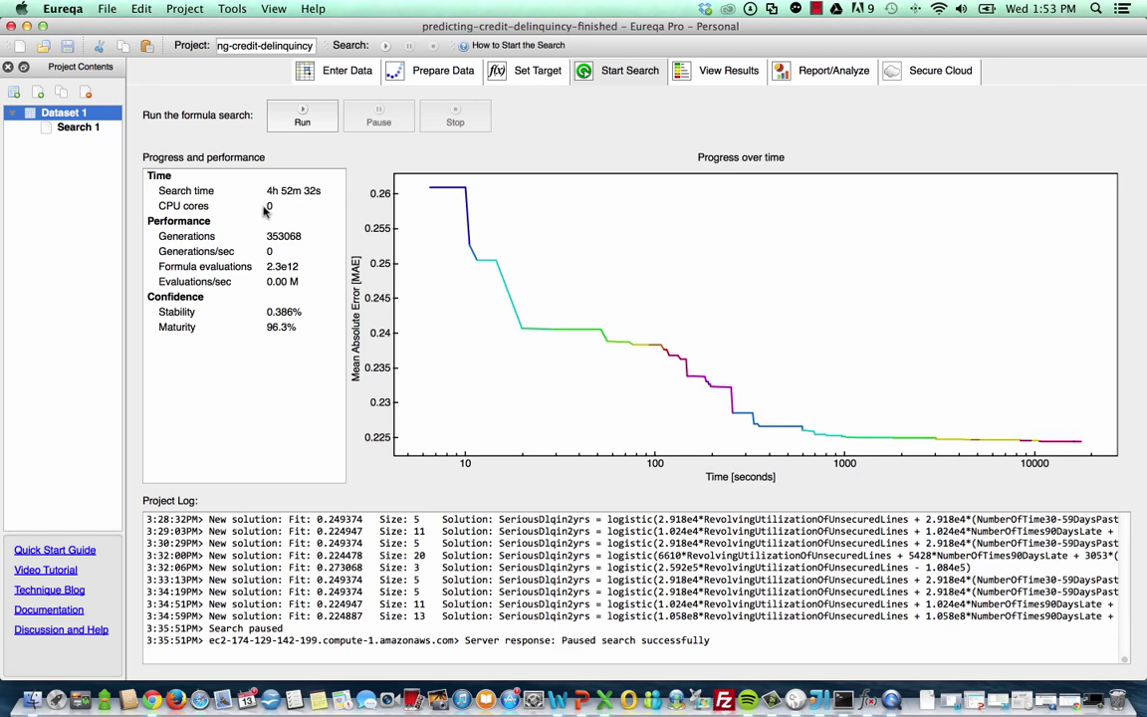
pyautogui.moveTo(274, 210)
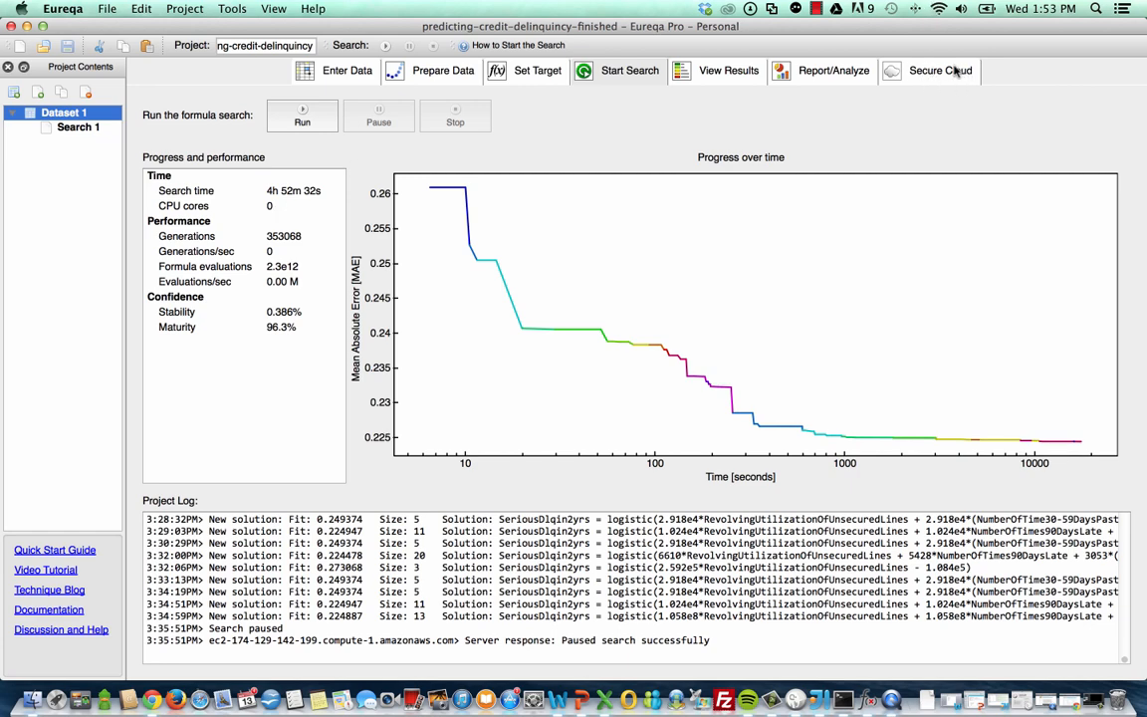
pyautogui.moveTo(604, 179)
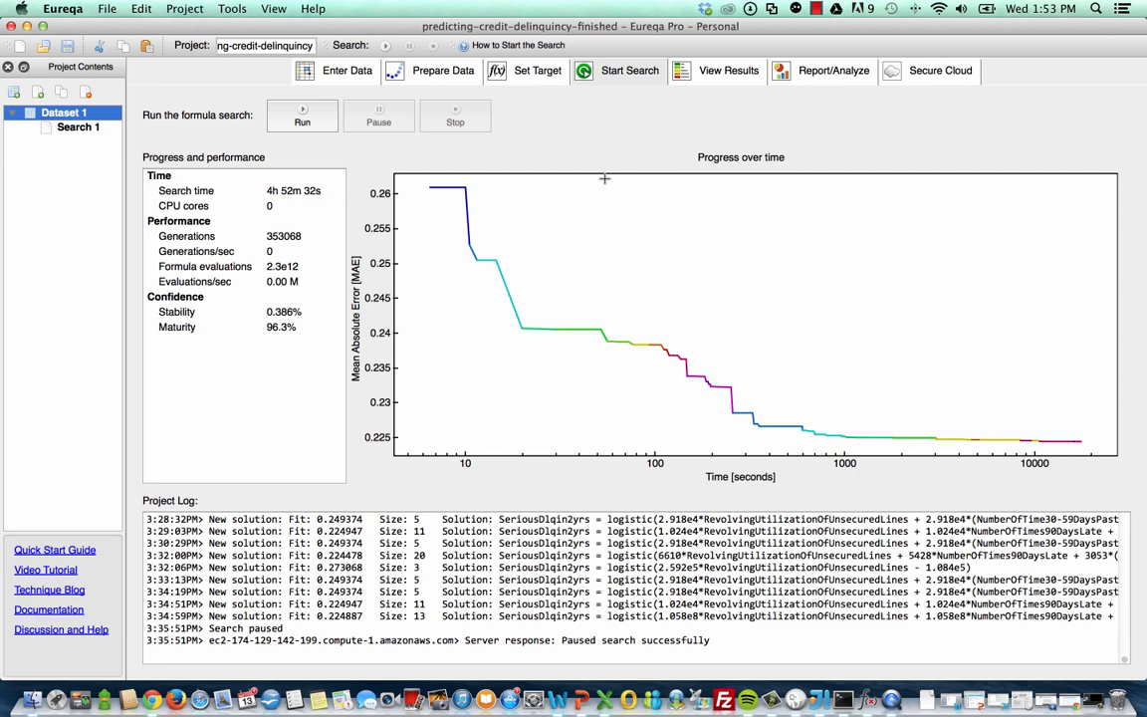
pyautogui.moveTo(474, 160)
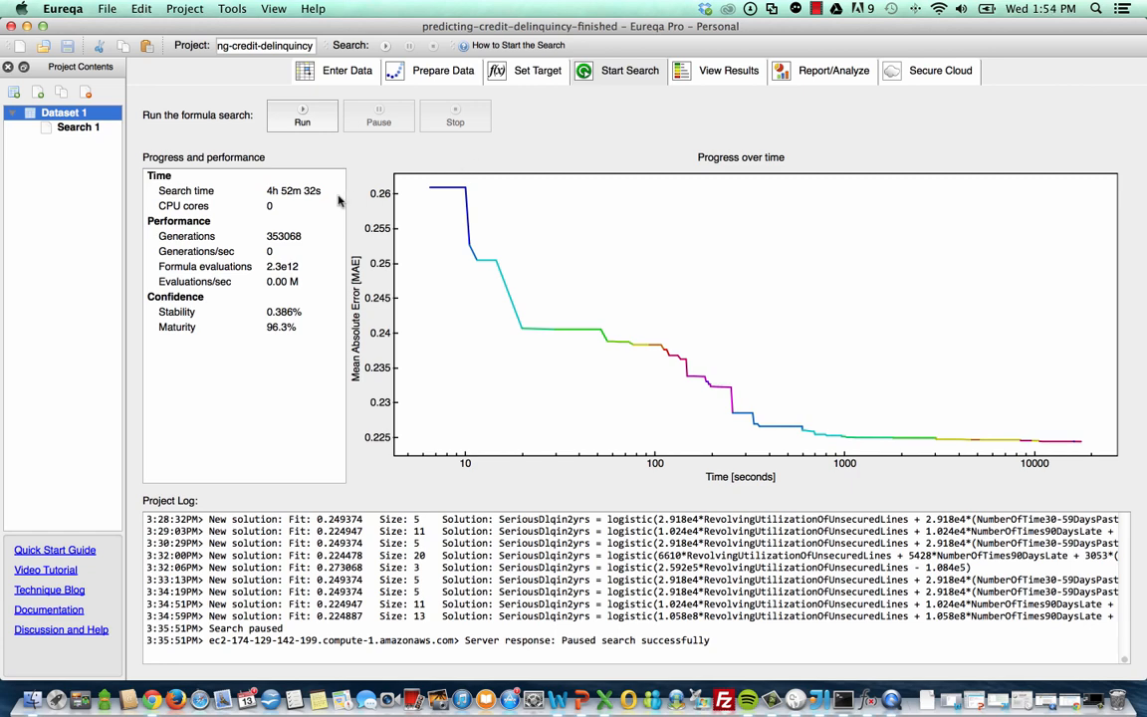
pyautogui.moveTo(268, 247)
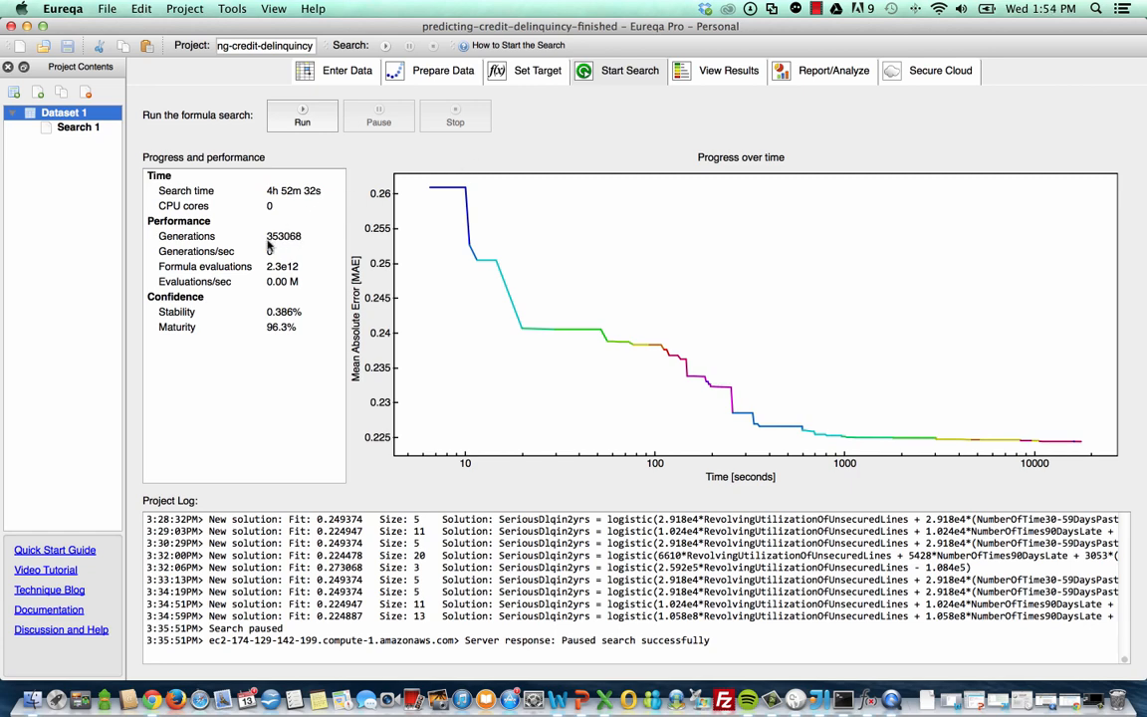
pyautogui.moveTo(285, 247)
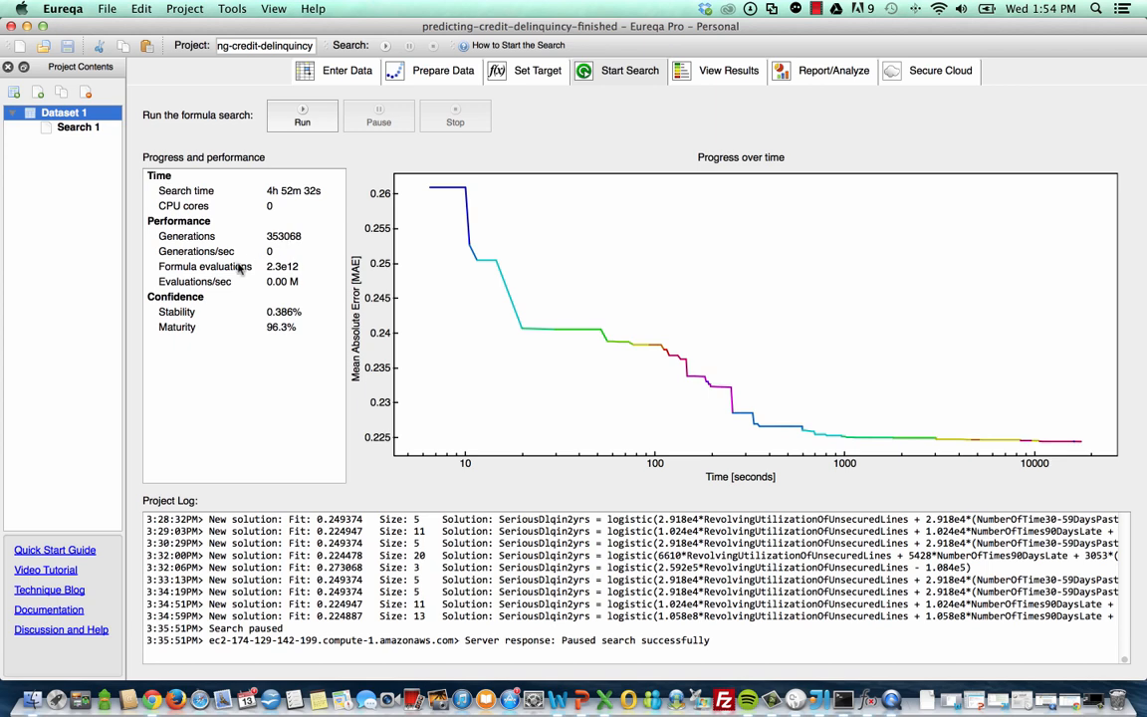
pyautogui.moveTo(250, 320)
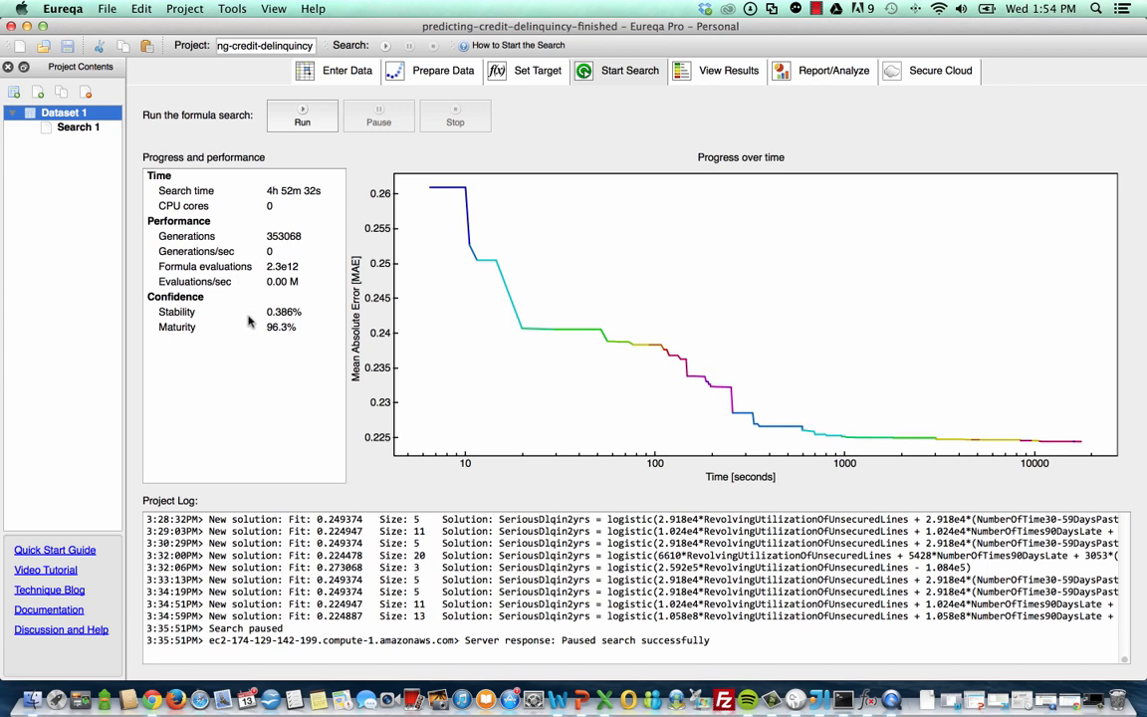
pyautogui.moveTo(309, 317)
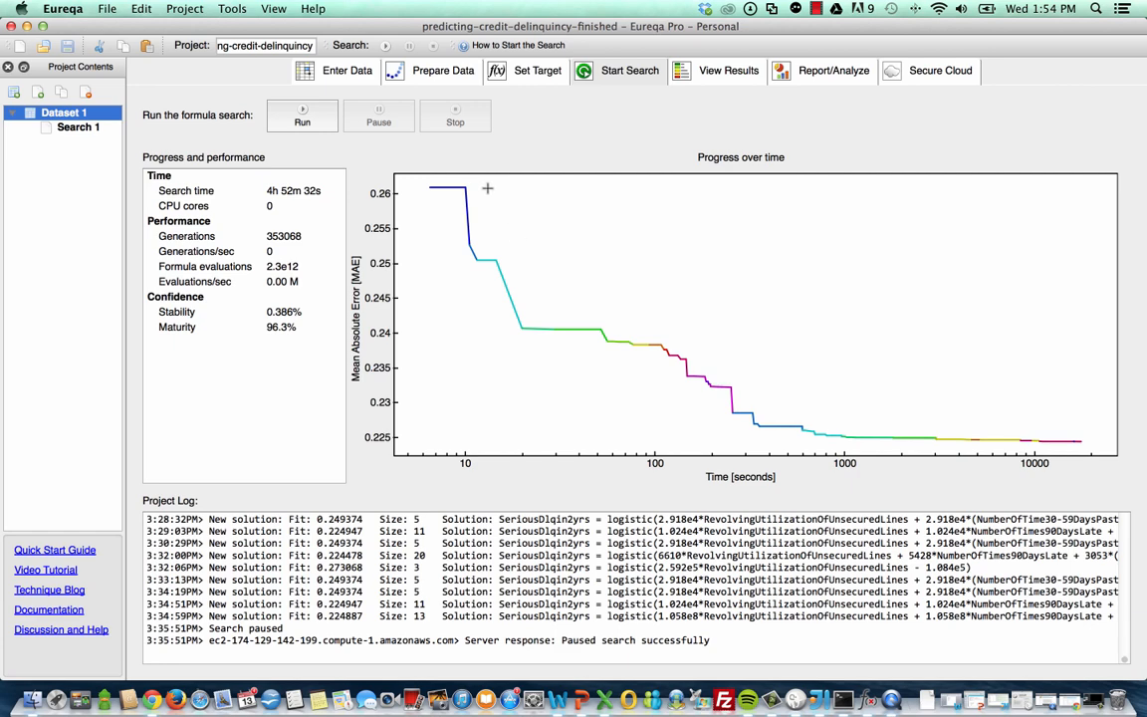
pyautogui.moveTo(511, 306)
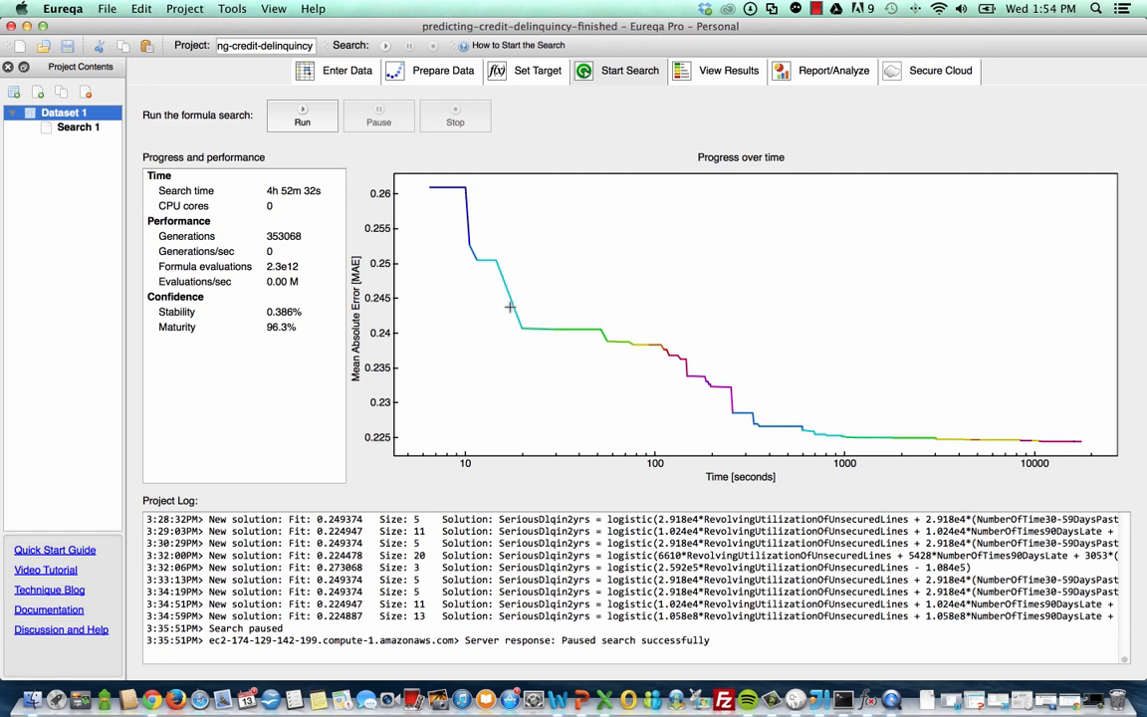
pyautogui.moveTo(568, 341)
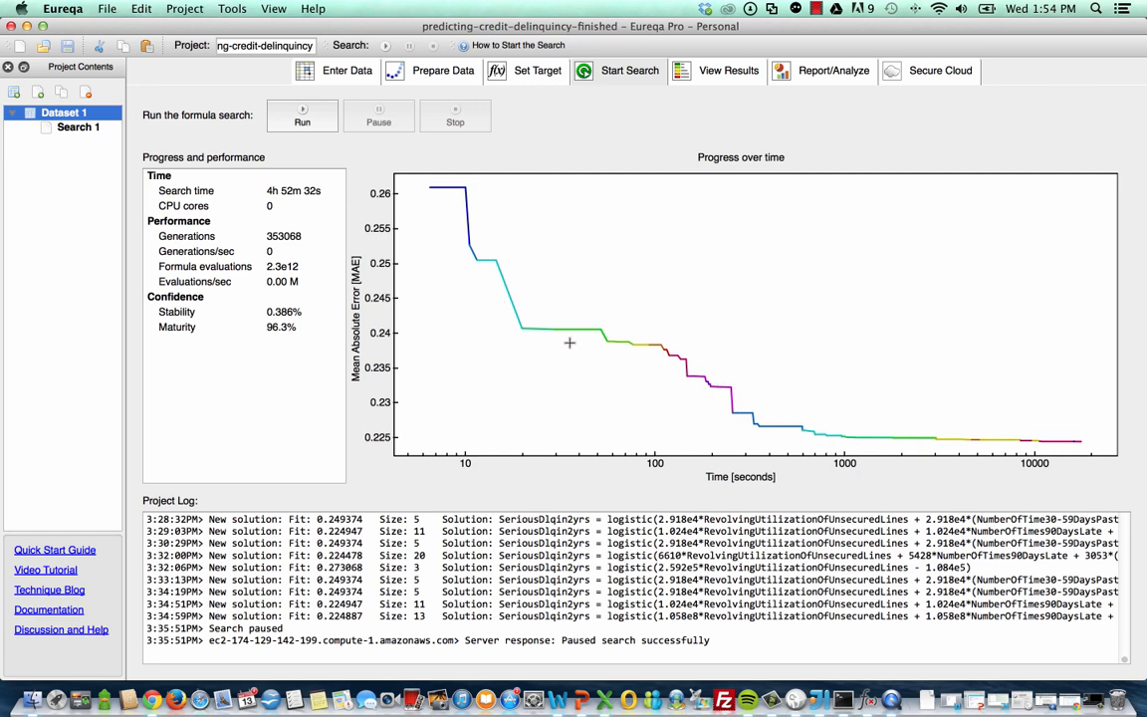
pyautogui.moveTo(597, 398)
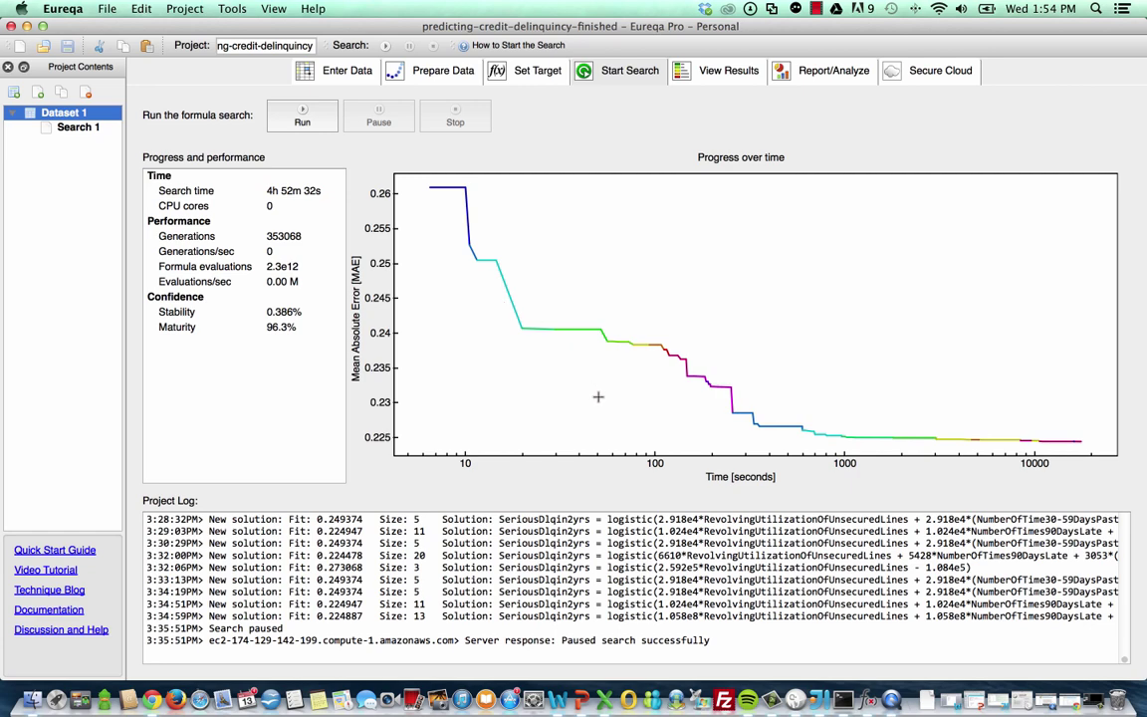
pyautogui.moveTo(545, 268)
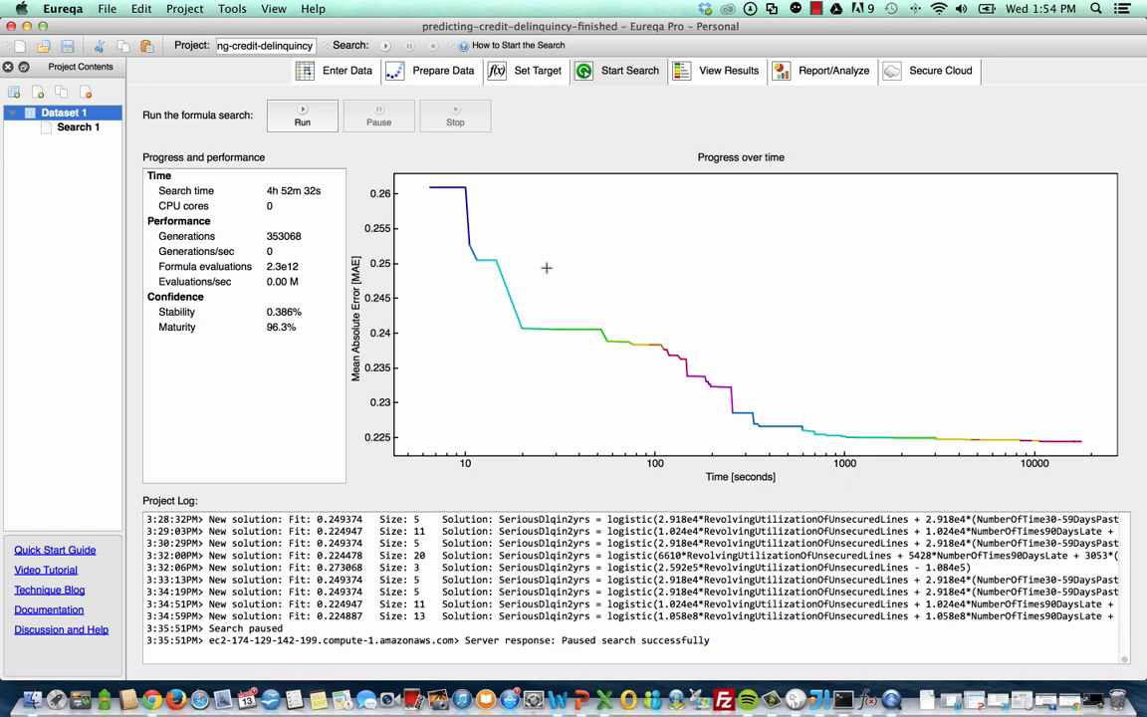
pyautogui.moveTo(489, 241)
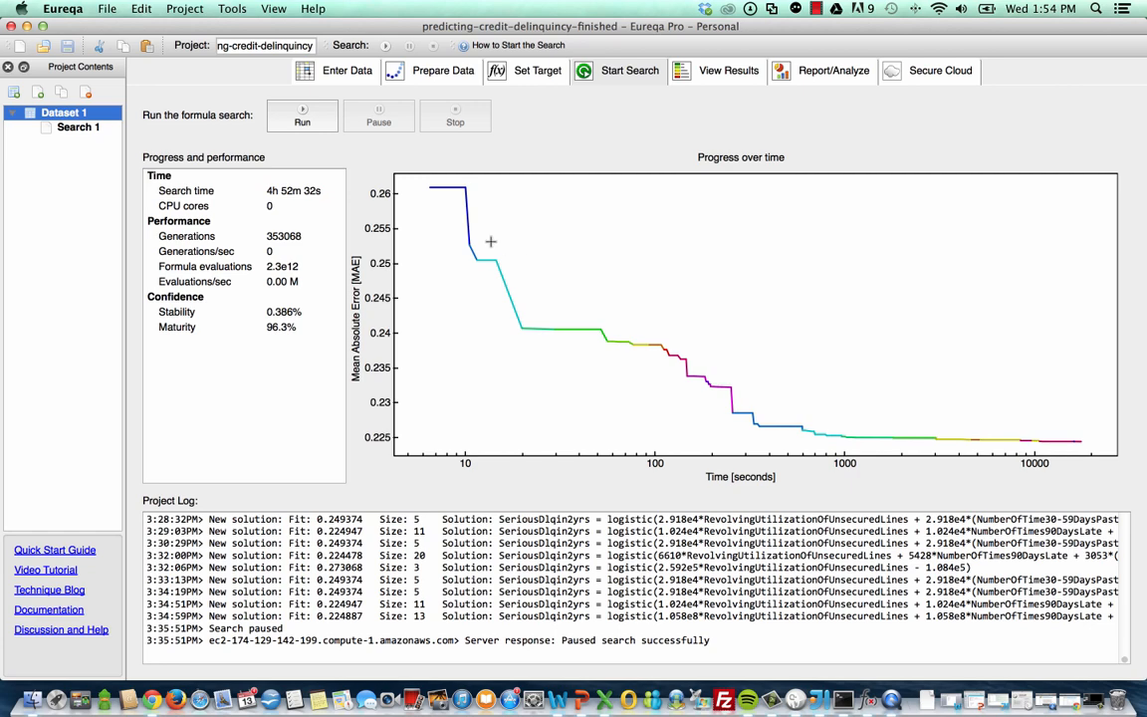
pyautogui.moveTo(475, 269)
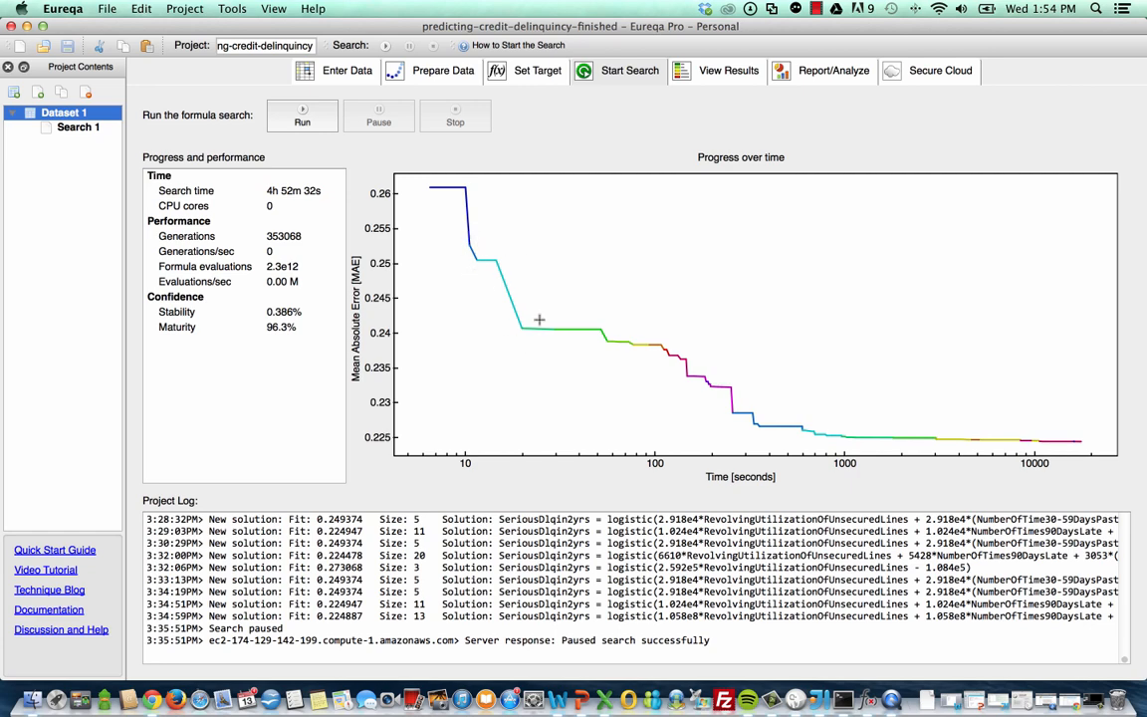
pyautogui.moveTo(605, 338)
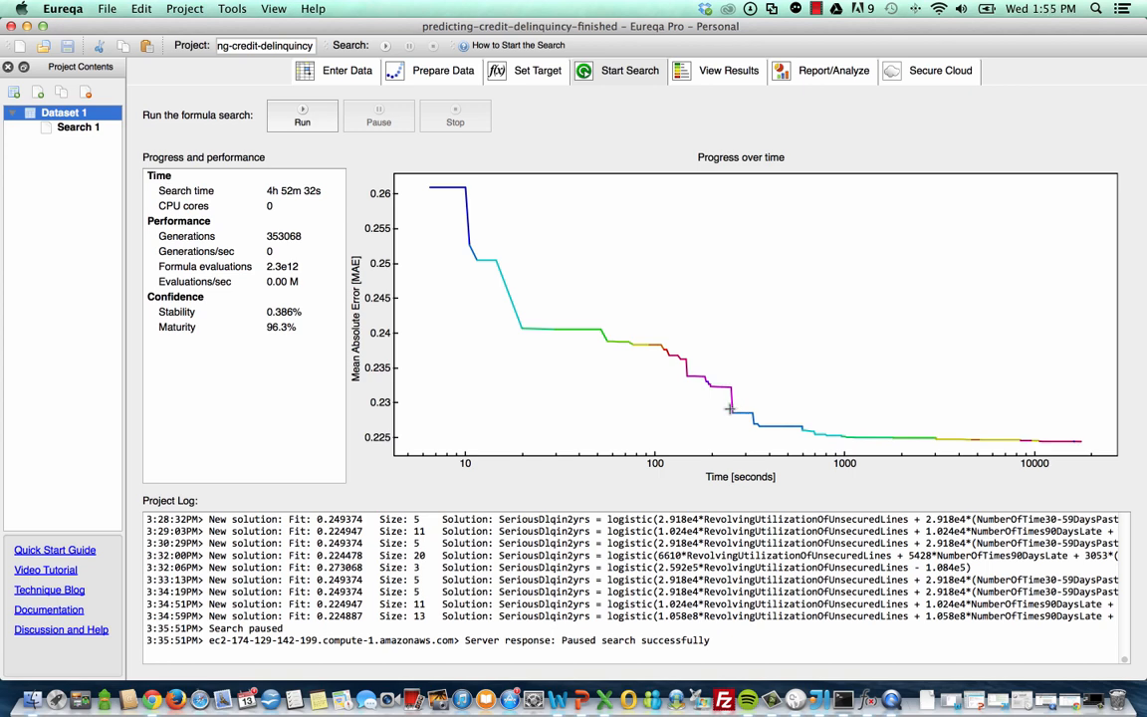
pyautogui.moveTo(756, 422)
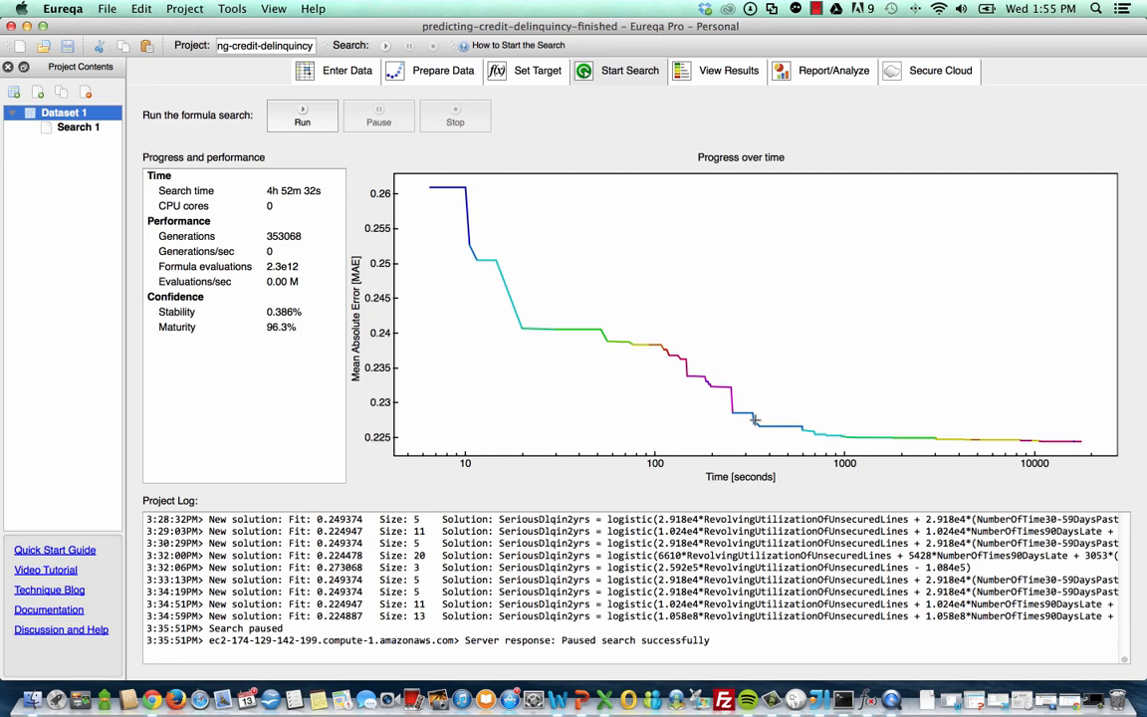
pyautogui.moveTo(811, 425)
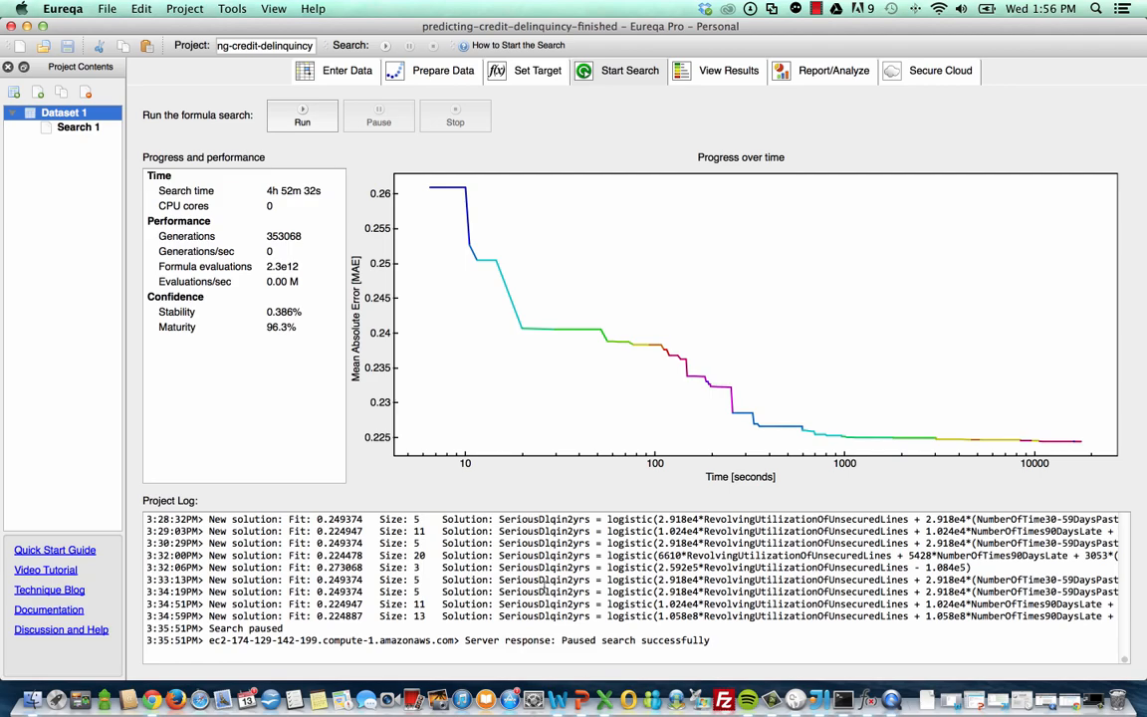
# - Show the eight solutions, sizes 3–20, with the size-20 formula fitting best at 0.822
pyautogui.click(730, 71)
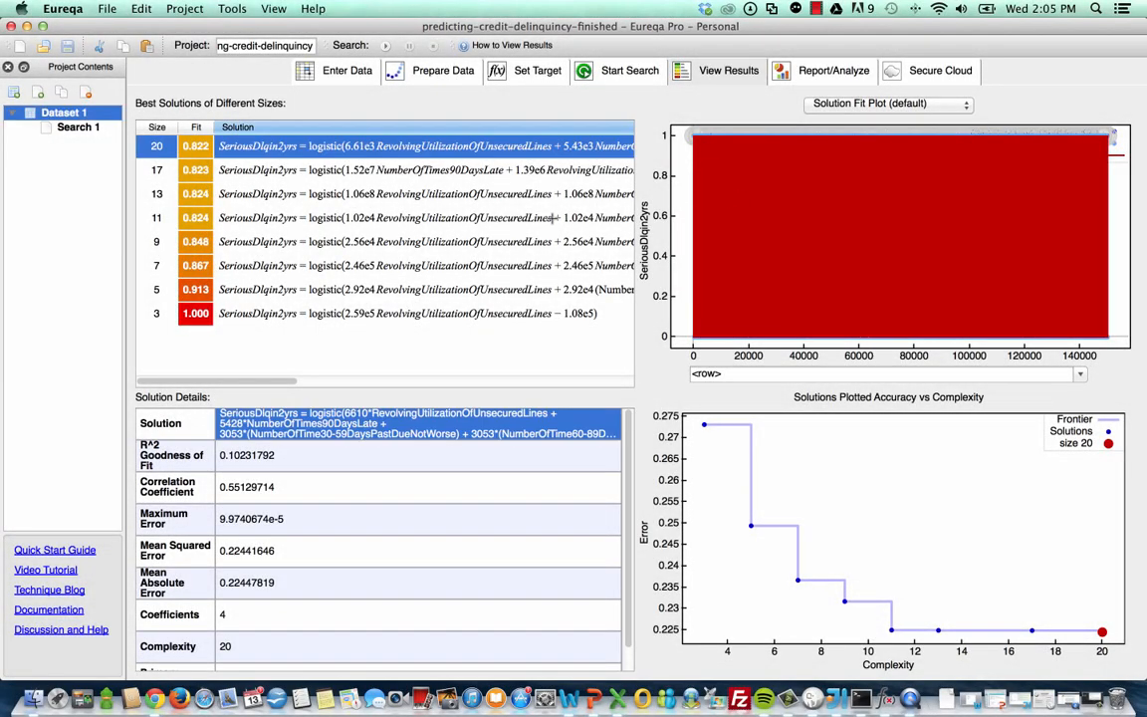
pyautogui.moveTo(553, 223)
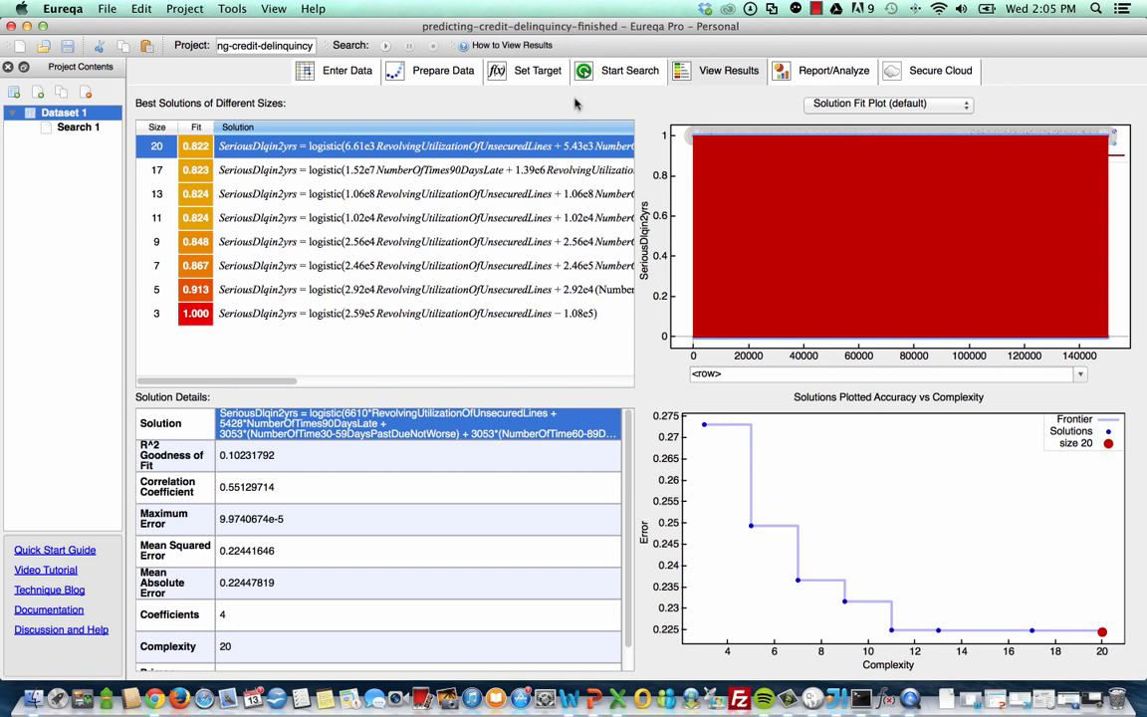
pyautogui.moveTo(445, 325)
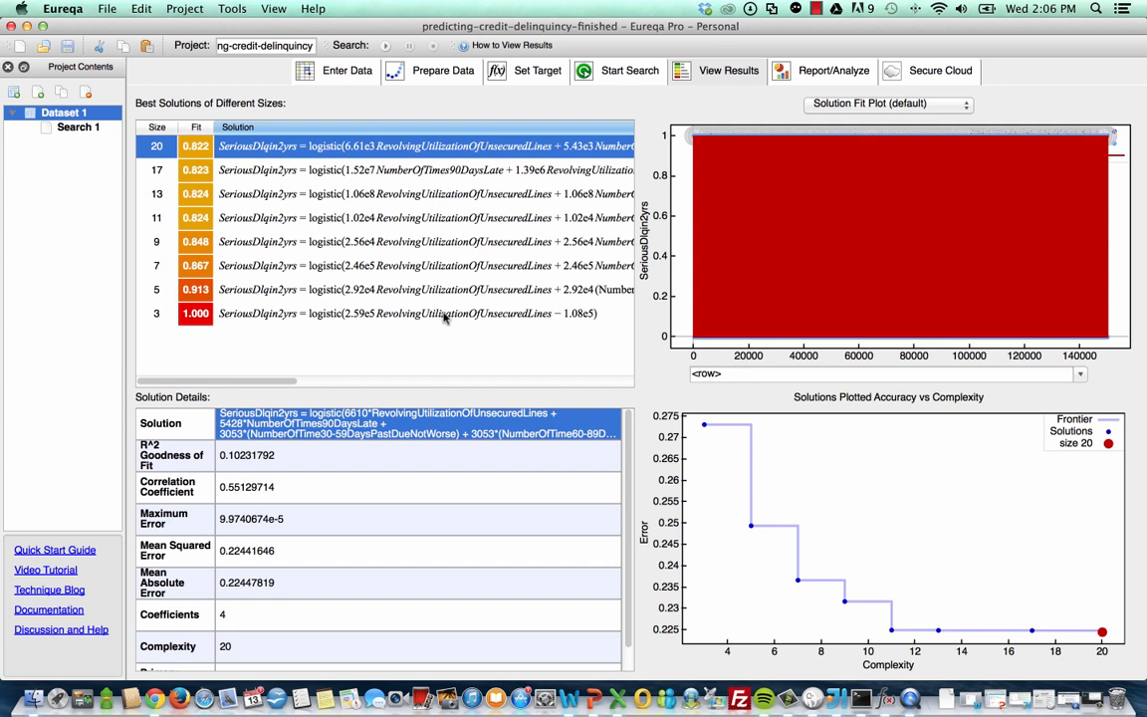
pyautogui.moveTo(416, 146)
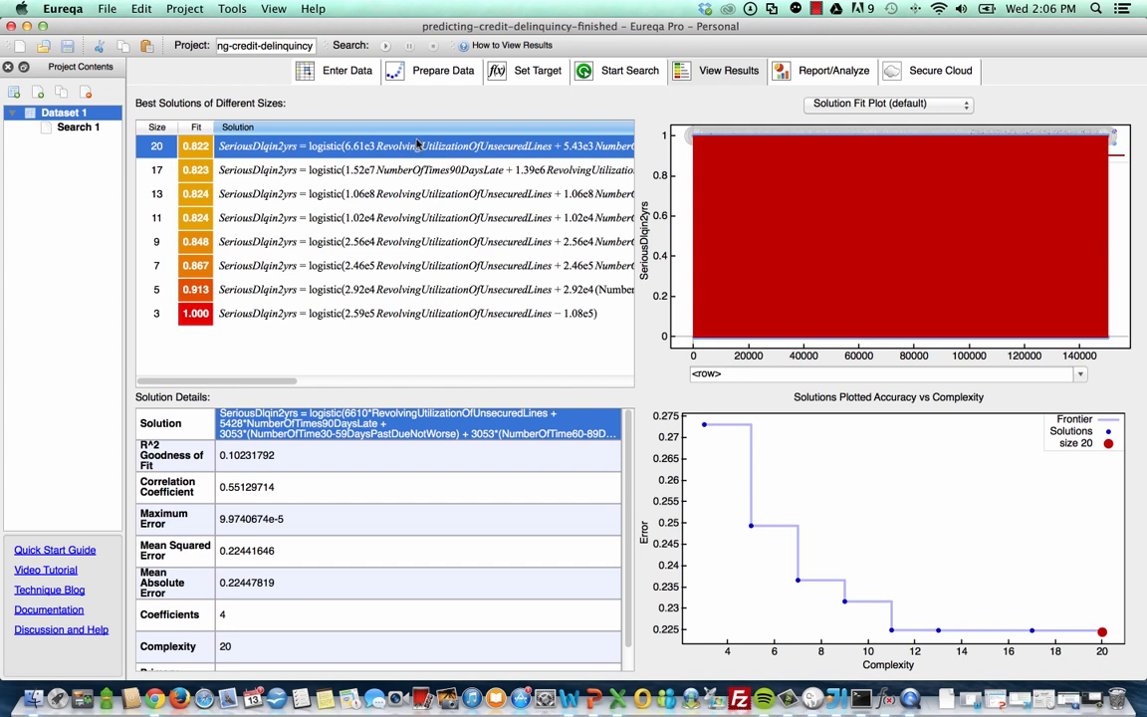
pyautogui.moveTo(405, 160)
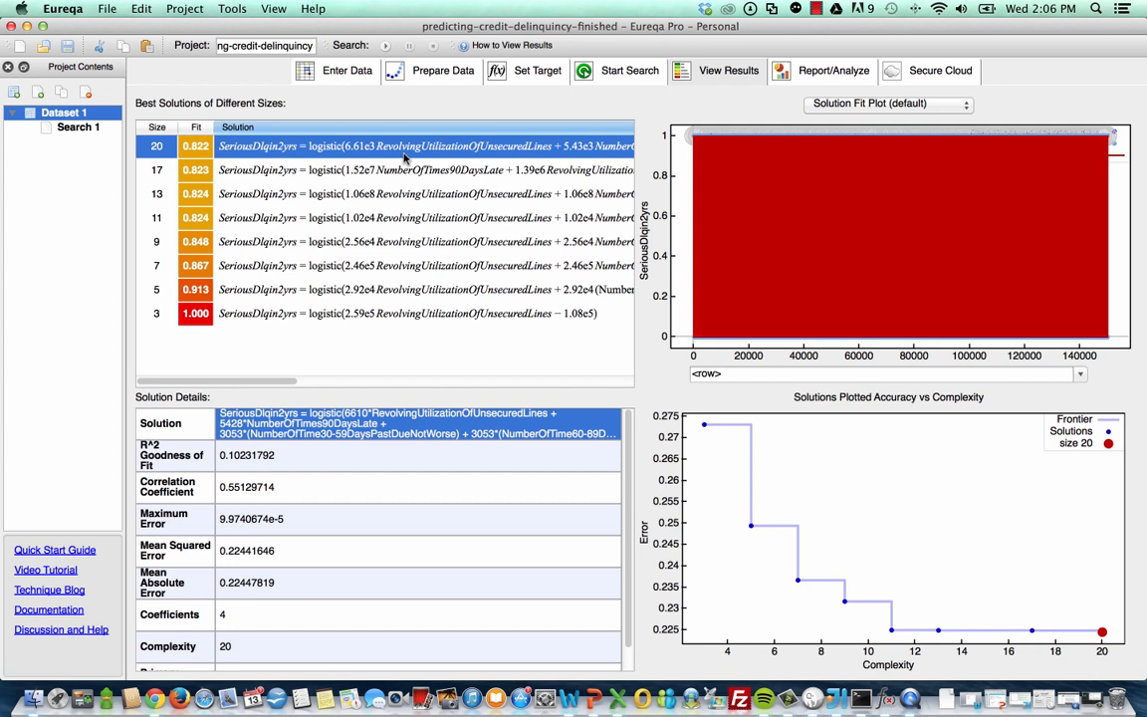
pyautogui.moveTo(401, 179)
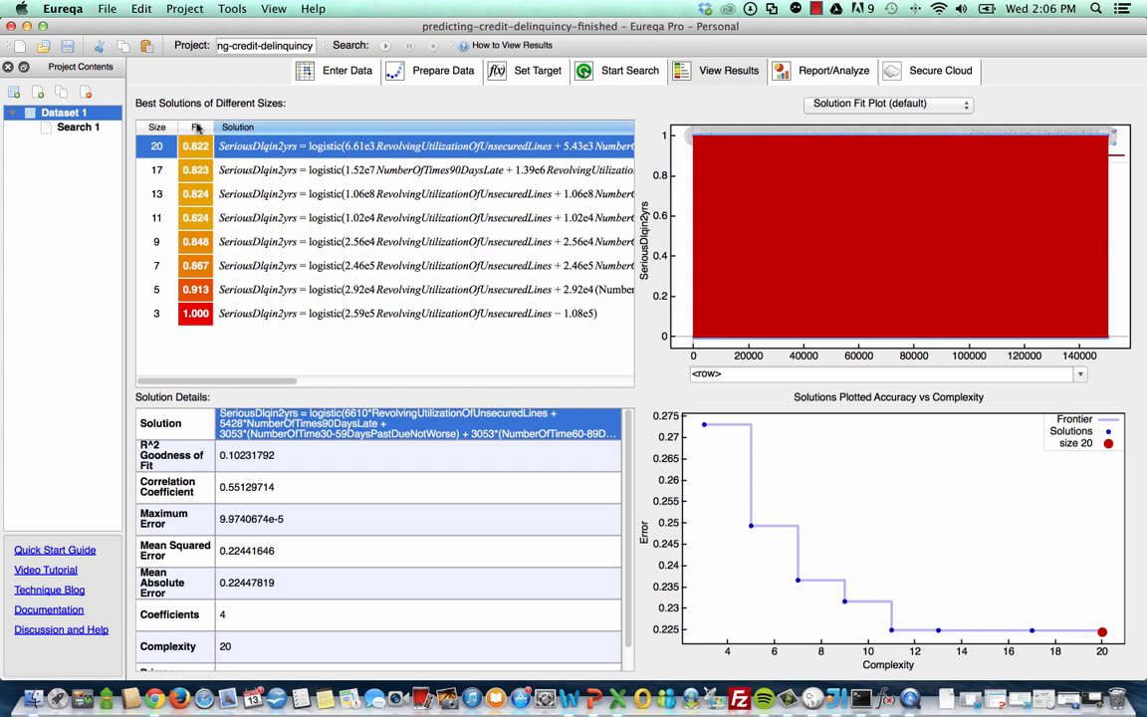
pyautogui.moveTo(616, 35)
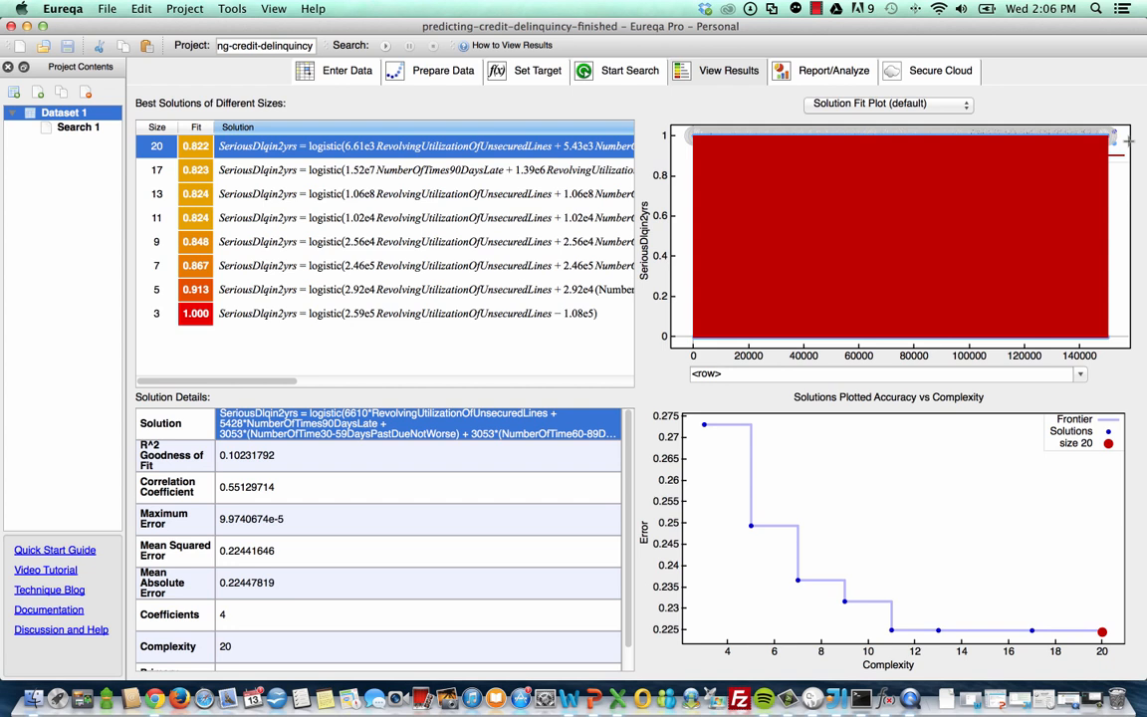
pyautogui.moveTo(485, 509)
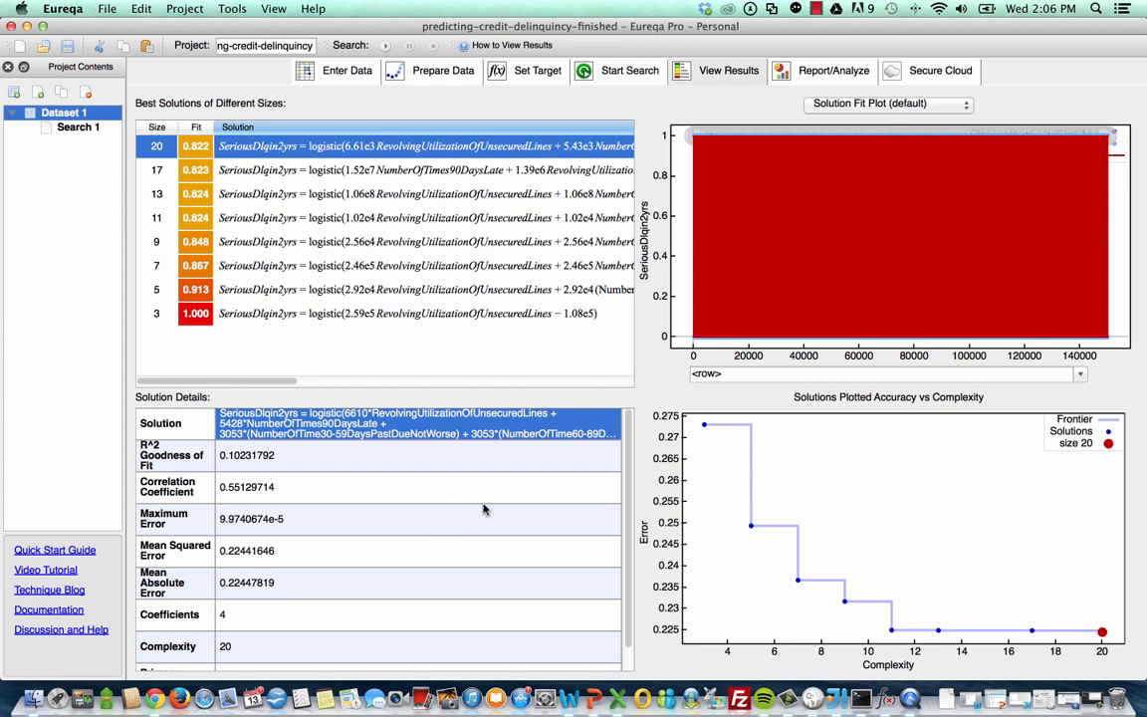
pyautogui.moveTo(435, 539)
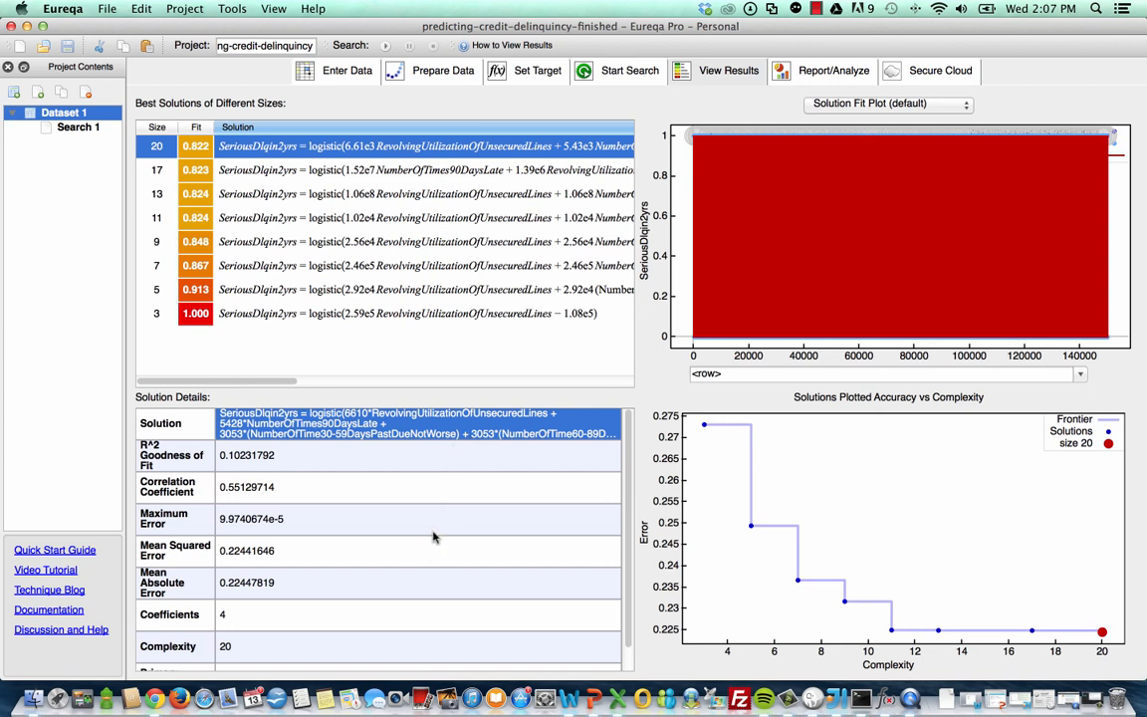
pyautogui.moveTo(437, 499)
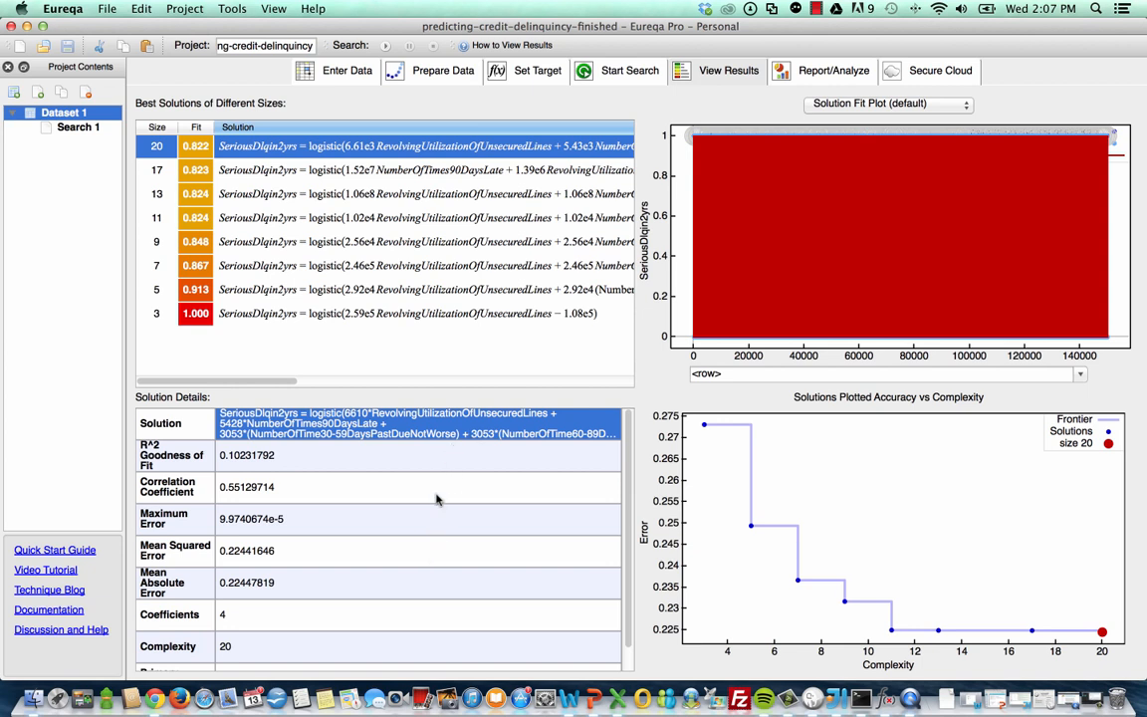
pyautogui.moveTo(363, 476)
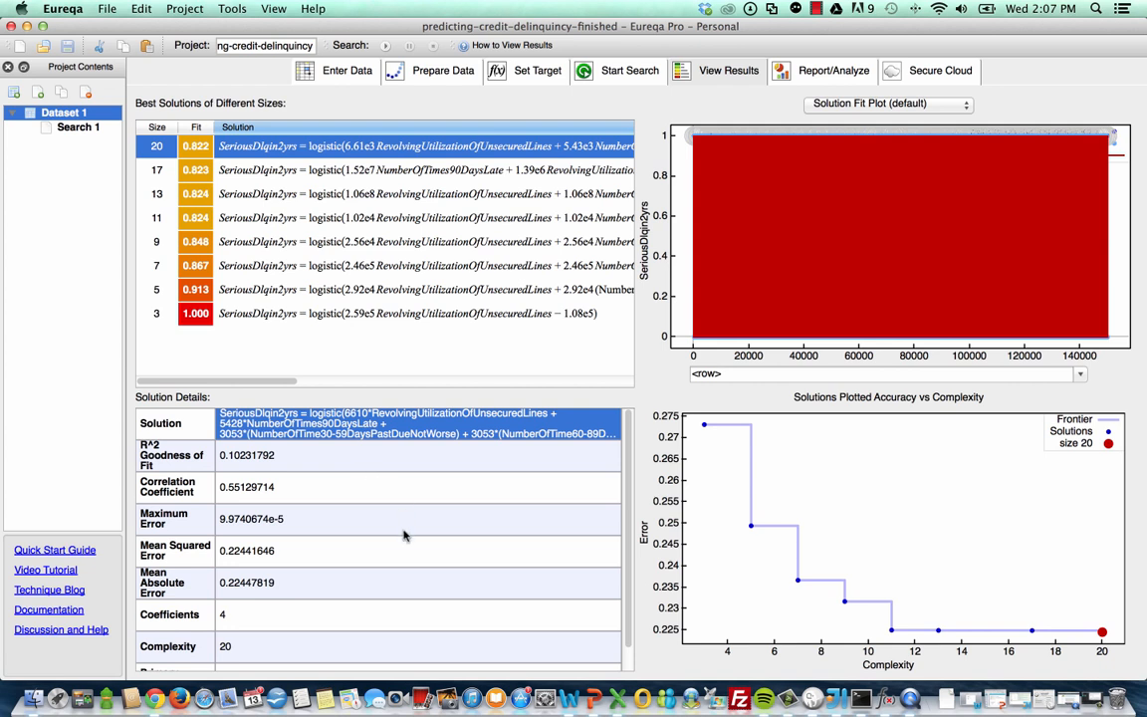
pyautogui.moveTo(408, 517)
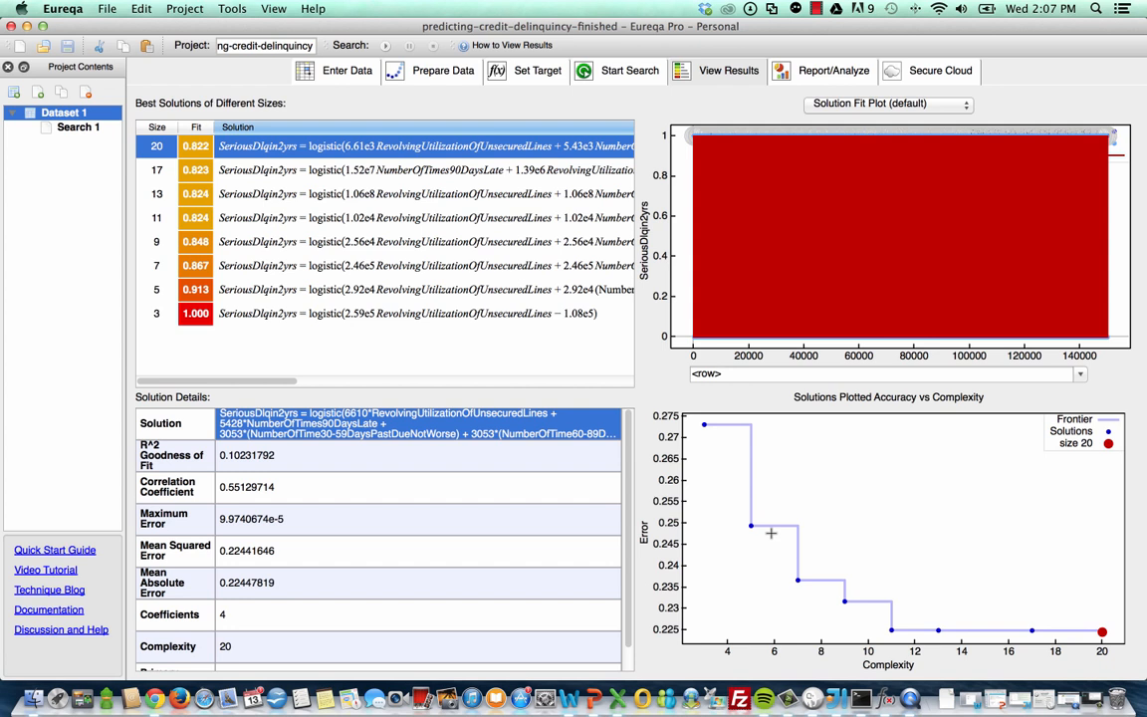
pyautogui.moveTo(775, 452)
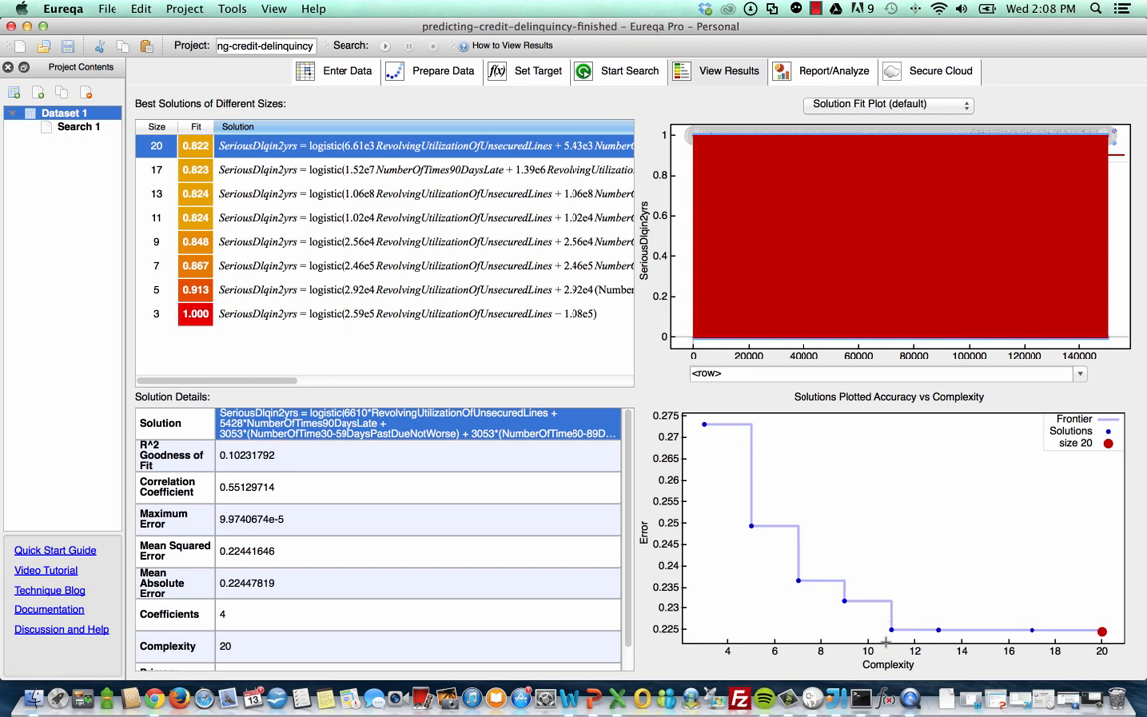
pyautogui.moveTo(884, 647)
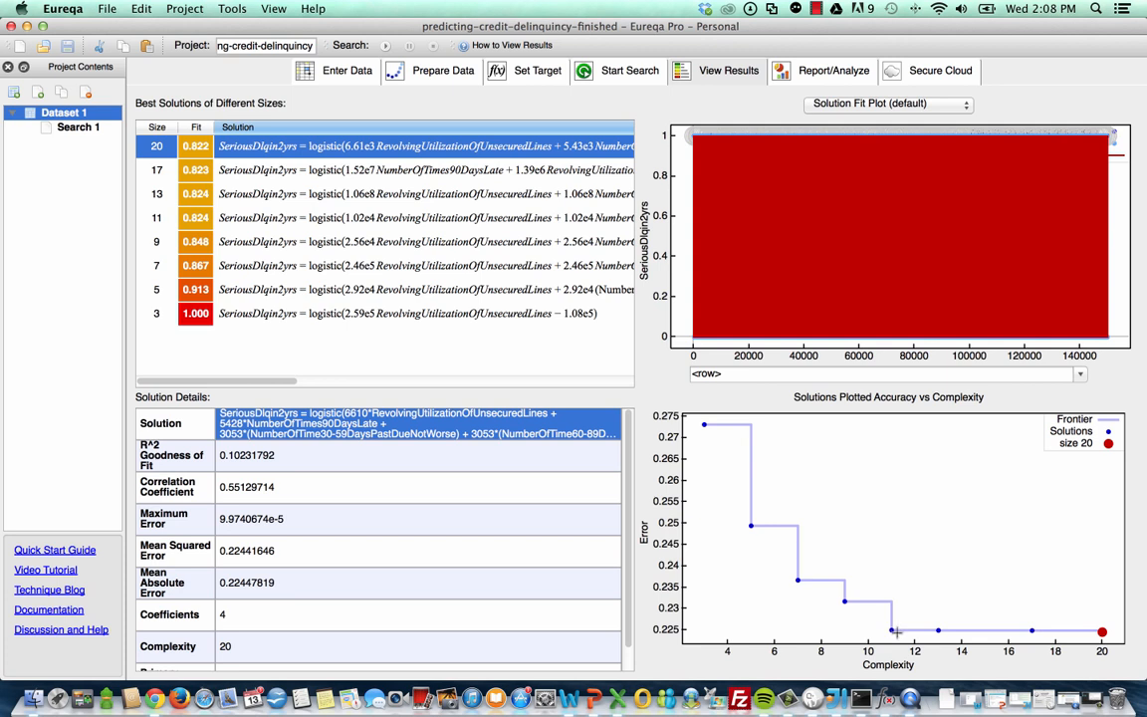
pyautogui.moveTo(780, 323)
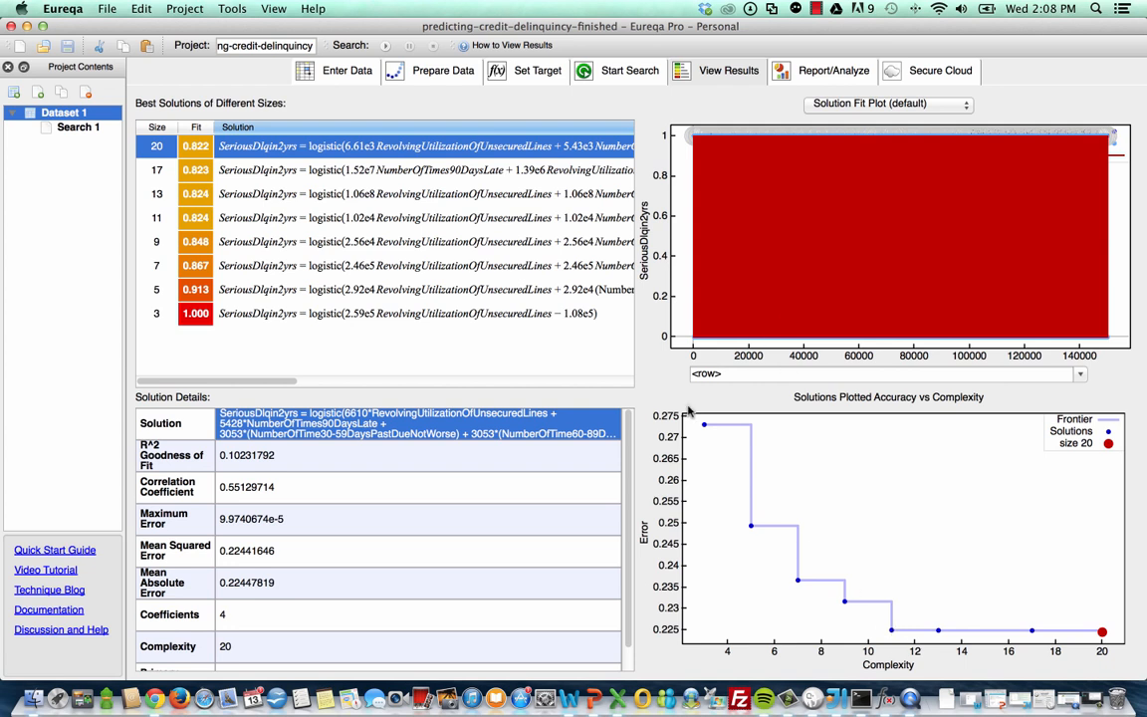
pyautogui.moveTo(406, 473)
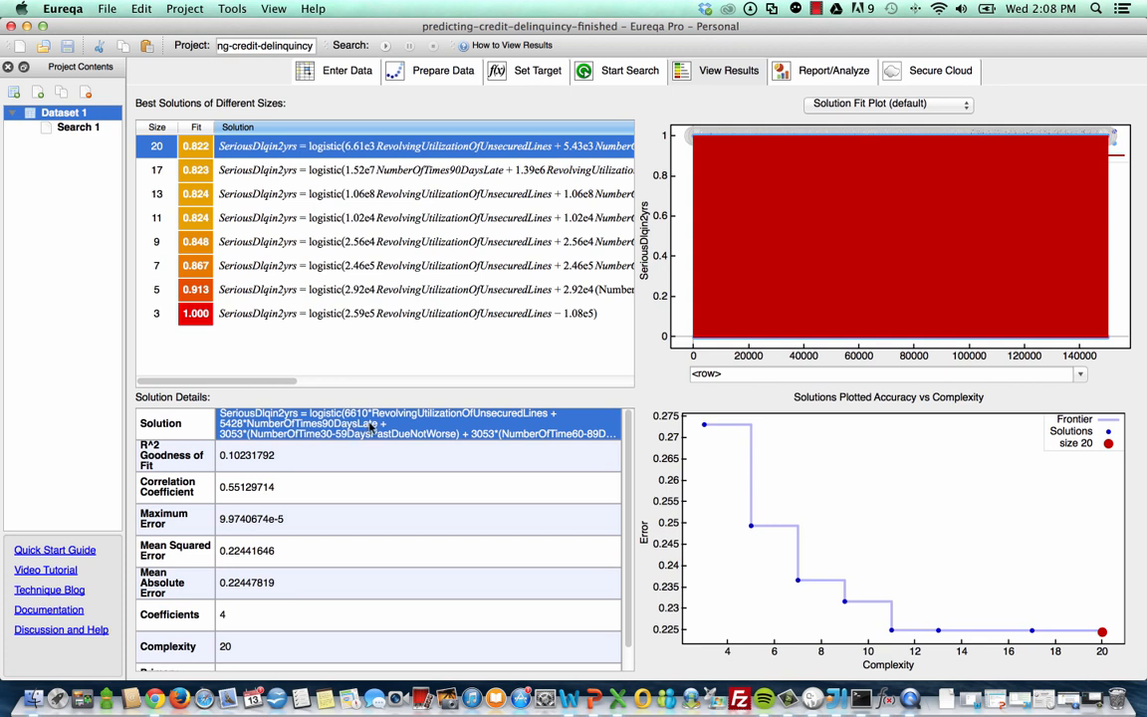
pyautogui.moveTo(369, 444)
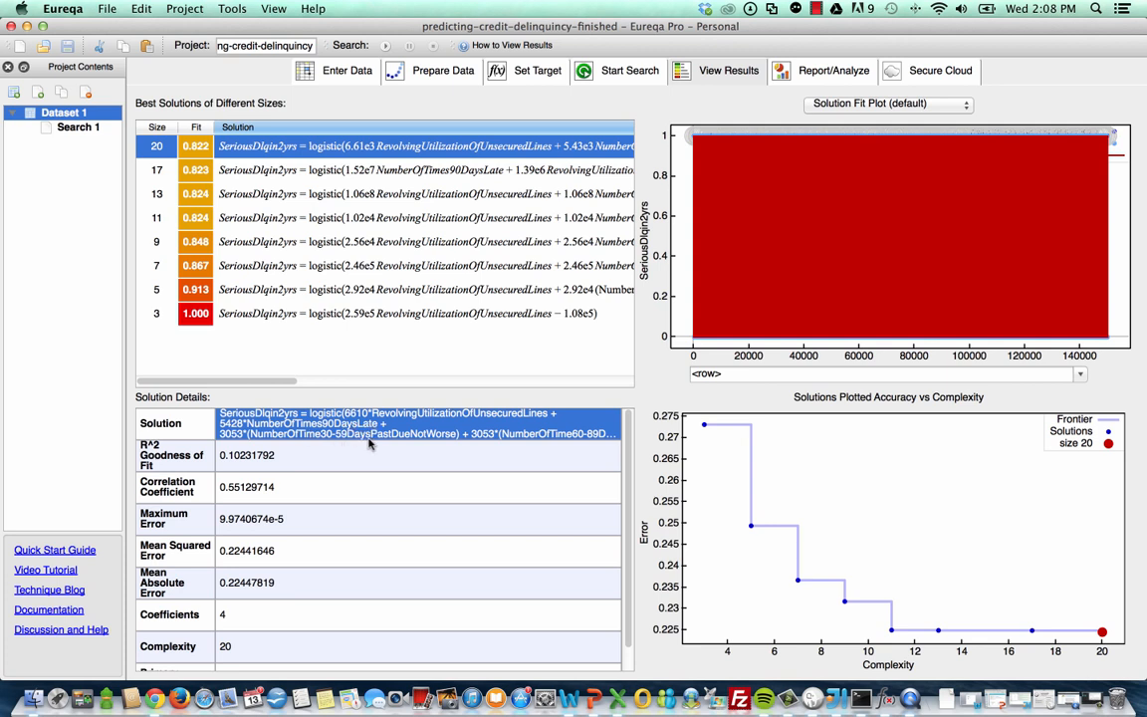
pyautogui.moveTo(585, 435)
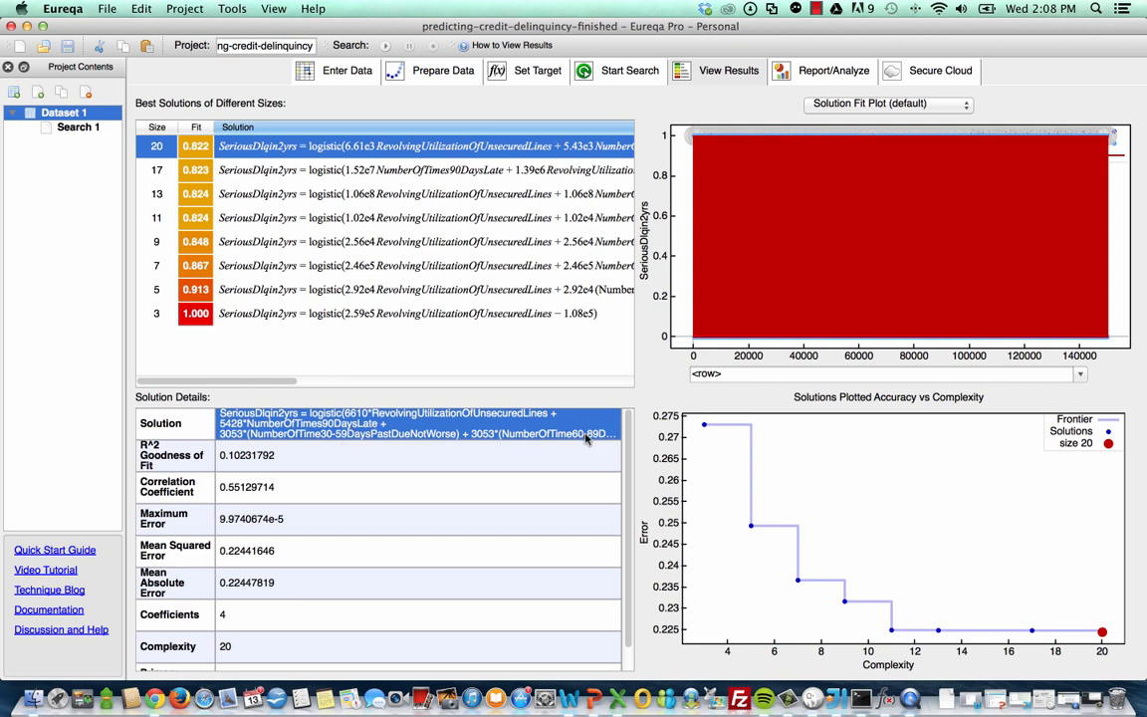
pyautogui.moveTo(605, 441)
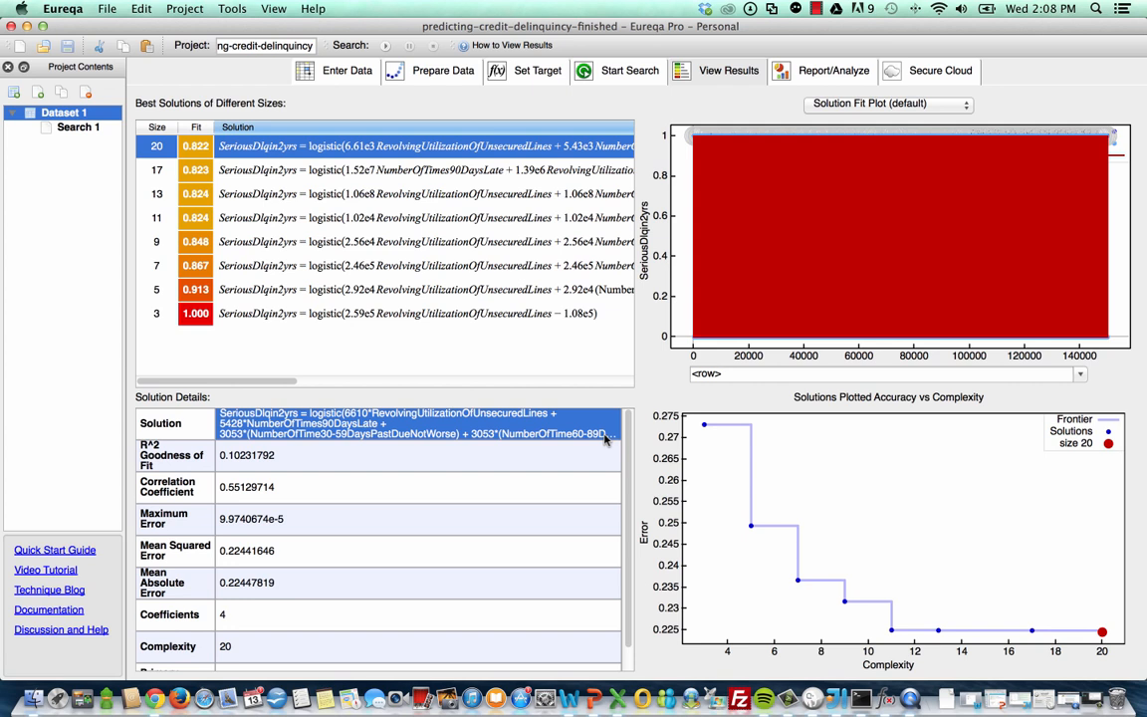
pyautogui.moveTo(602, 255)
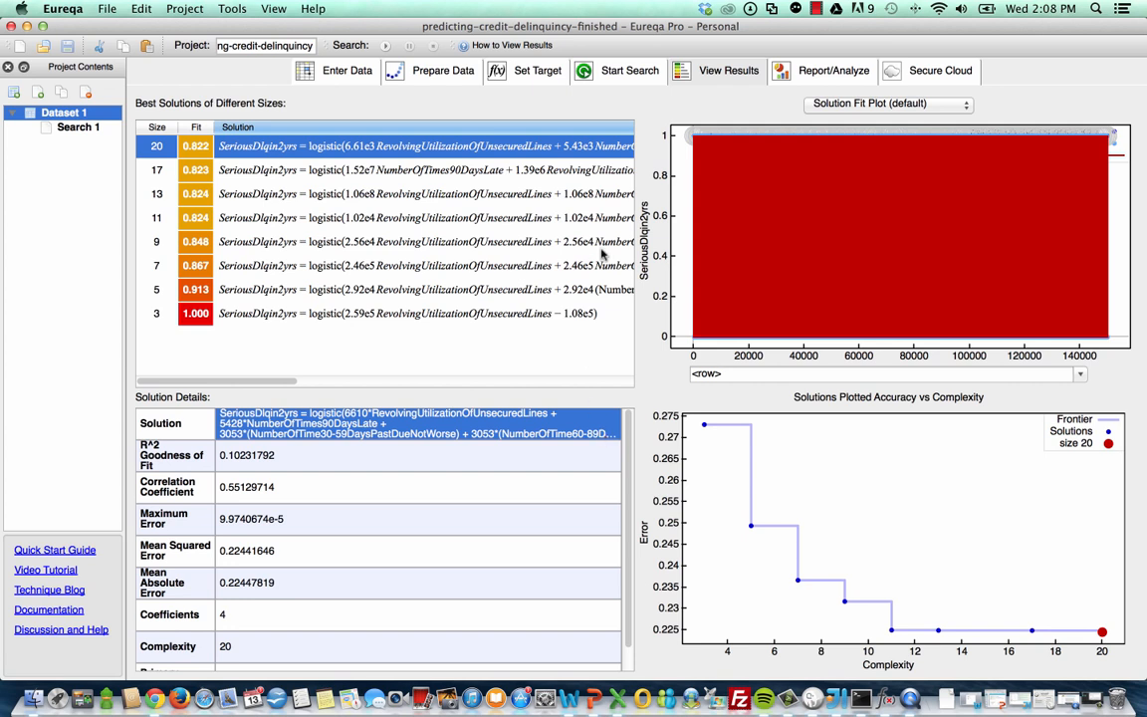
pyautogui.moveTo(572, 151)
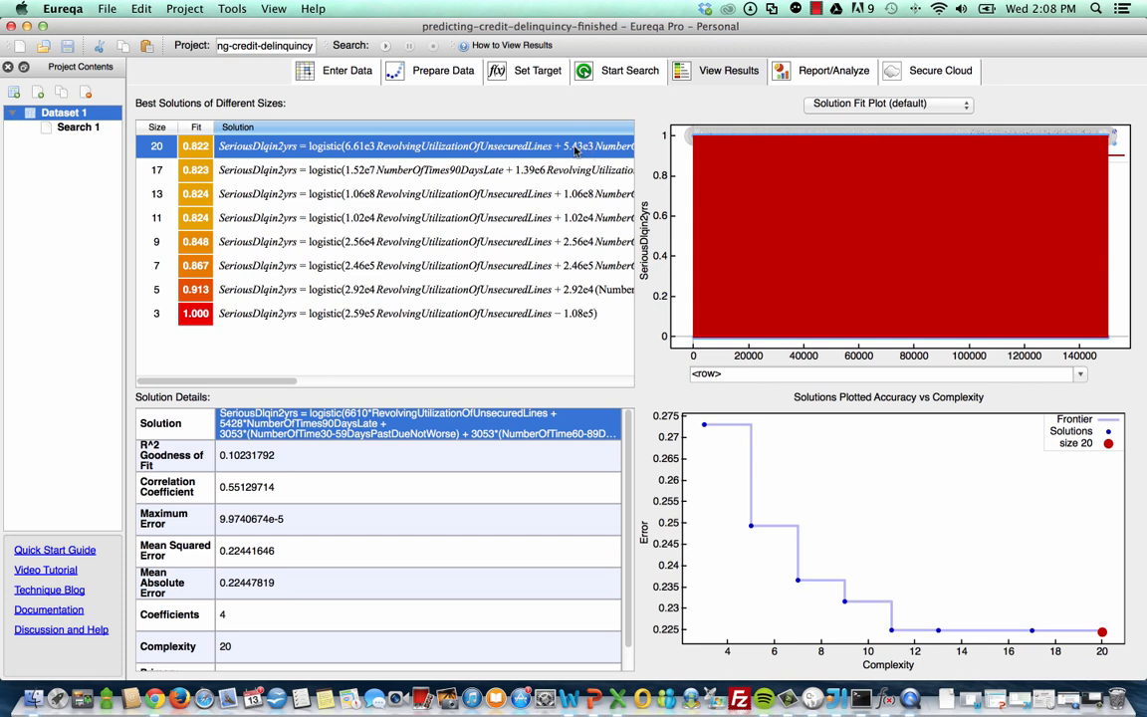
pyautogui.moveTo(530, 233)
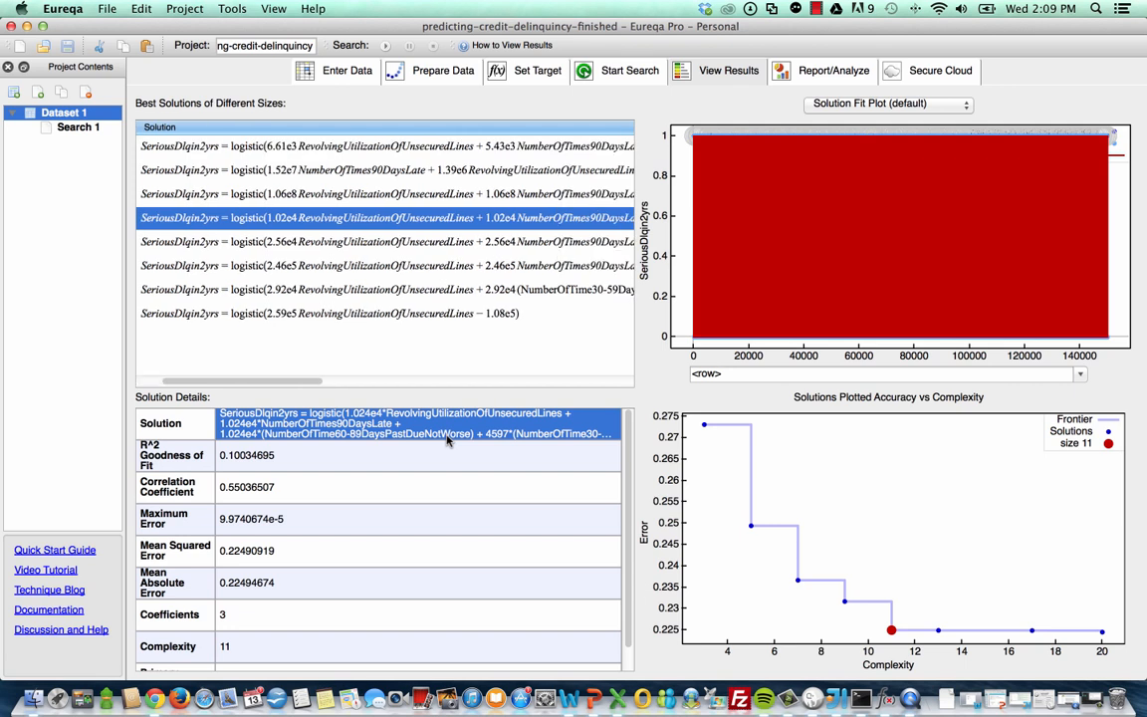
pyautogui.moveTo(482, 437)
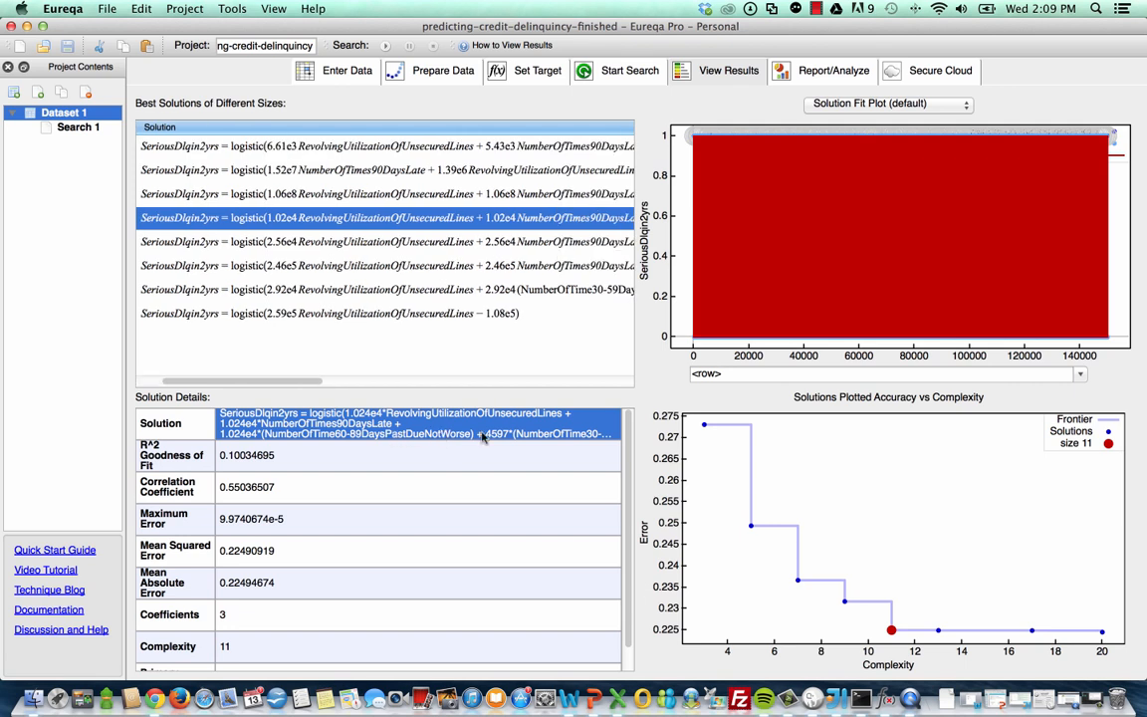
pyautogui.moveTo(495, 421)
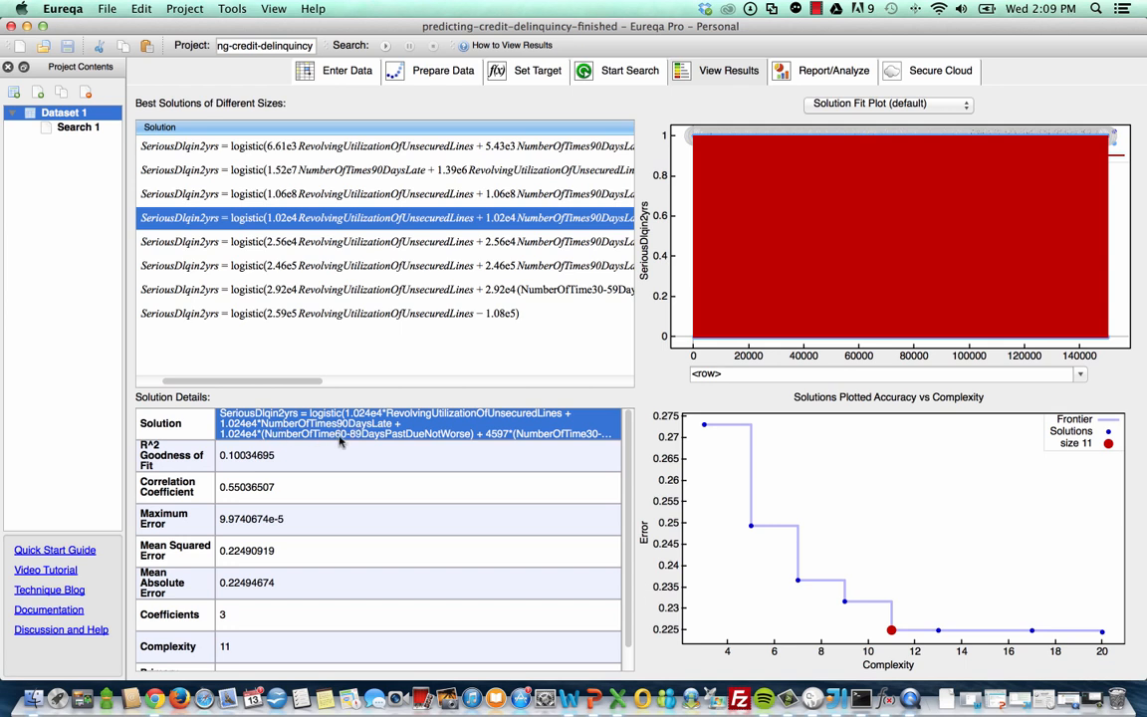
pyautogui.moveTo(581, 442)
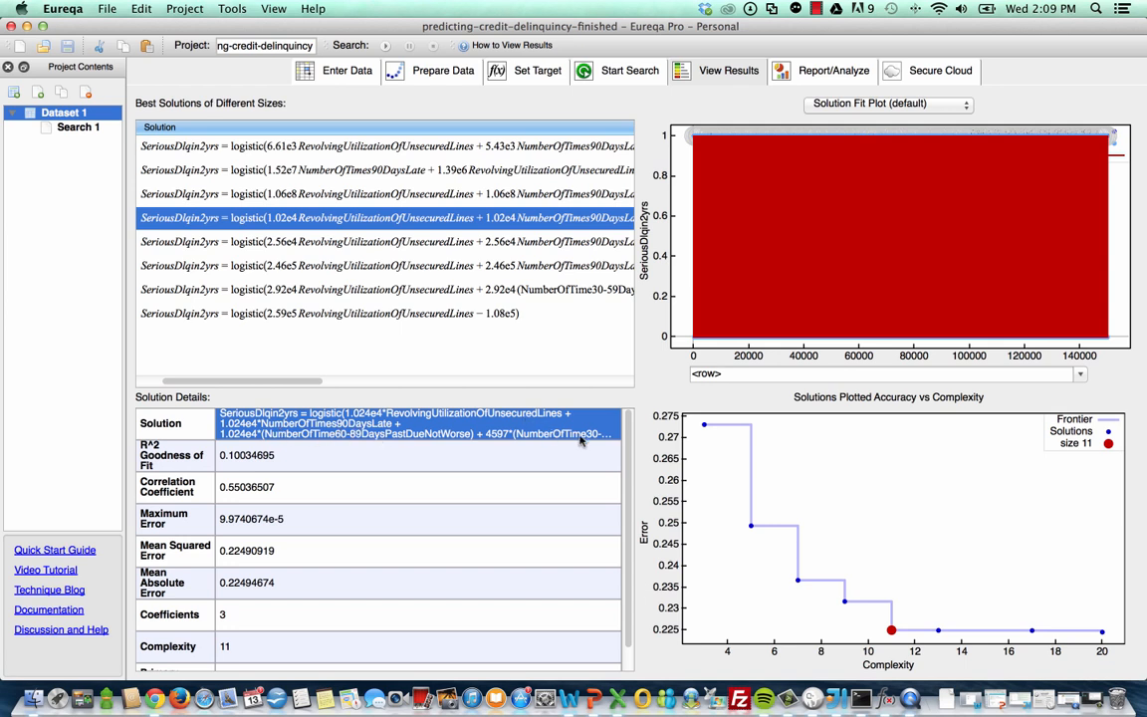
pyautogui.moveTo(505, 349)
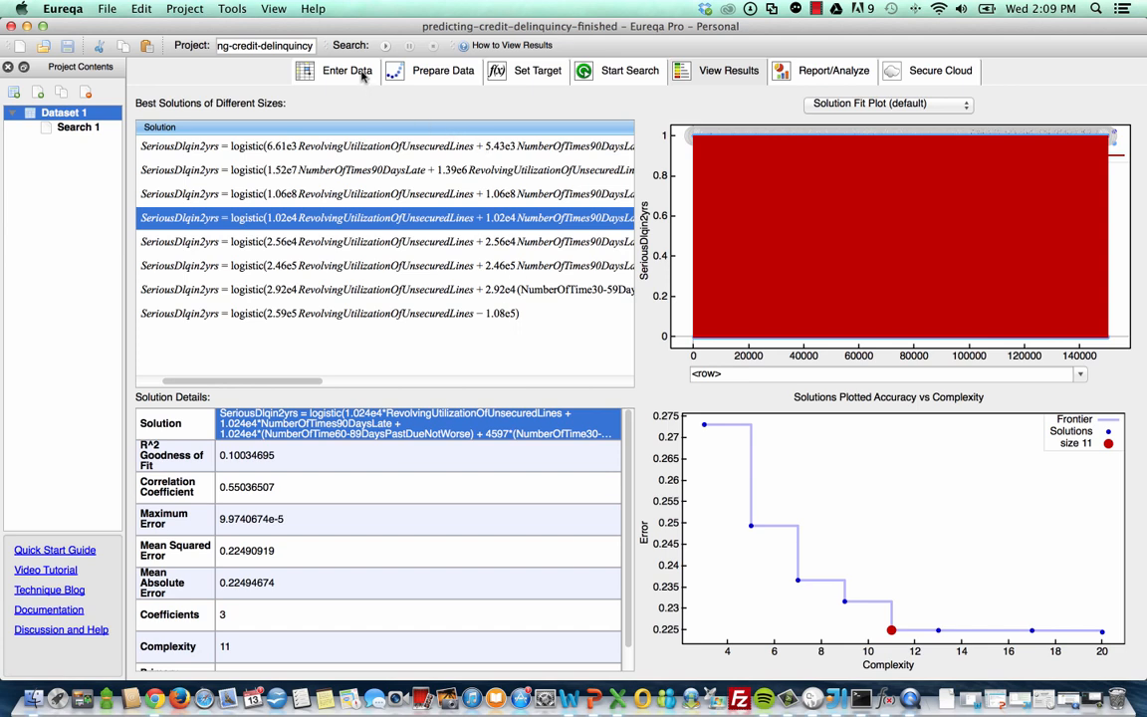
# - Scroll the dataset grid right to the later borrower columns through number of dependents
pyautogui.click(347, 71)
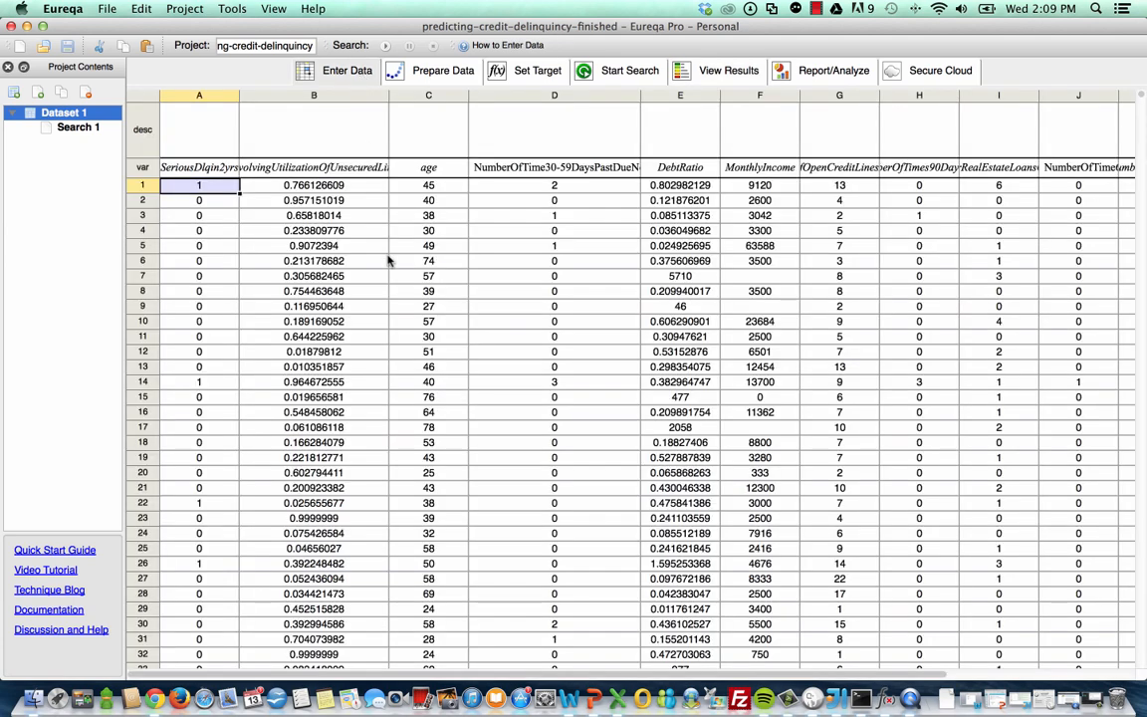
pyautogui.moveTo(453, 210)
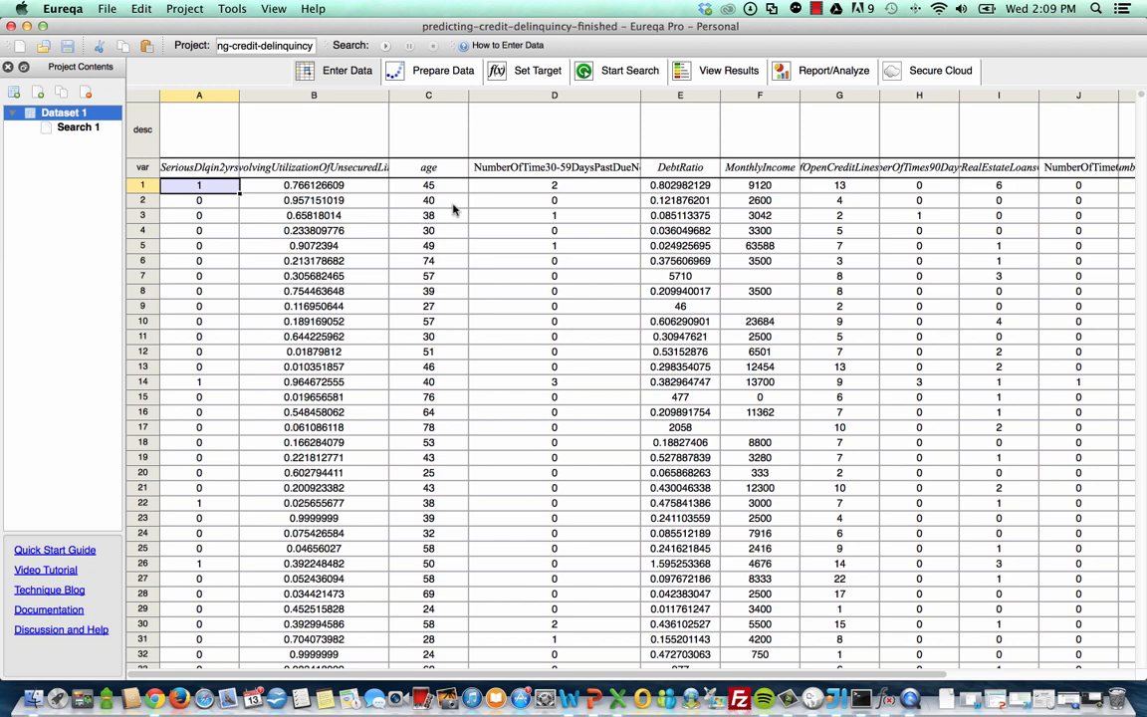
pyautogui.moveTo(677, 203)
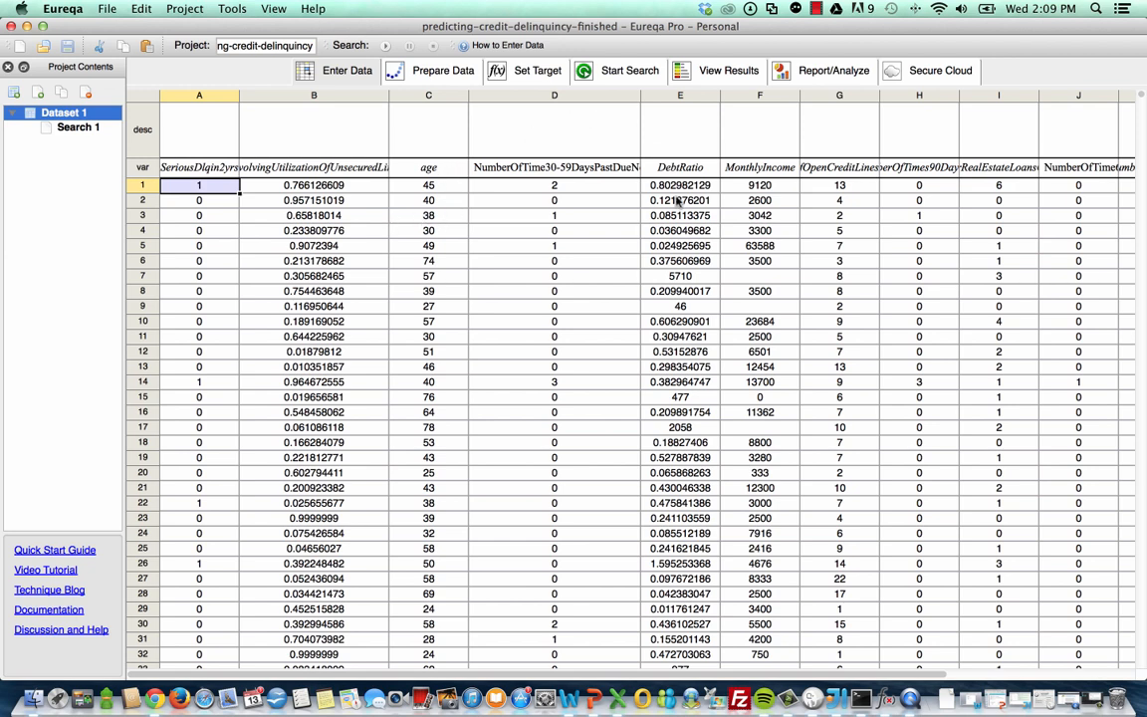
pyautogui.hscroll(3)
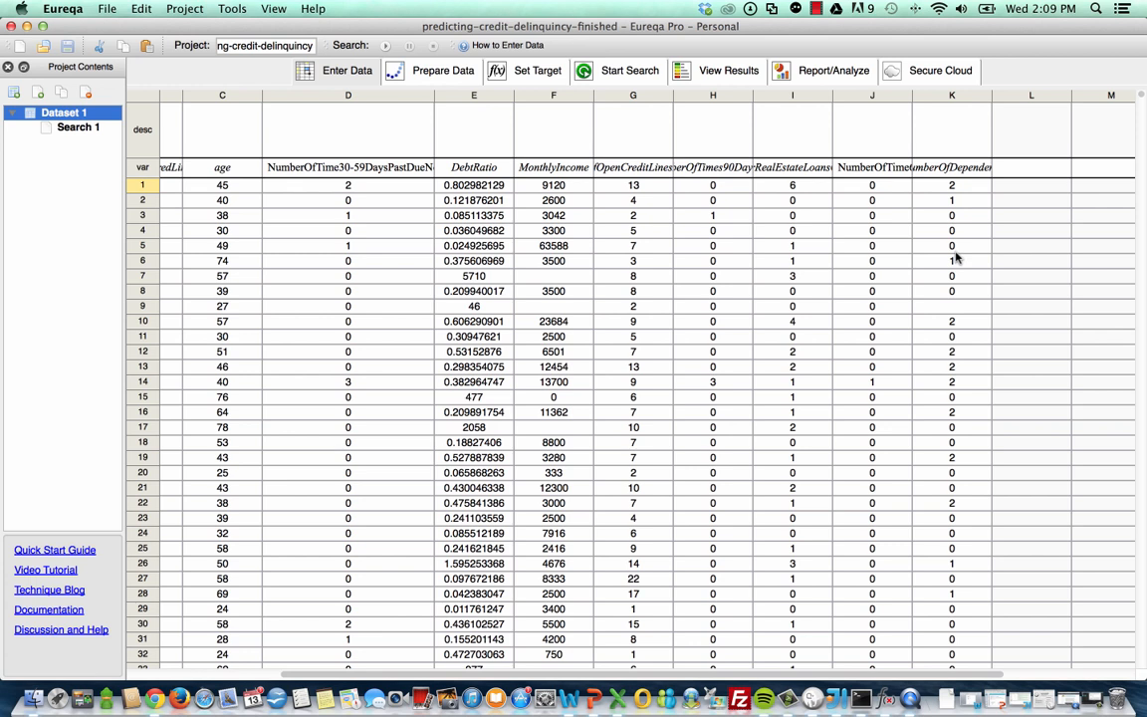
pyautogui.moveTo(744, 103)
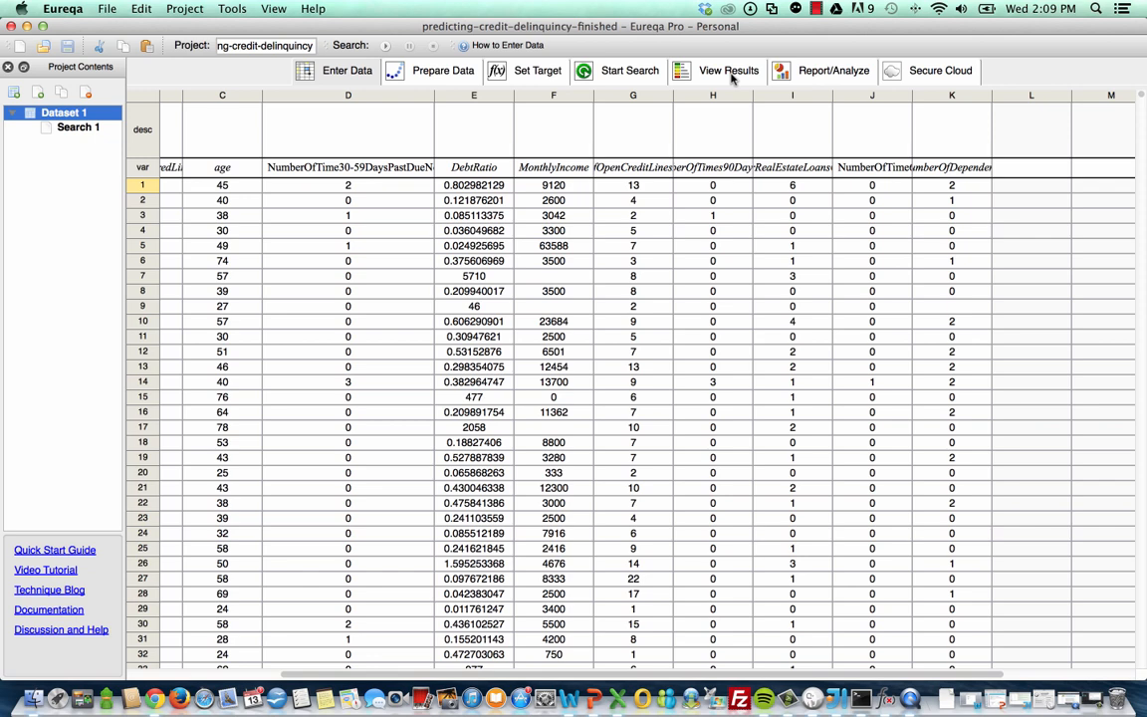
# - Review the search results, then move on to the Report/Analyze view
pyautogui.click(727, 70)
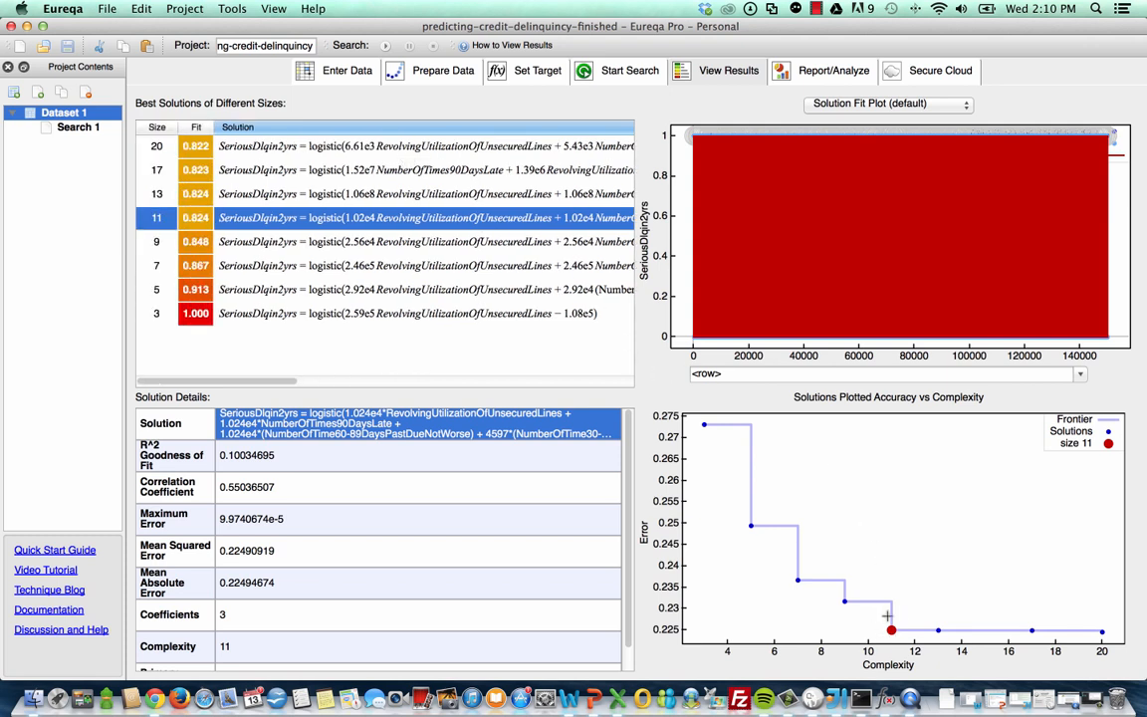
pyautogui.moveTo(904, 630)
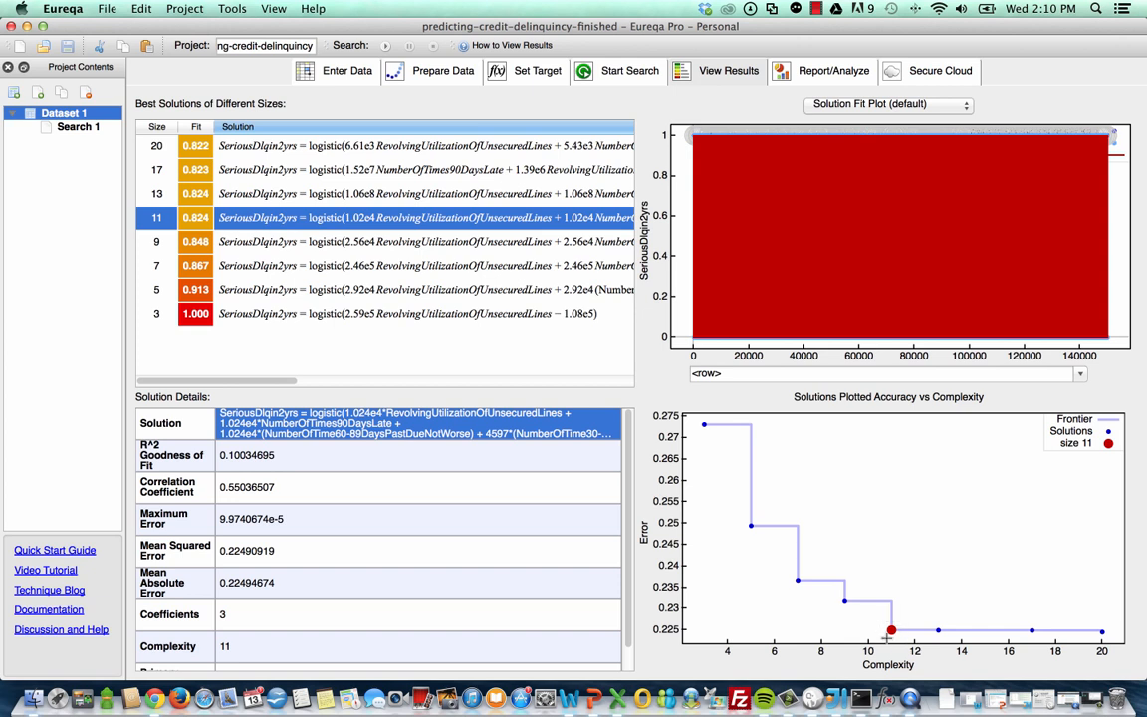
pyautogui.click(833, 70)
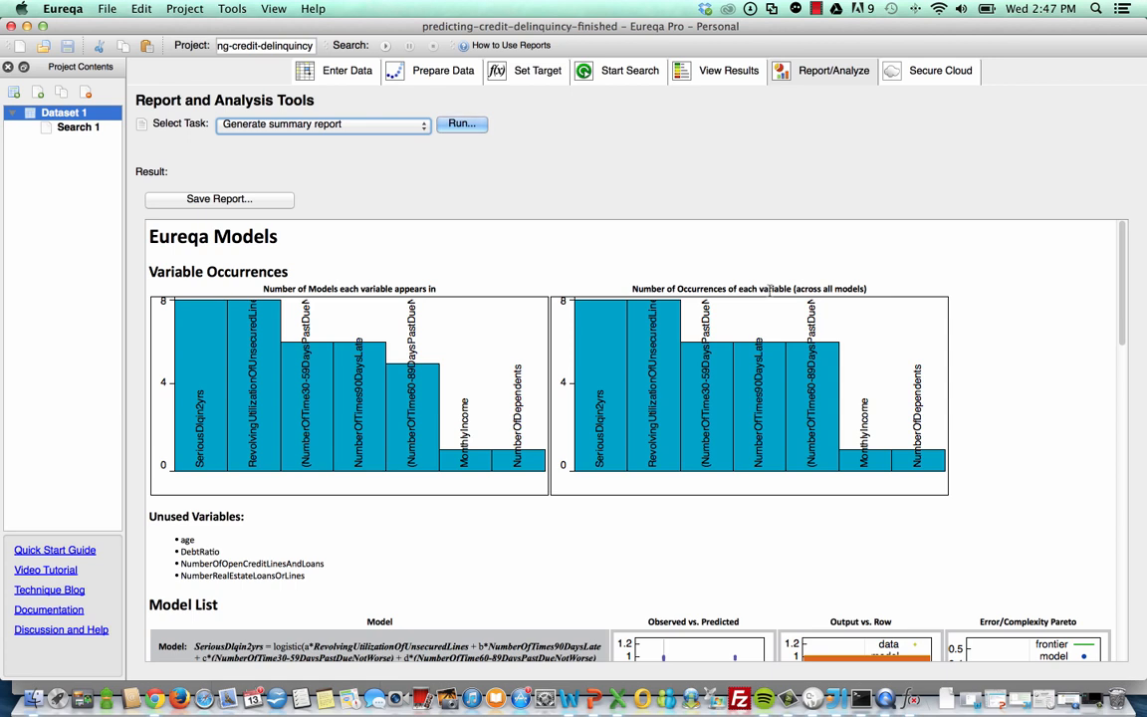
pyautogui.moveTo(444, 529)
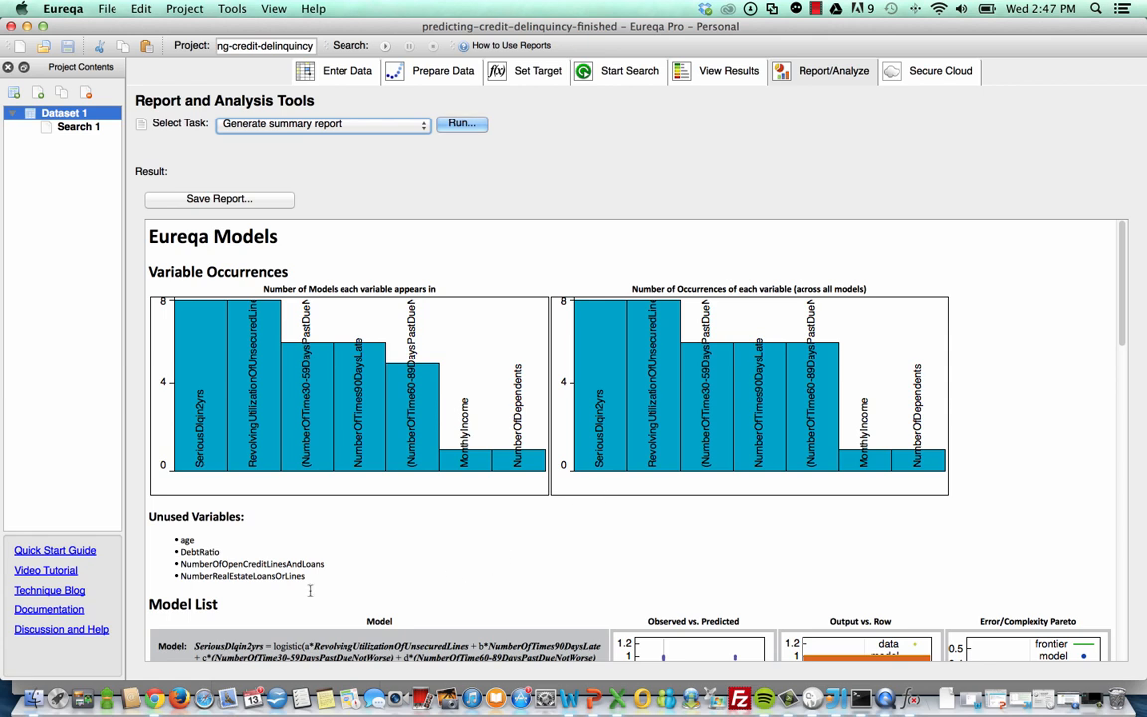
pyautogui.moveTo(403, 648)
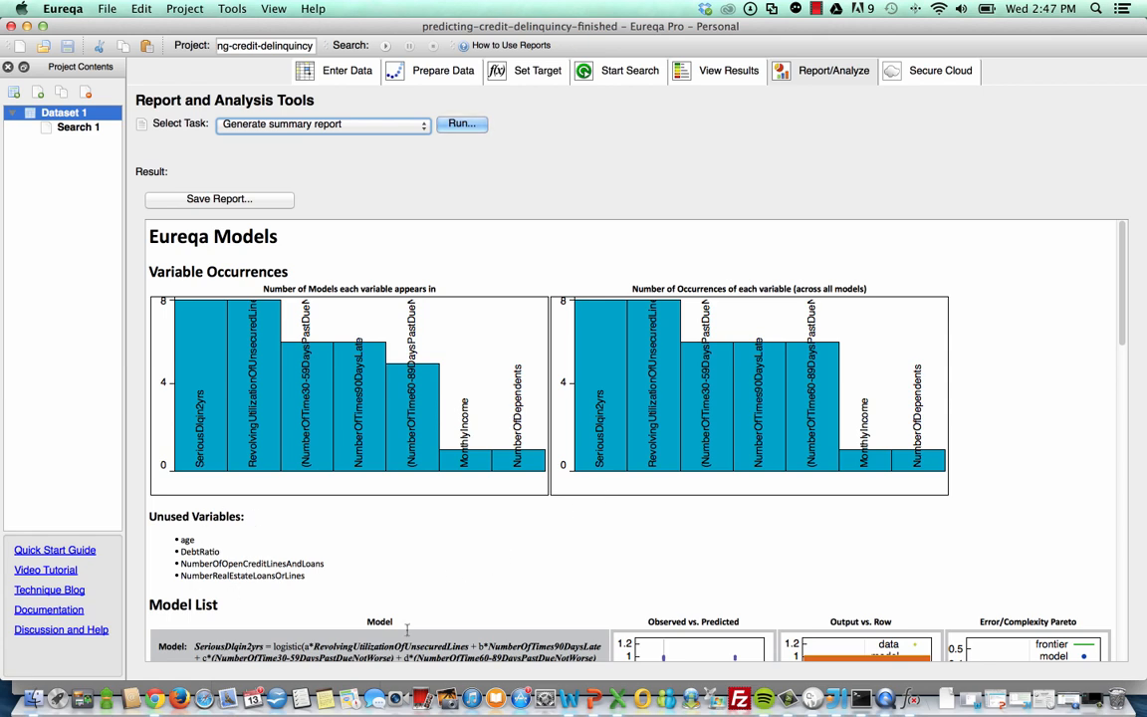
pyautogui.moveTo(338, 560)
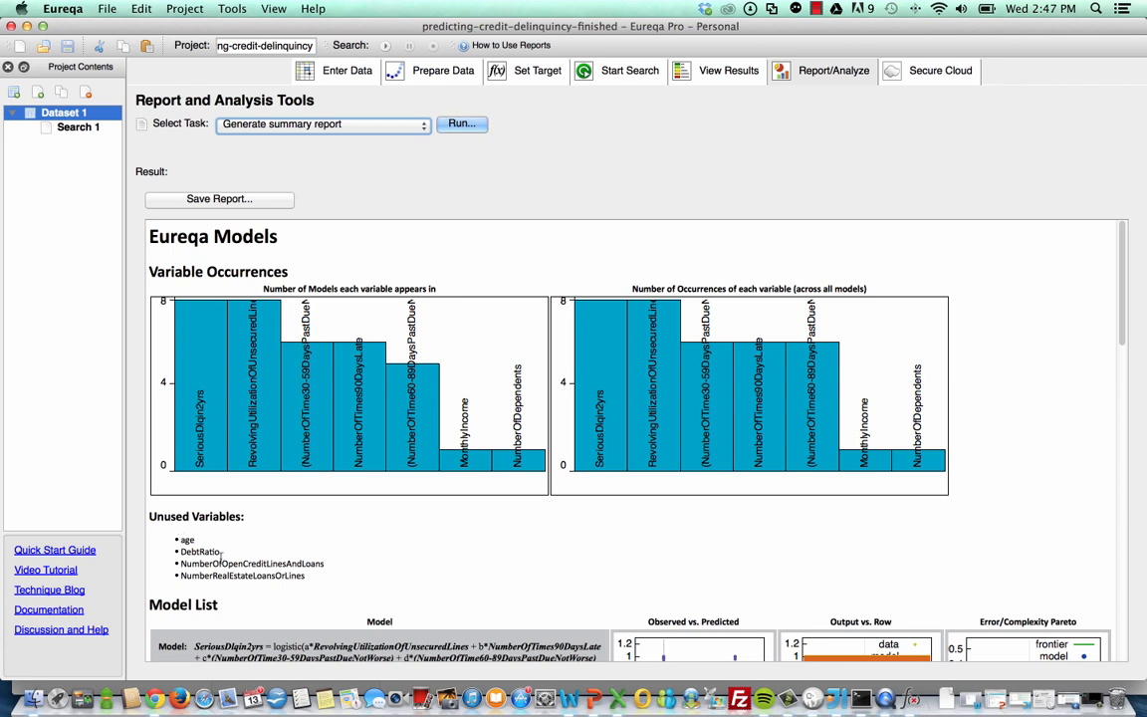
pyautogui.moveTo(366, 543)
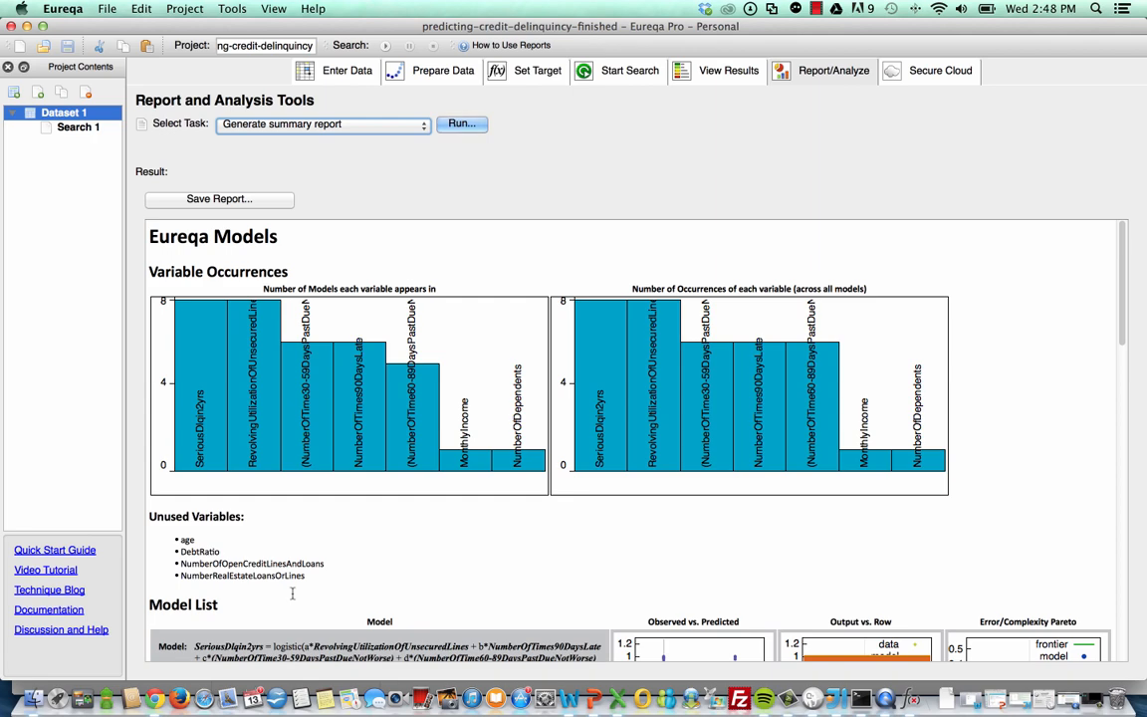
pyautogui.scroll(-3)
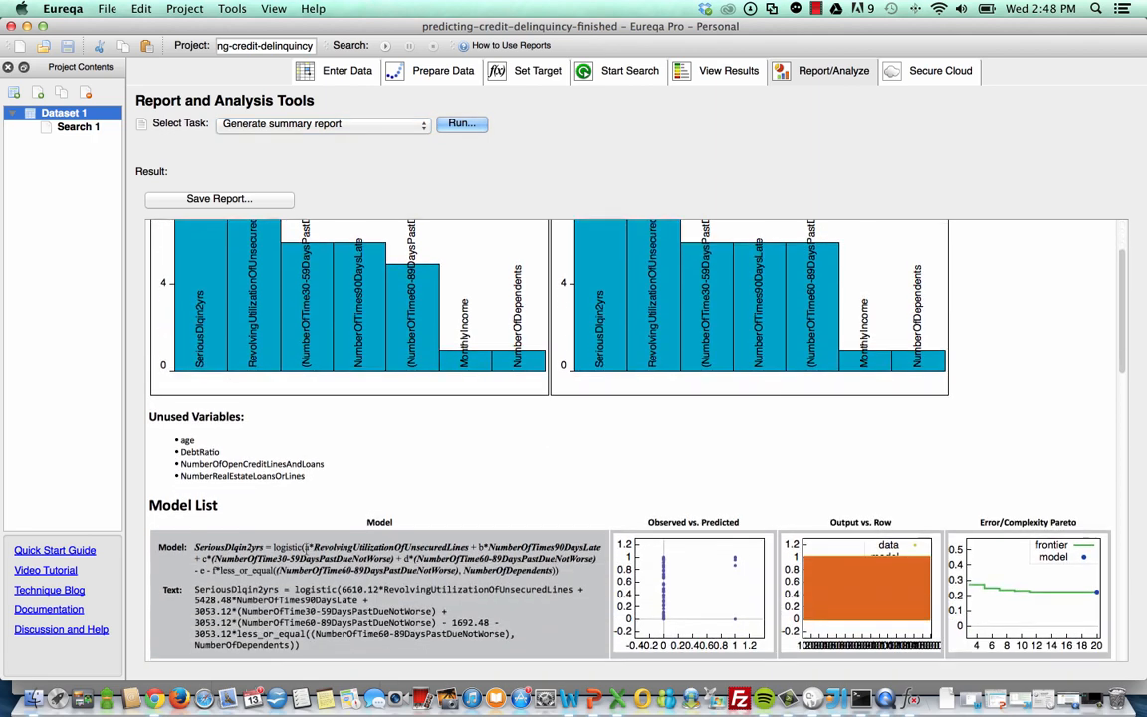
pyautogui.scroll(-3)
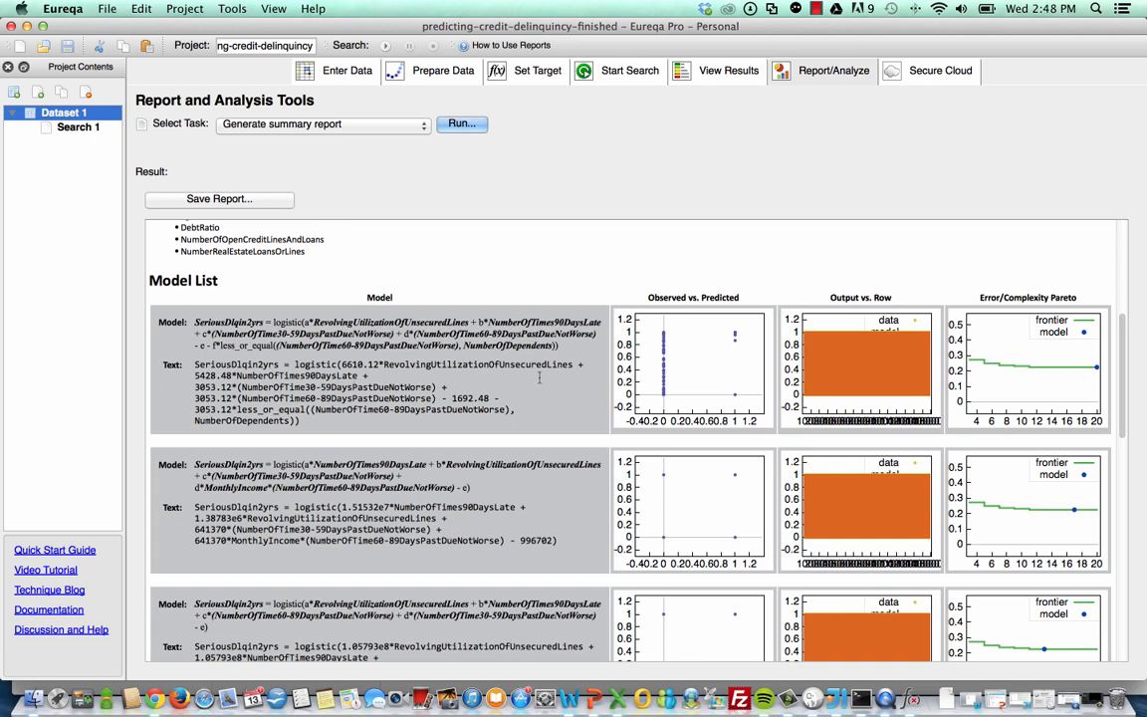
pyautogui.moveTo(658, 259)
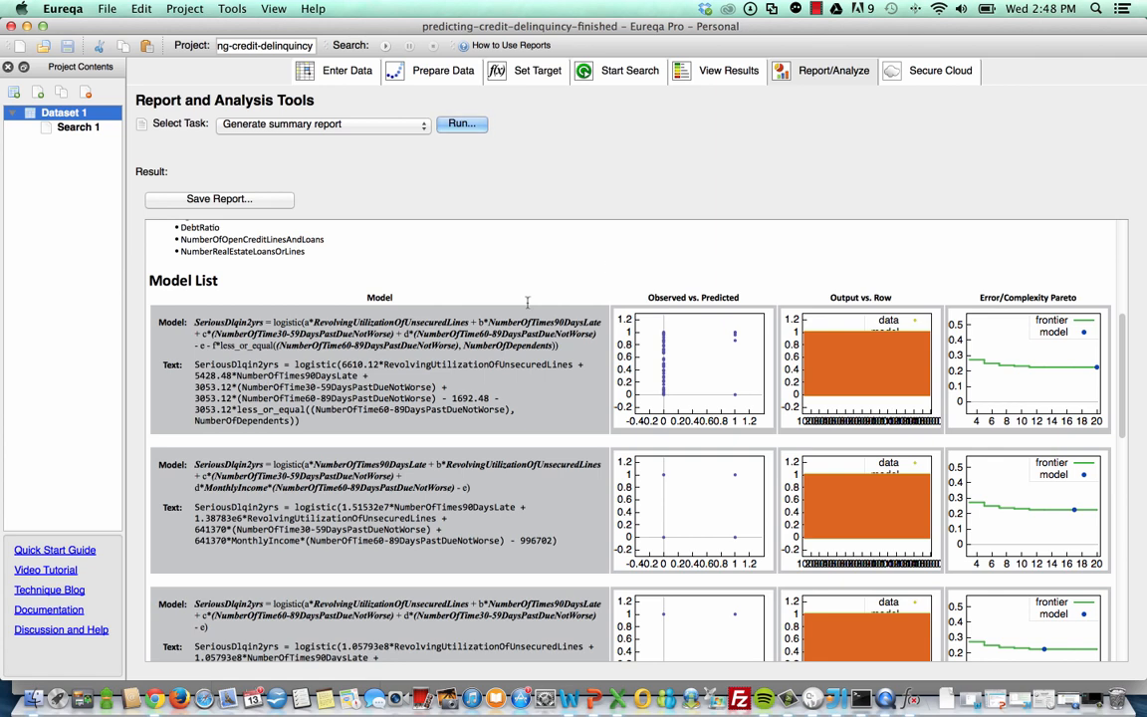
pyautogui.scroll(-3)
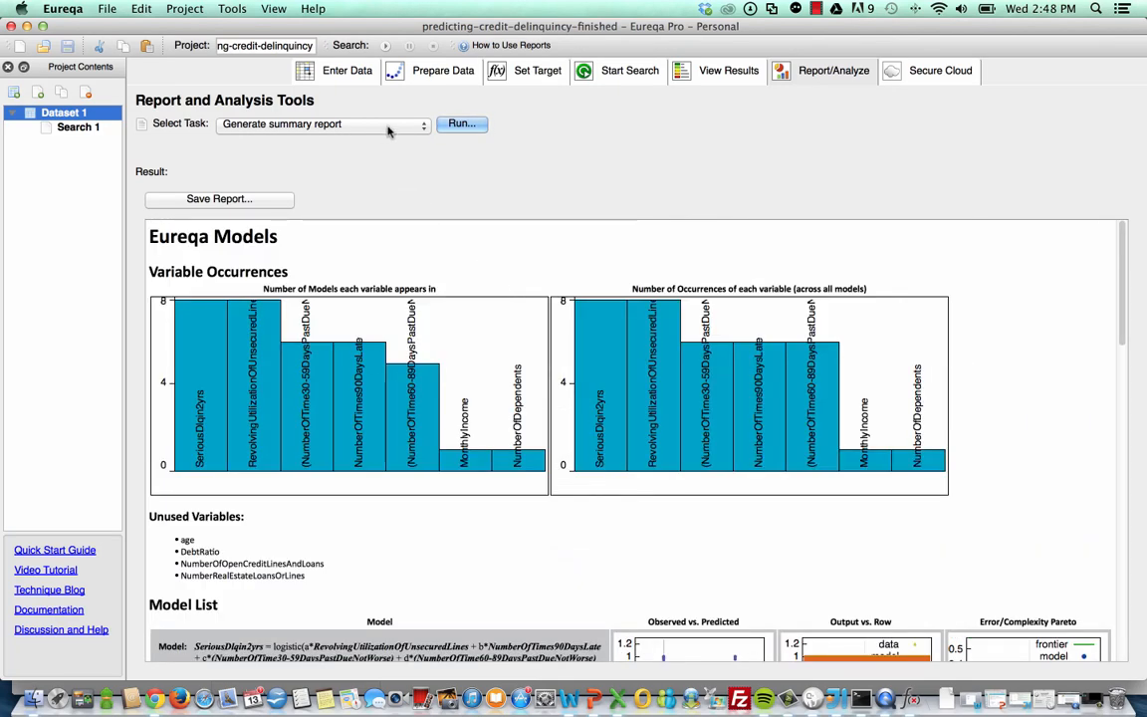
# - Select the 'Evaluate model values from a dataset' analysis task
pyautogui.click(323, 123)
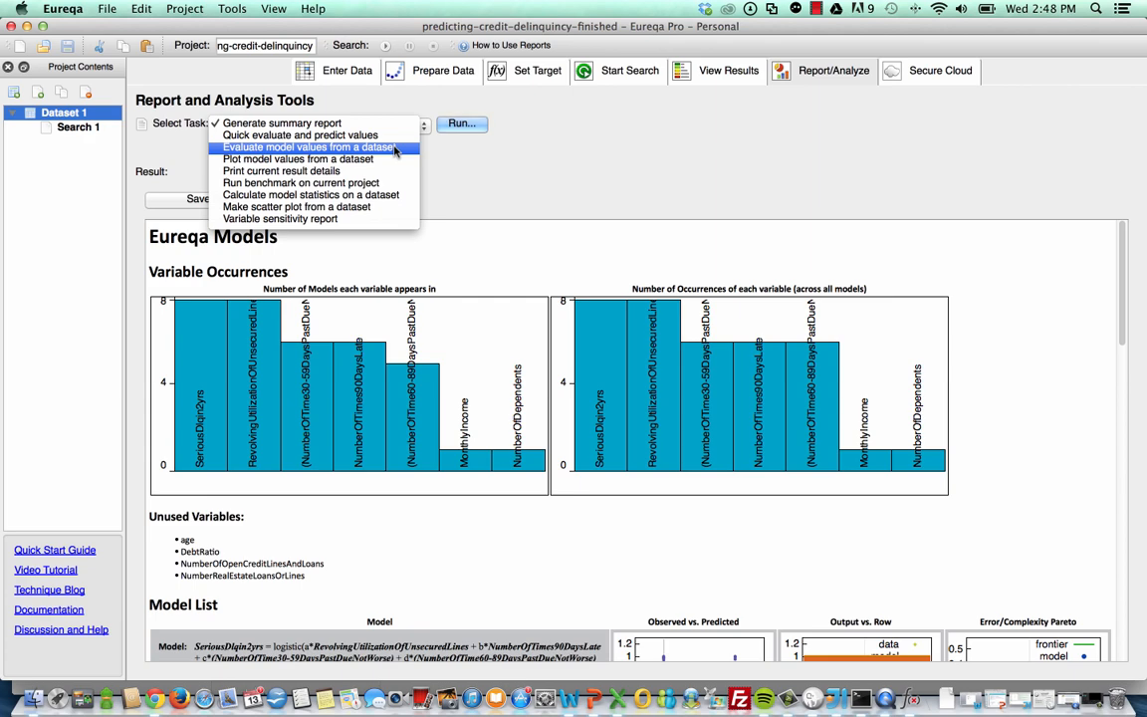
pyautogui.click(299, 146)
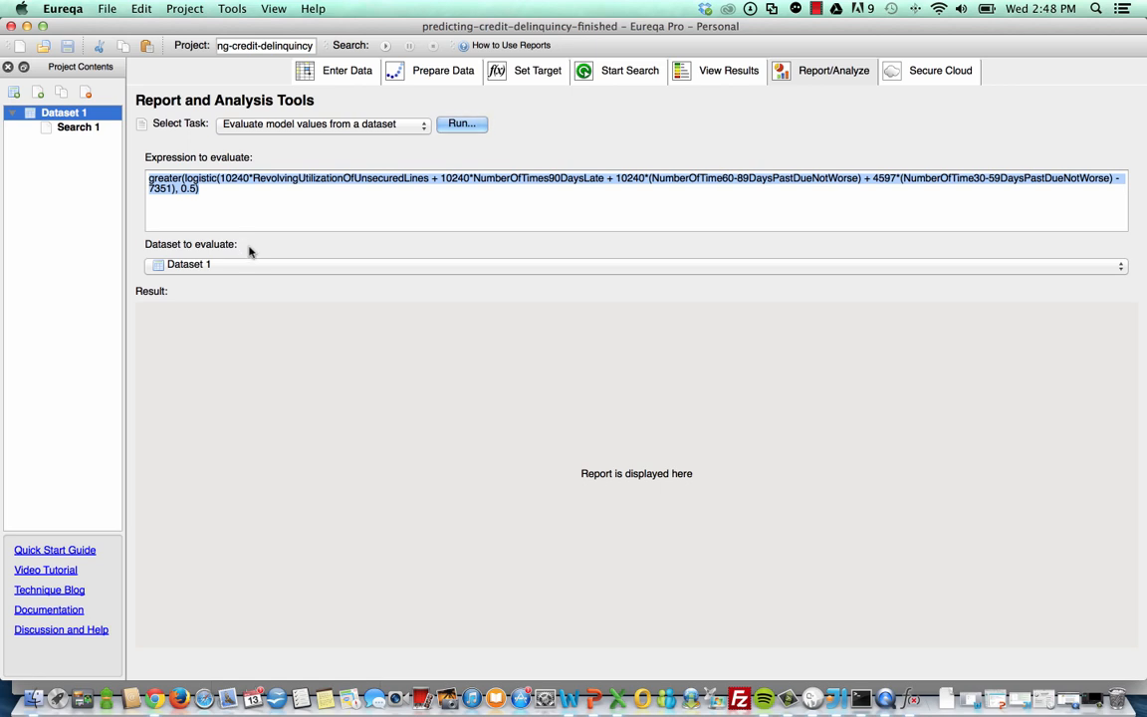
pyautogui.moveTo(206, 297)
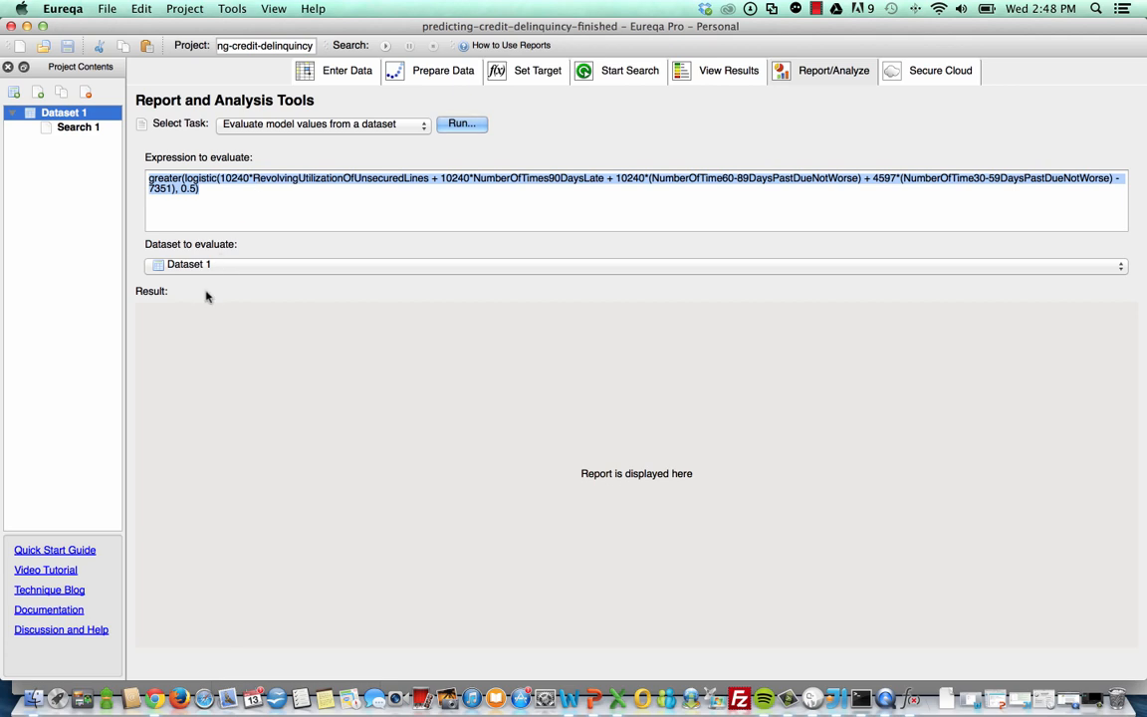
pyautogui.moveTo(362, 284)
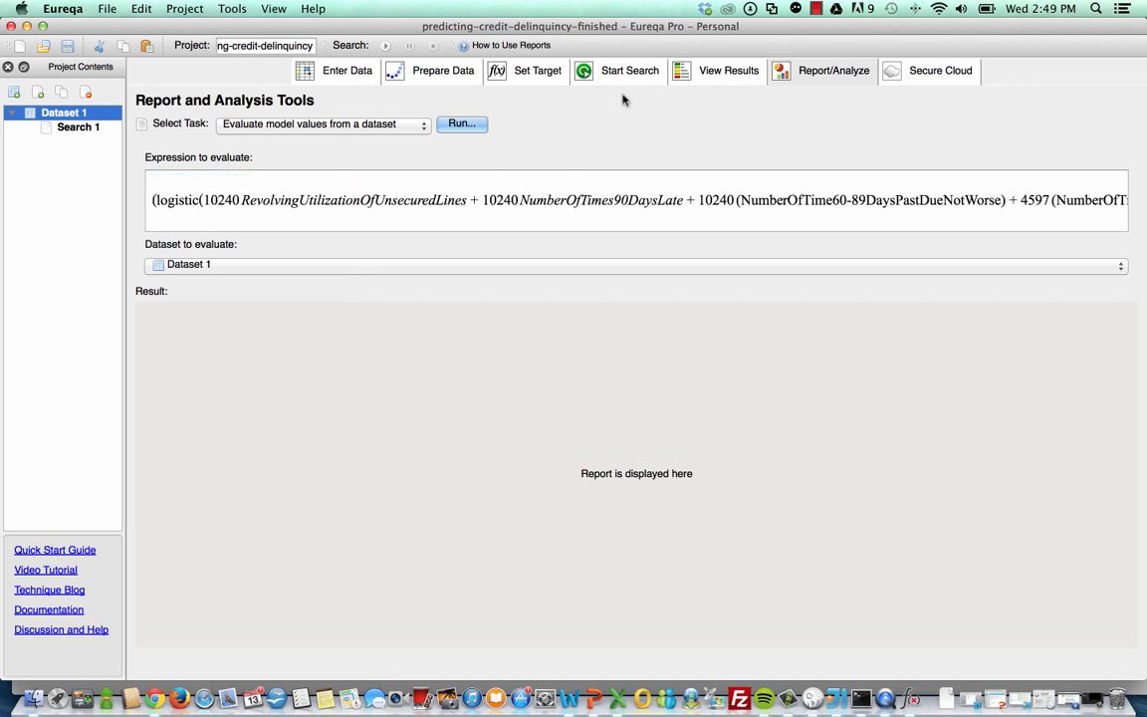
# - Run 'Calculate model statistics on a dataset' and scroll through the resulting error statistics
pyautogui.click(322, 123)
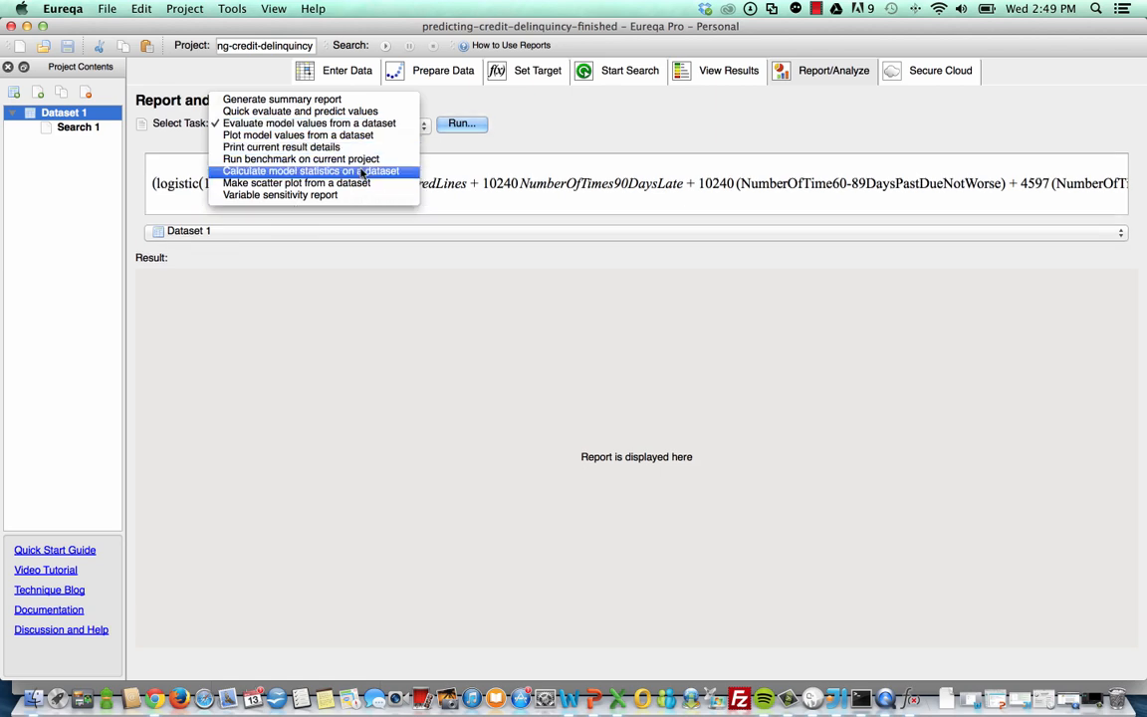
pyautogui.click(312, 170)
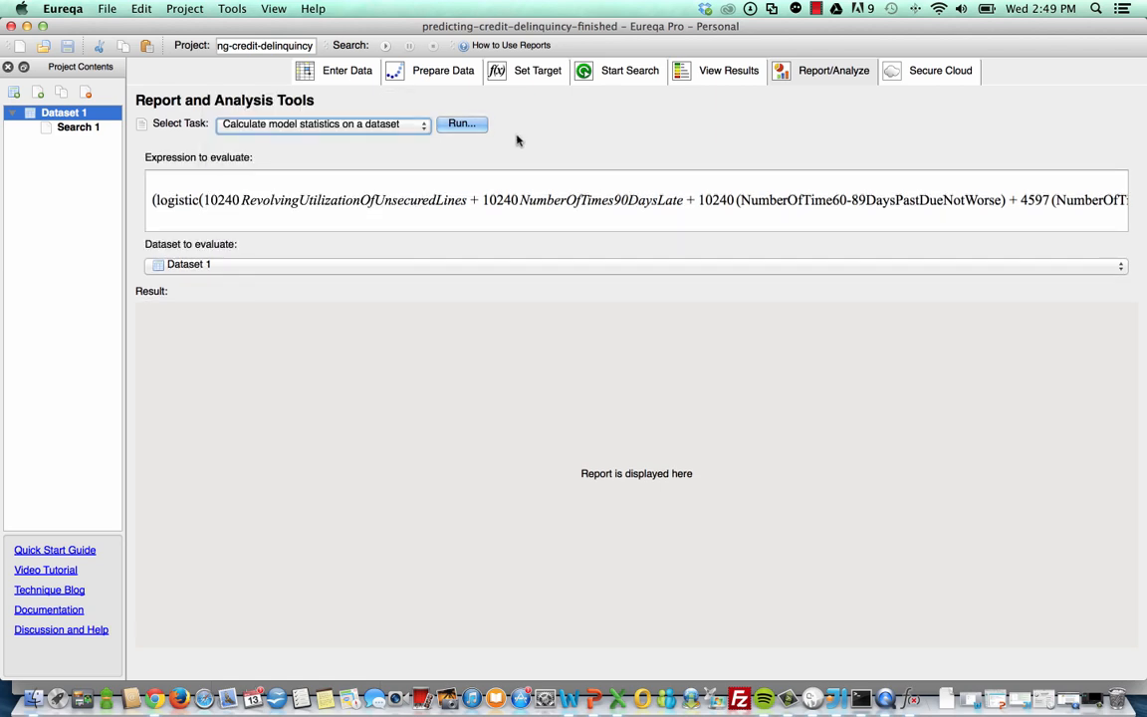
pyautogui.moveTo(594, 181)
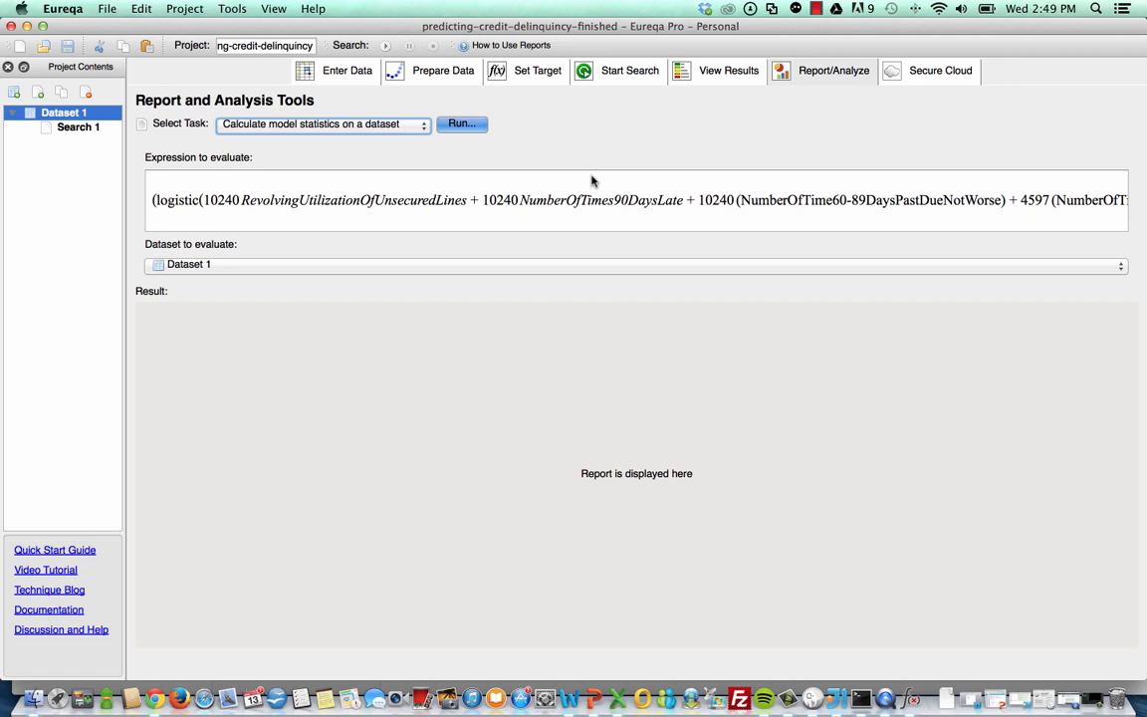
pyautogui.click(461, 124)
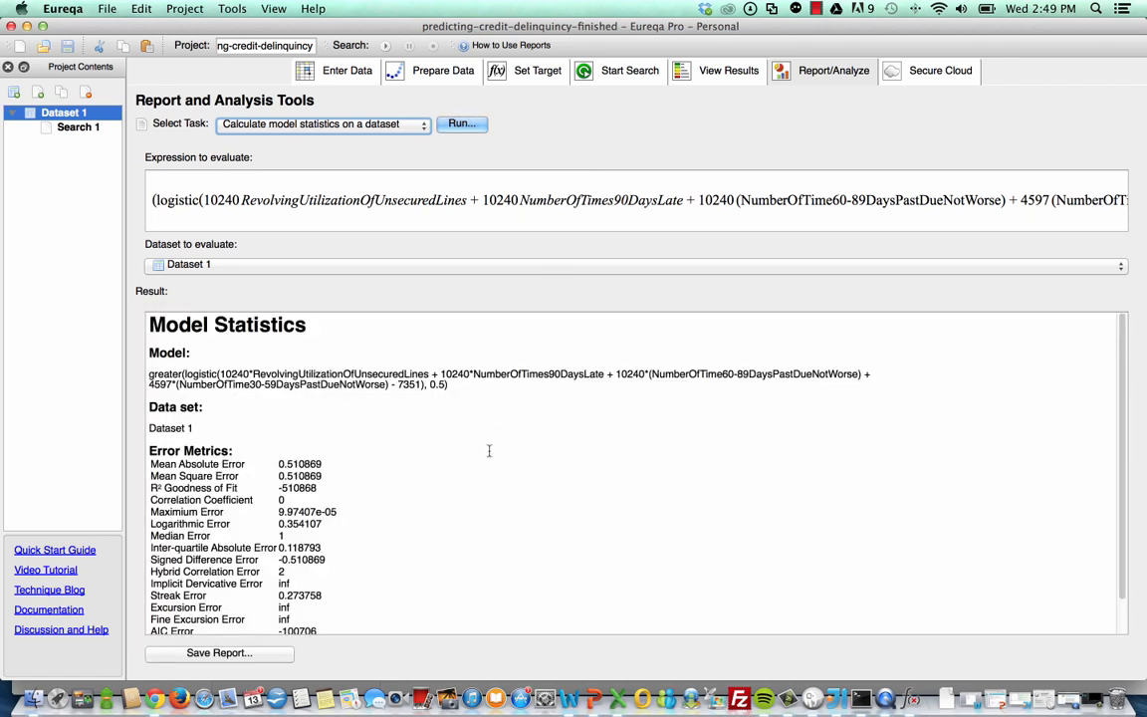
pyautogui.scroll(-3)
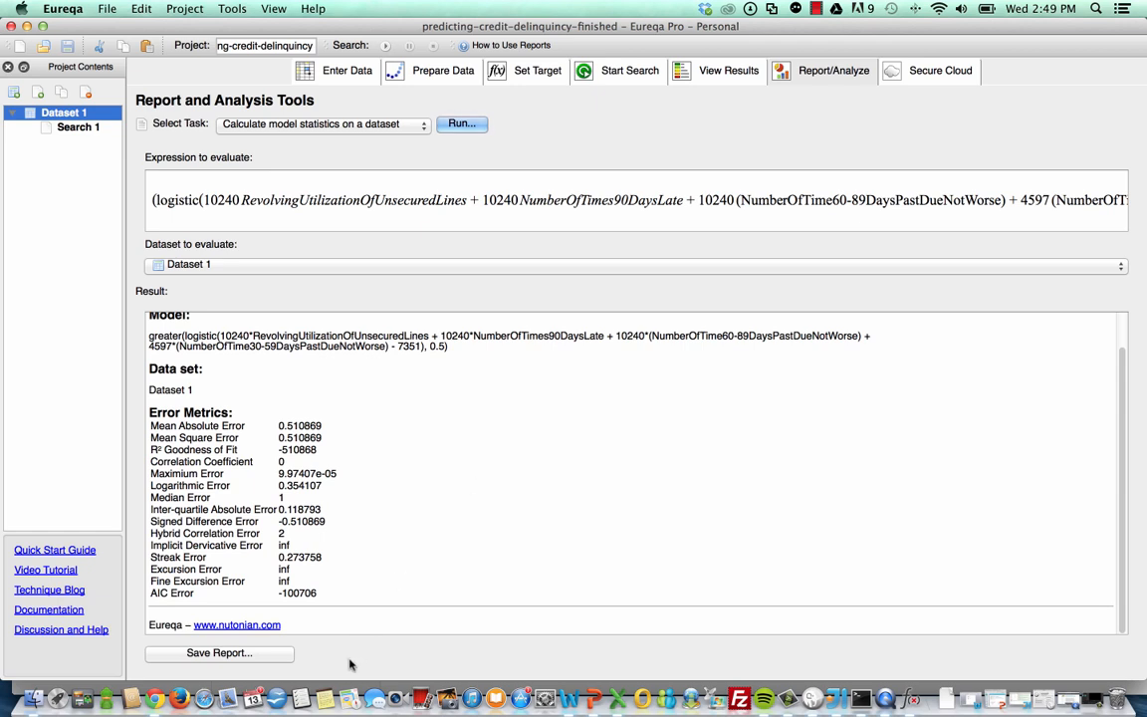
pyautogui.moveTo(400, 467)
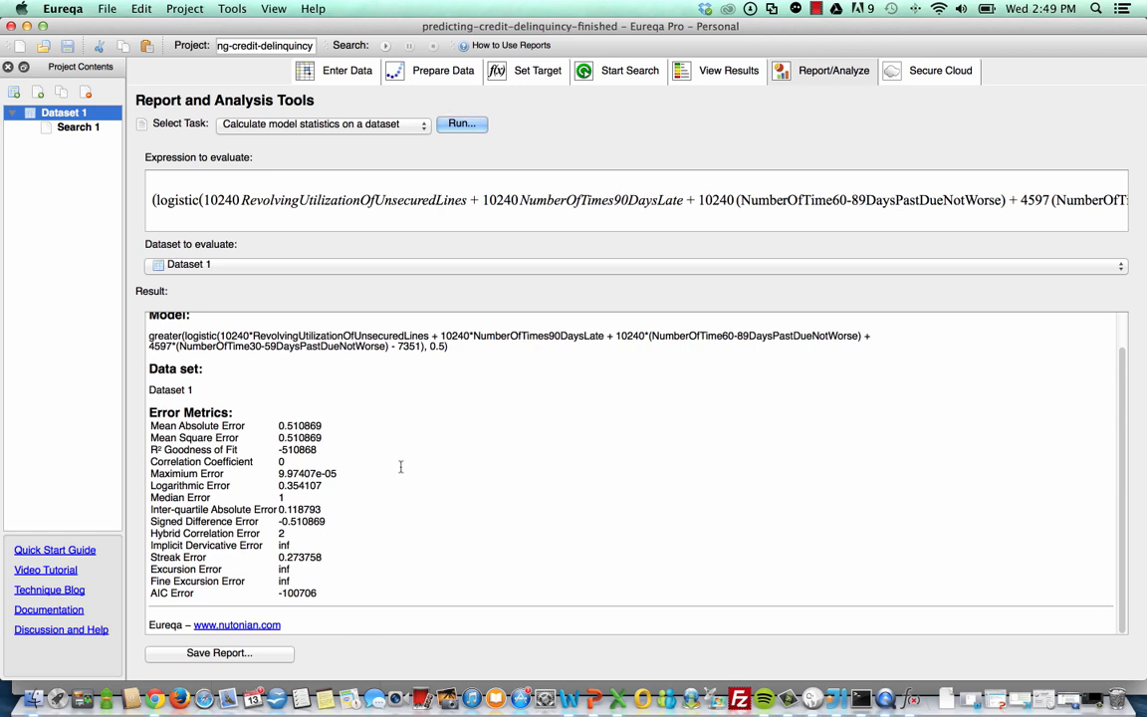